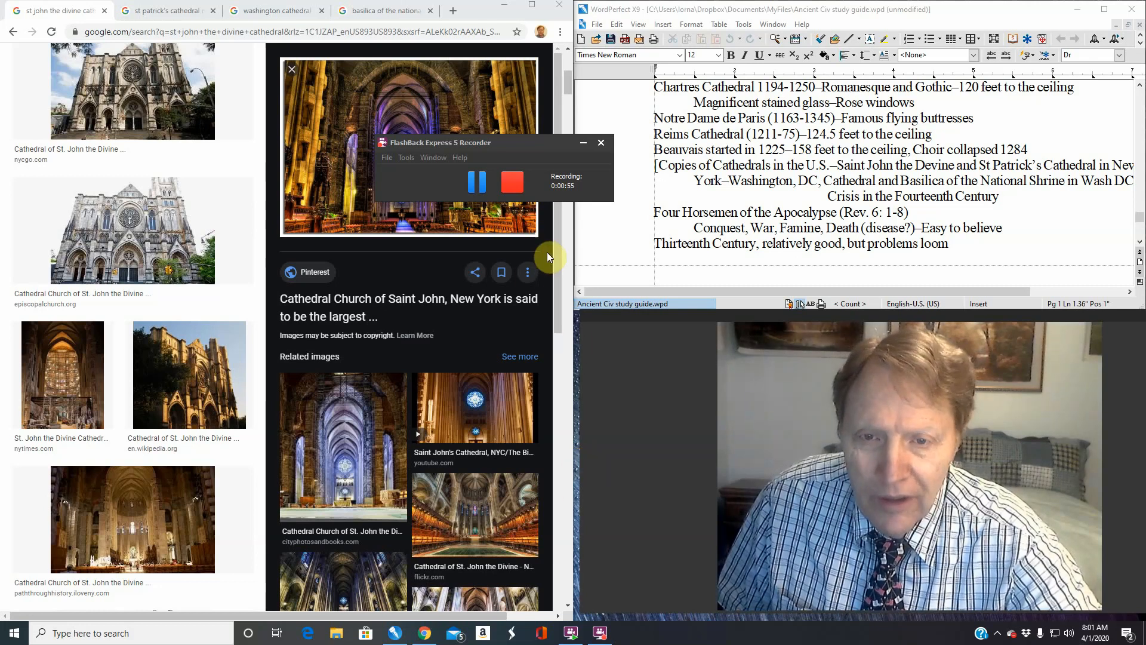
Enlarge the nycgo.com exterior photo of the Cathedral of St. John the Divine
click(601, 142)
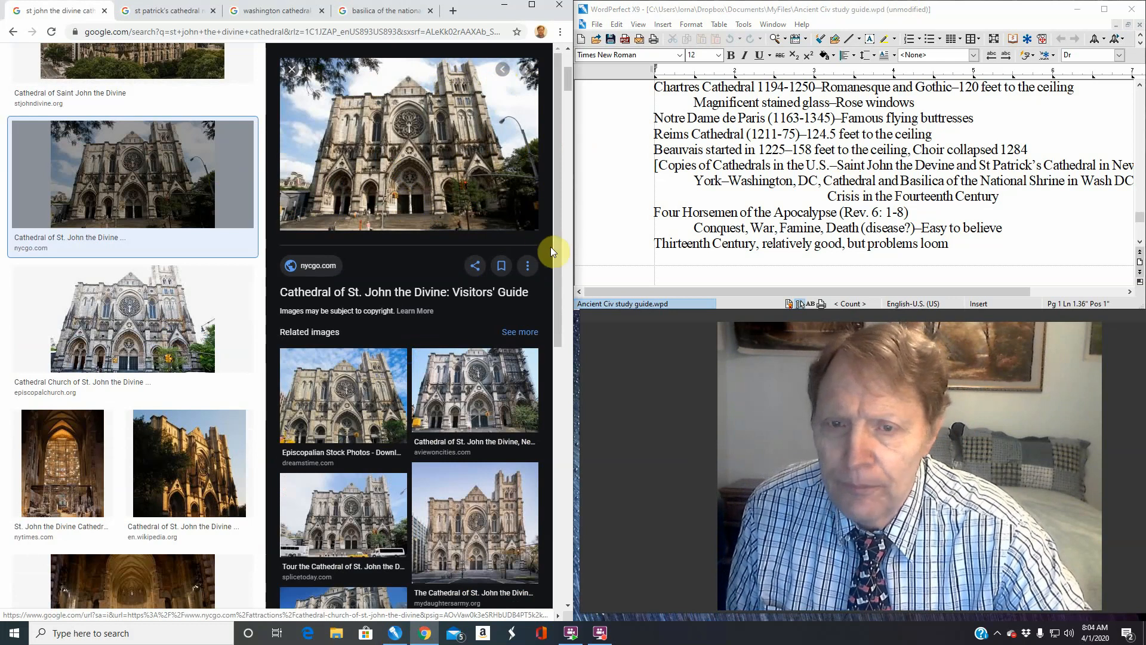
Scroll down through more St. John the Divine interior image results
scroll(down, 3)
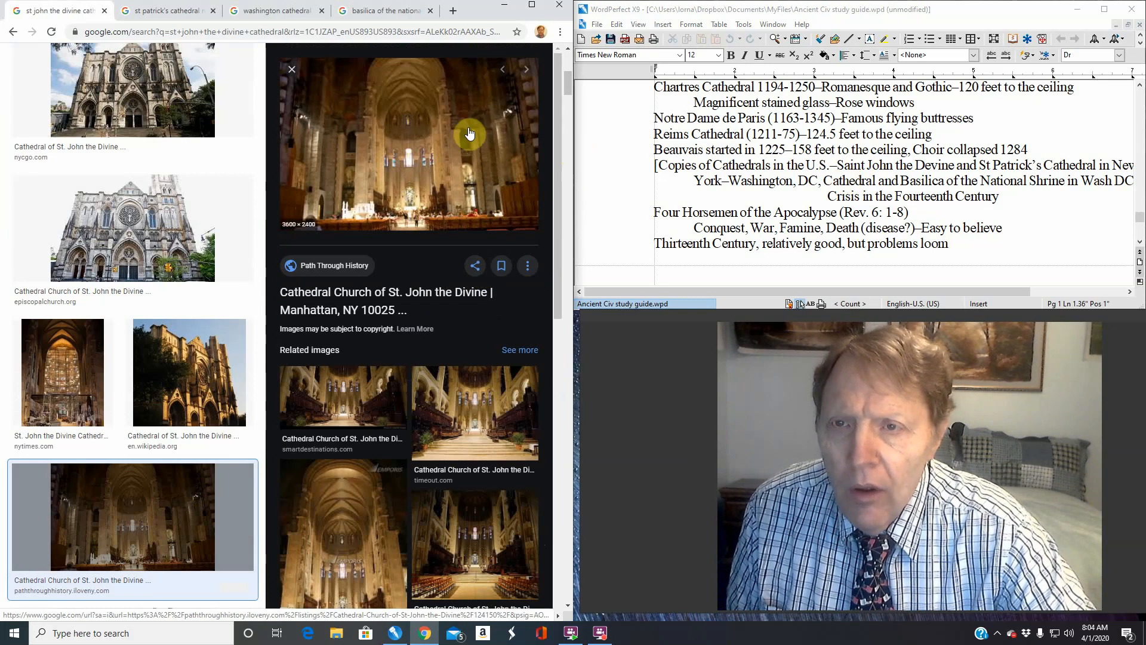
mouse_move(444, 206)
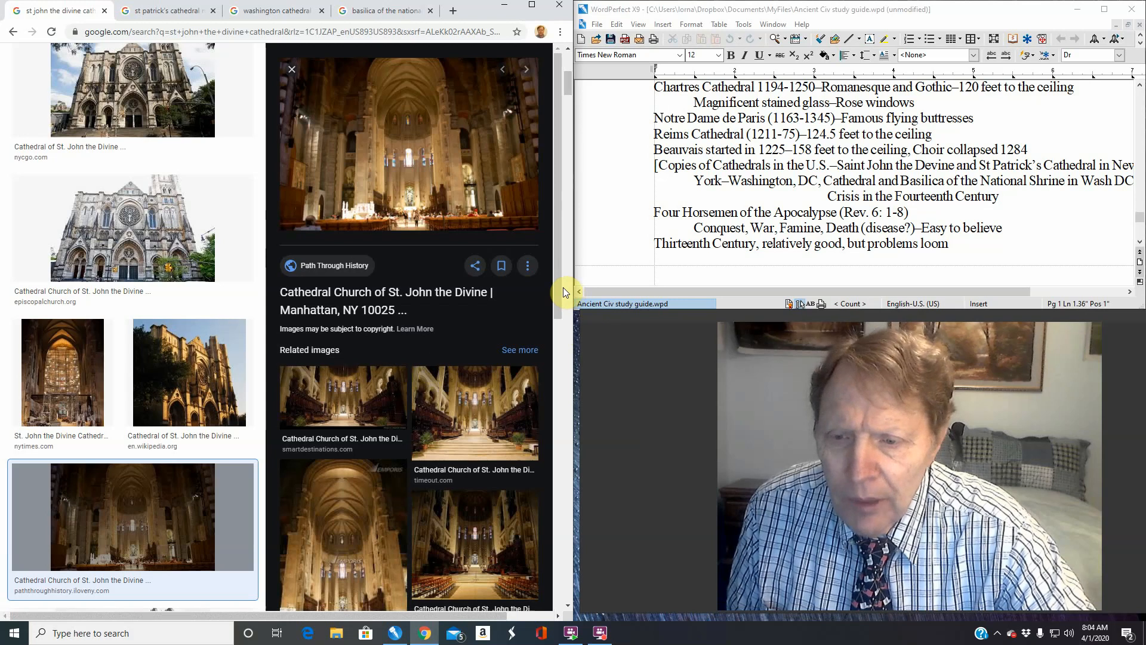
scroll(down, 3)
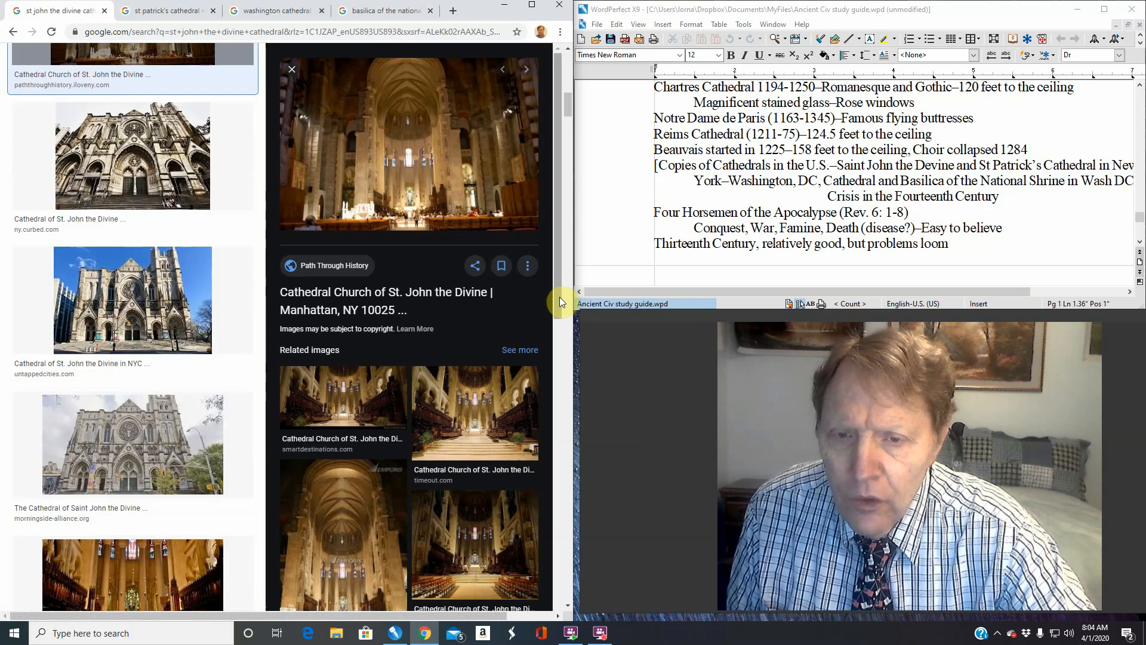
scroll(down, 3)
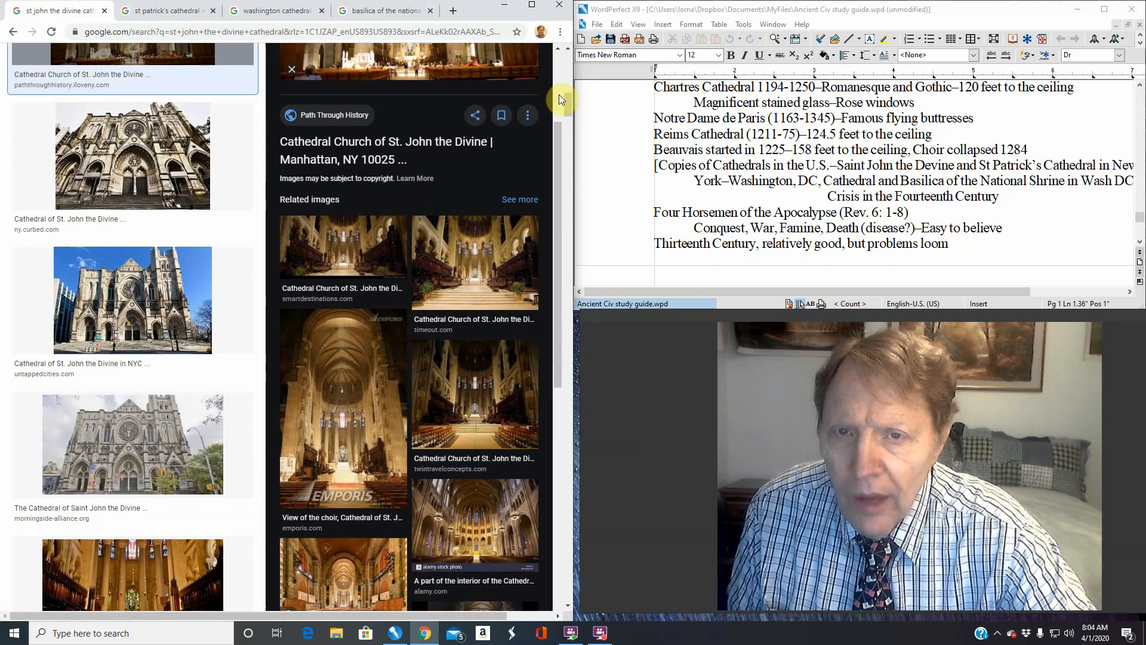
scroll(down, 3)
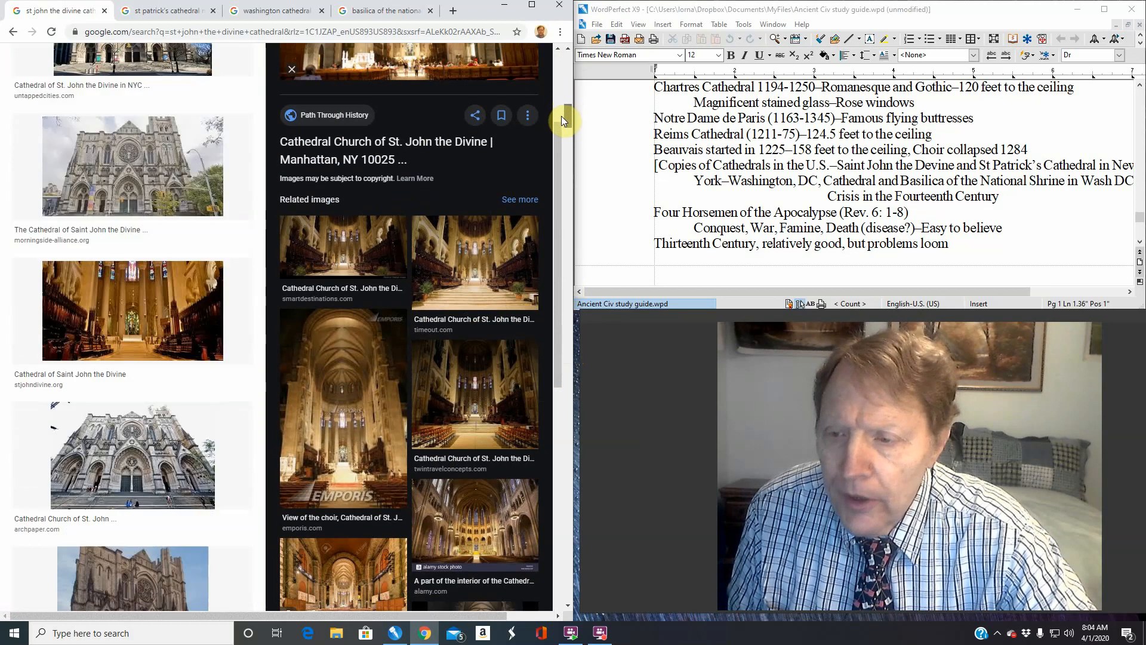
scroll(down, 3)
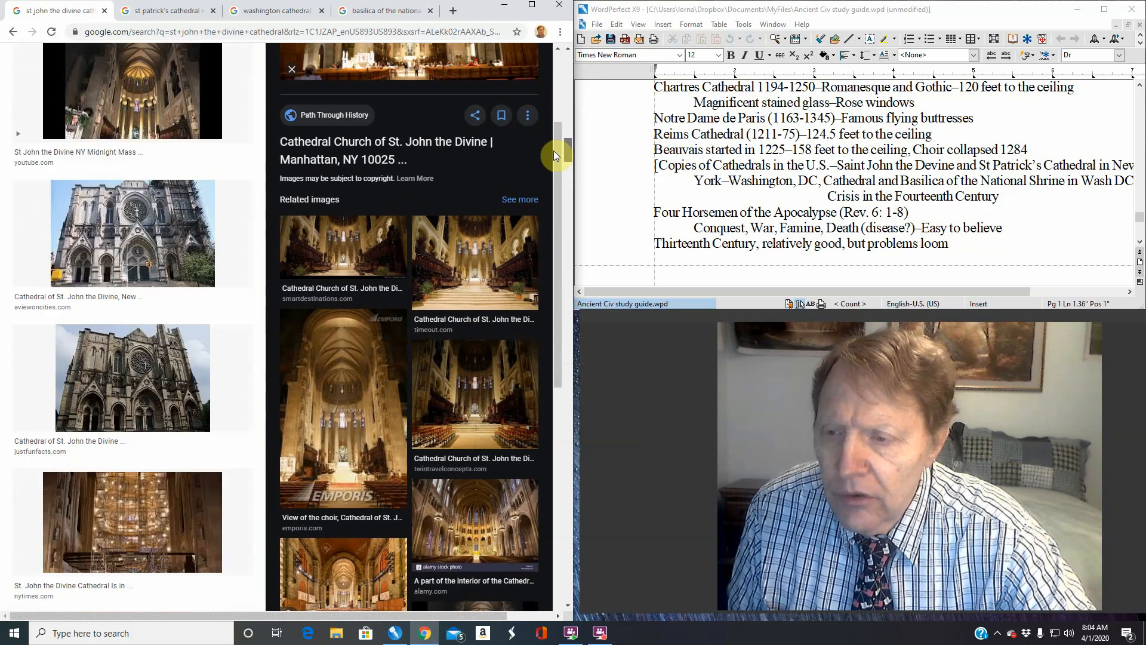
scroll(down, 3)
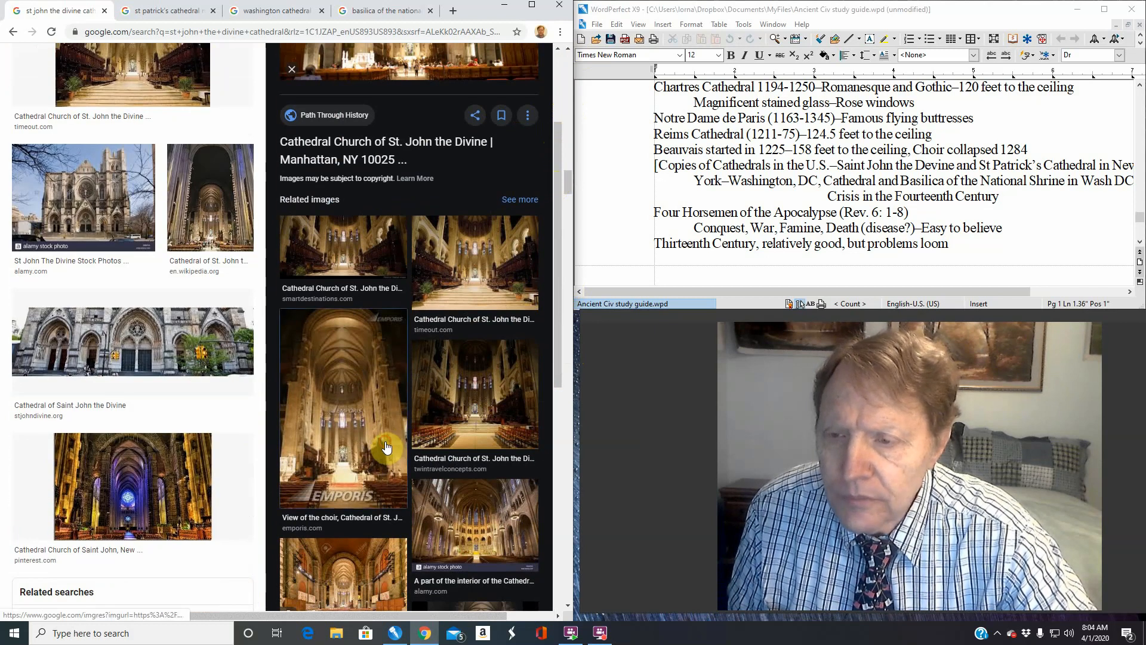
Enlarge the Emporis 'View of the choir' related image of St. John the Divine
click(343, 408)
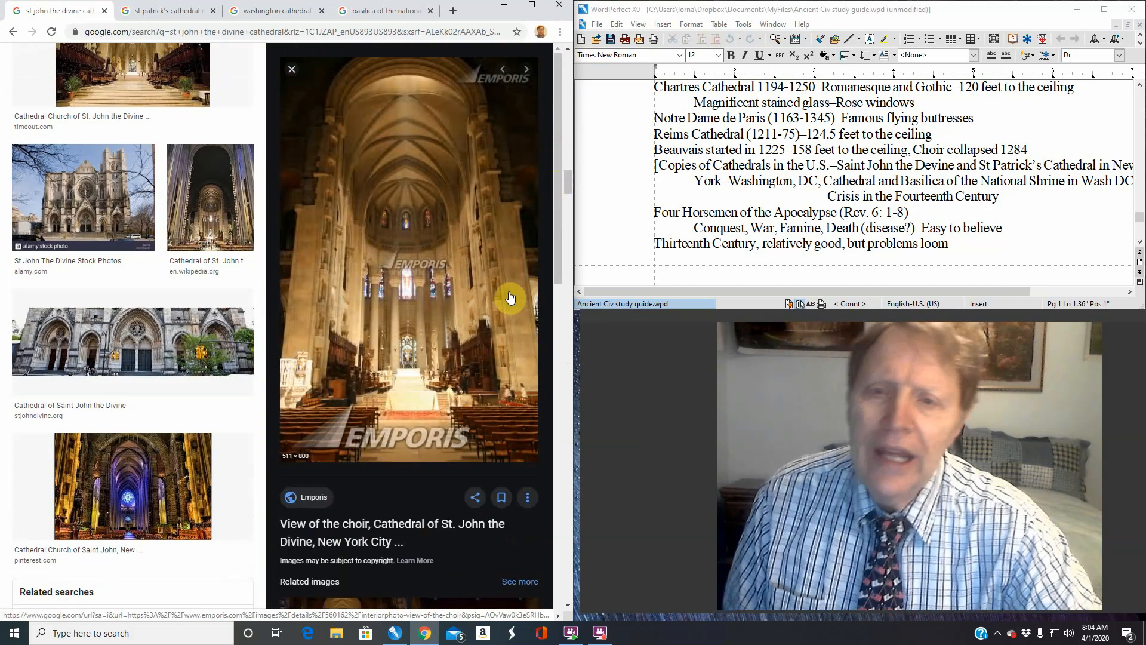
mouse_move(355, 97)
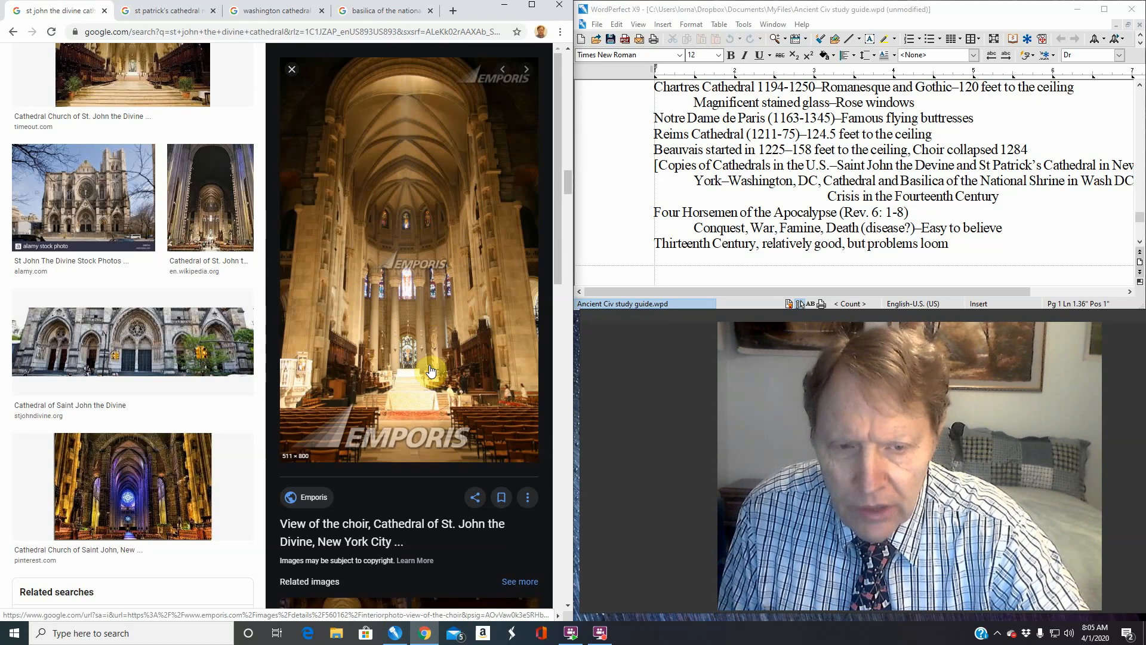
Enlarge the Pinterest 'Cathedral Church of Saint John, New...' interior photo
click(133, 486)
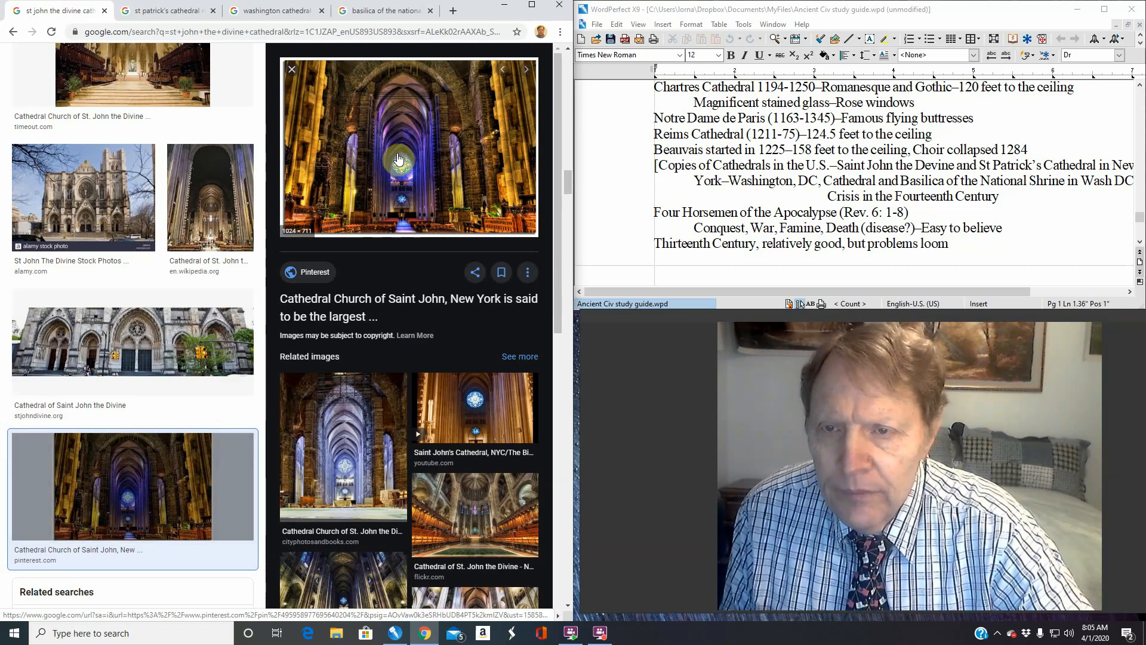
mouse_move(479, 217)
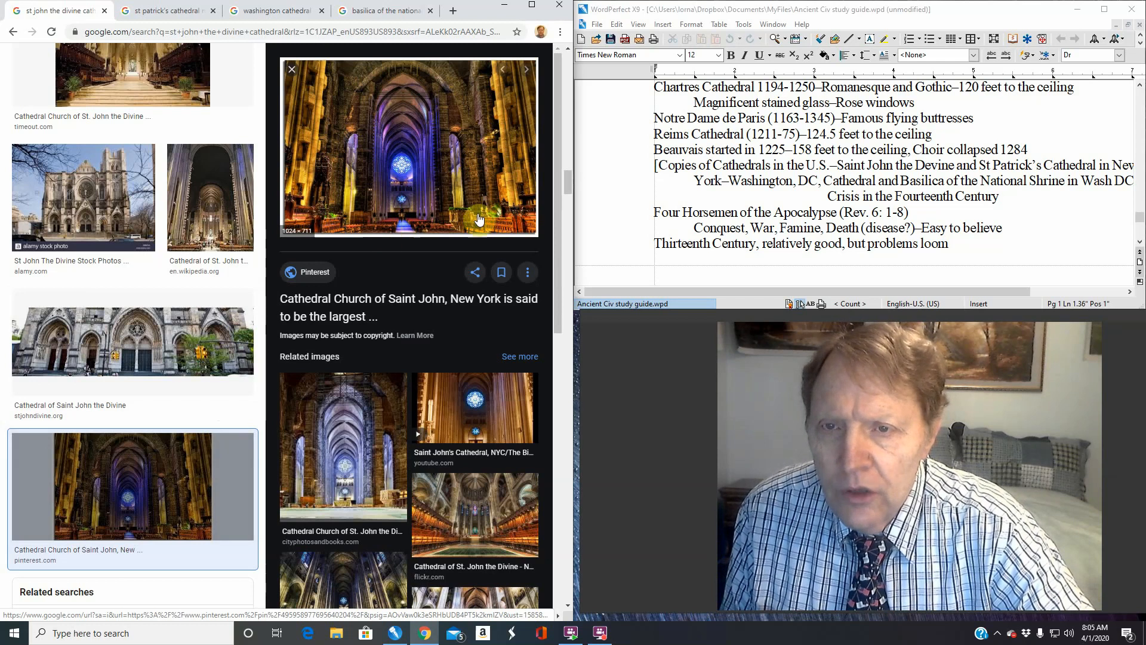
mouse_move(355, 109)
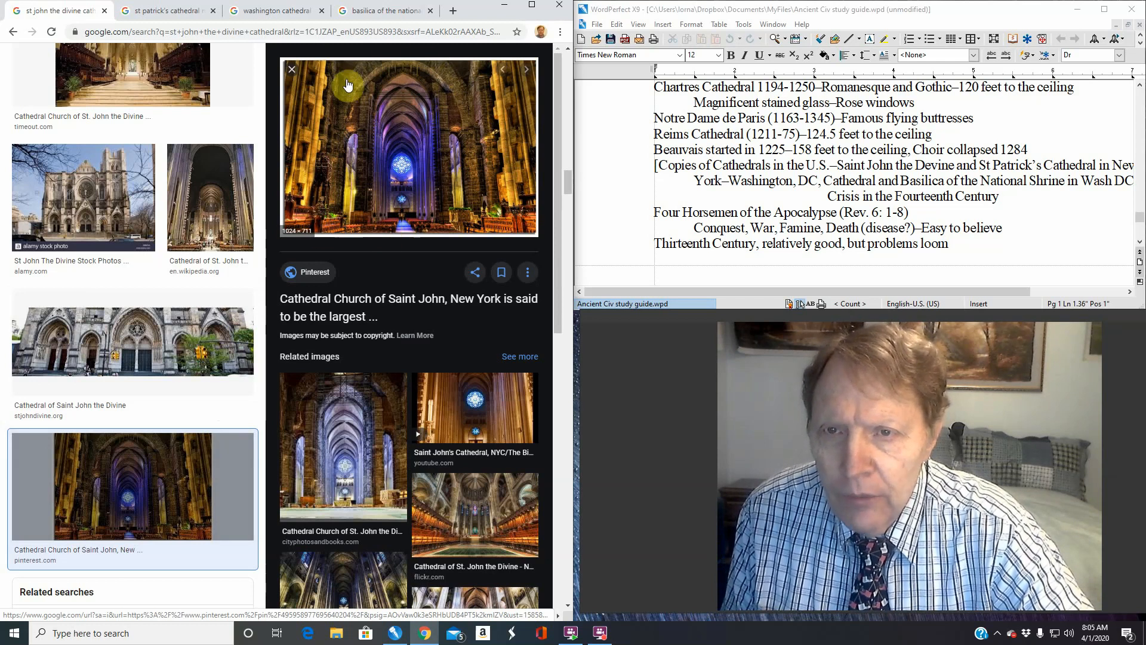
mouse_move(484, 123)
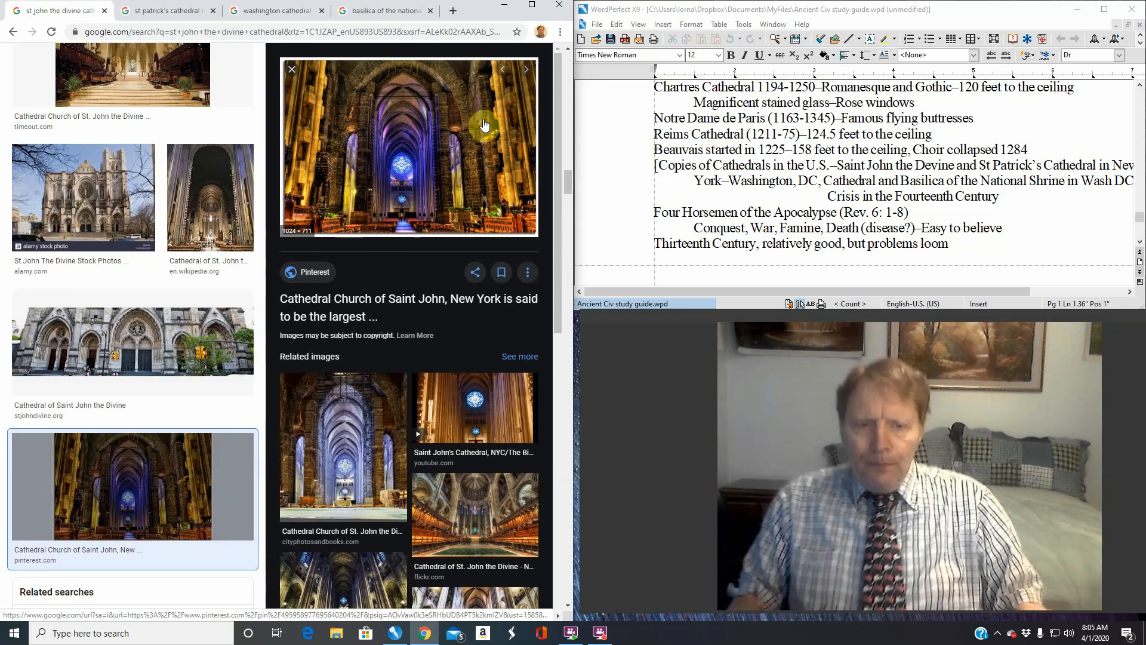
mouse_move(451, 106)
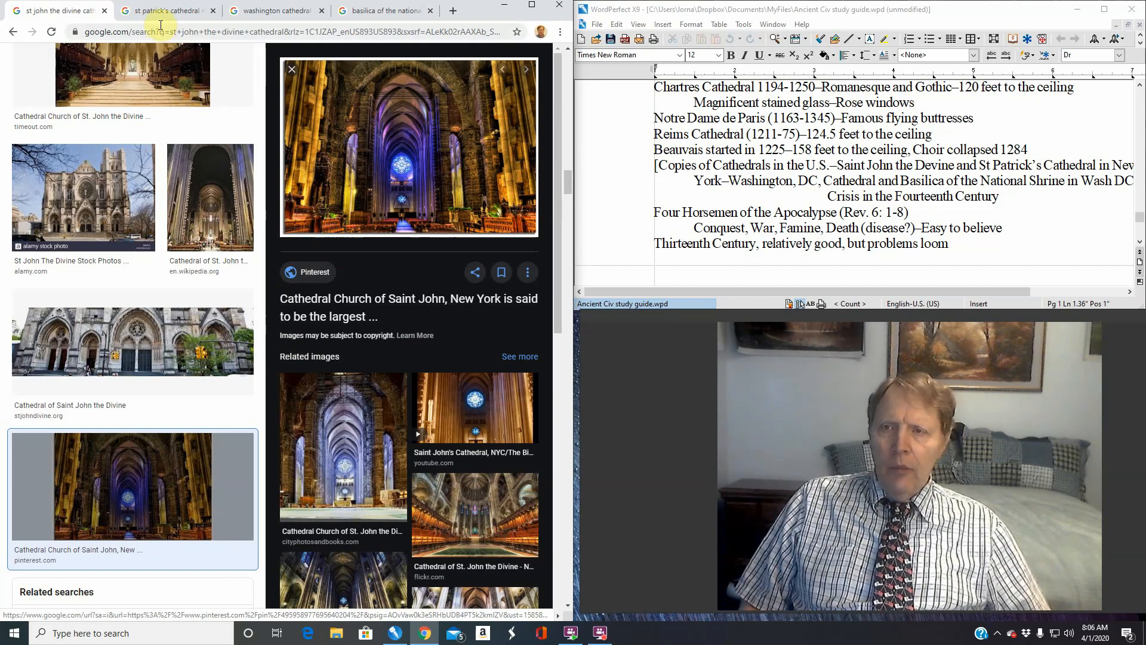
Switch to the St. Patrick's search and enlarge the Facebook street-level photo of its spires
click(164, 11)
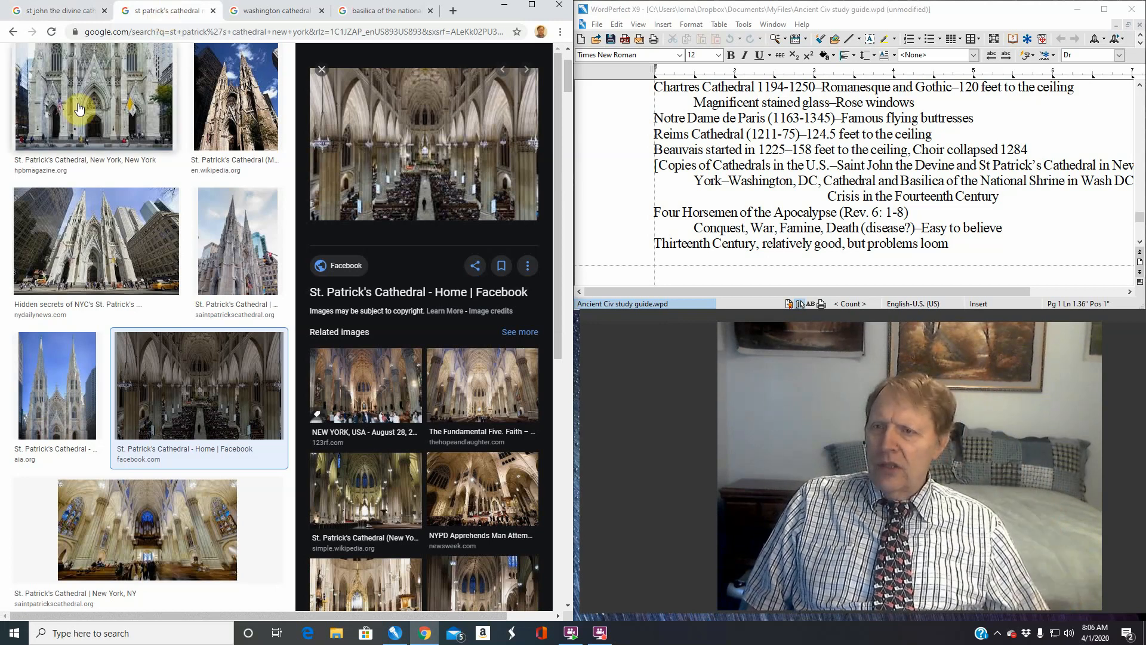
click(93, 95)
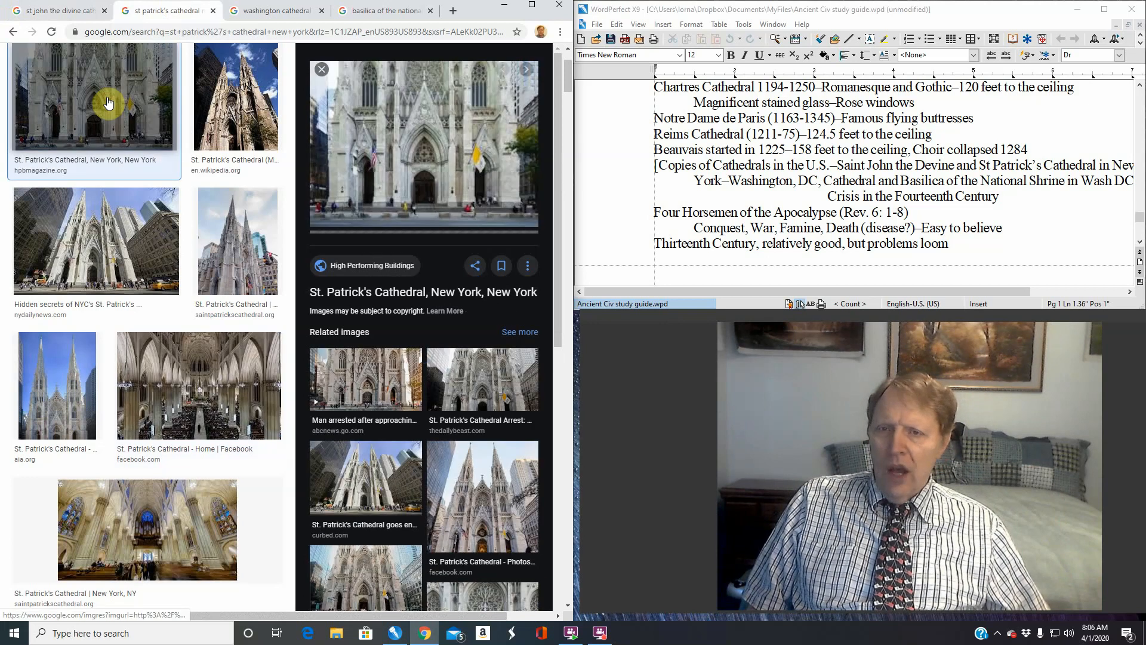
mouse_move(460, 150)
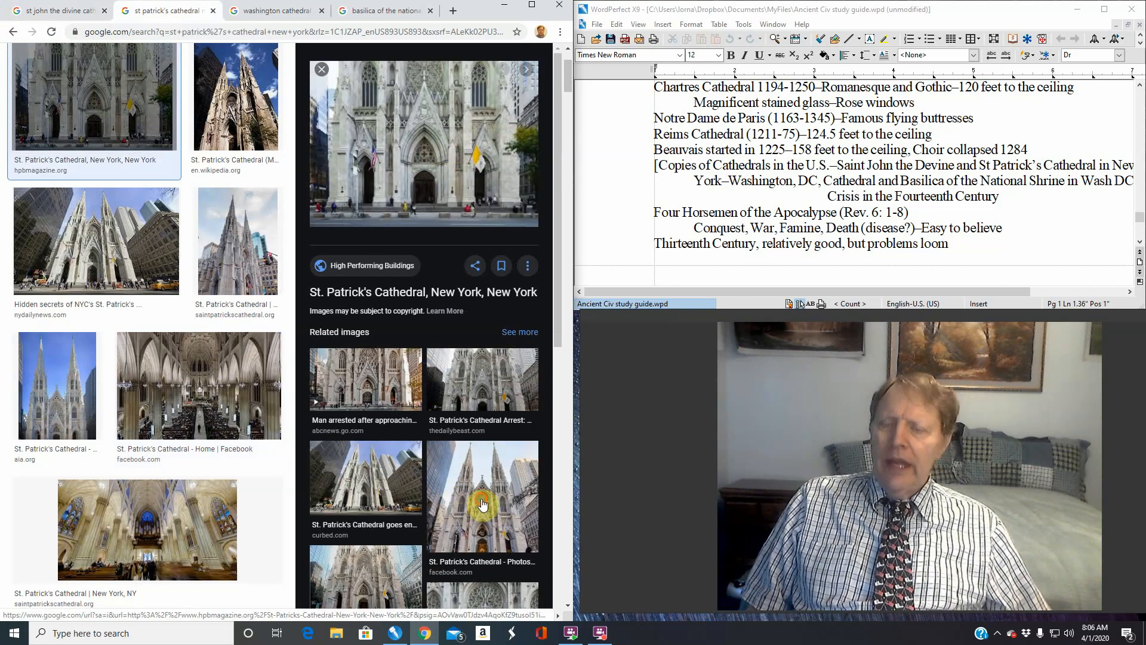
click(481, 494)
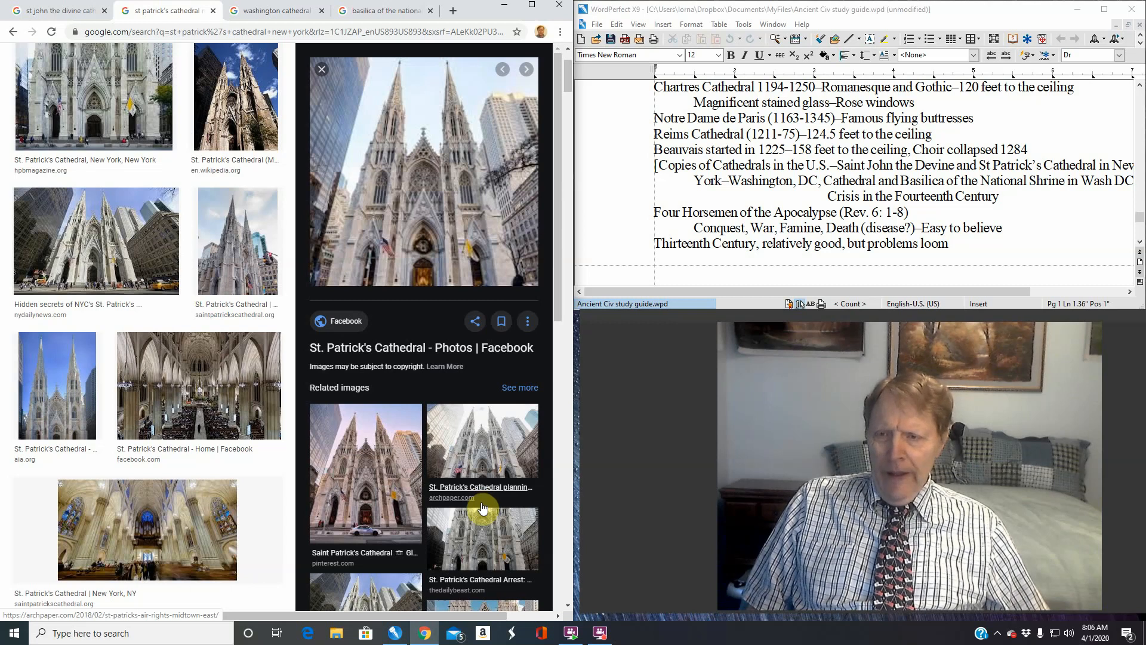
mouse_move(297, 457)
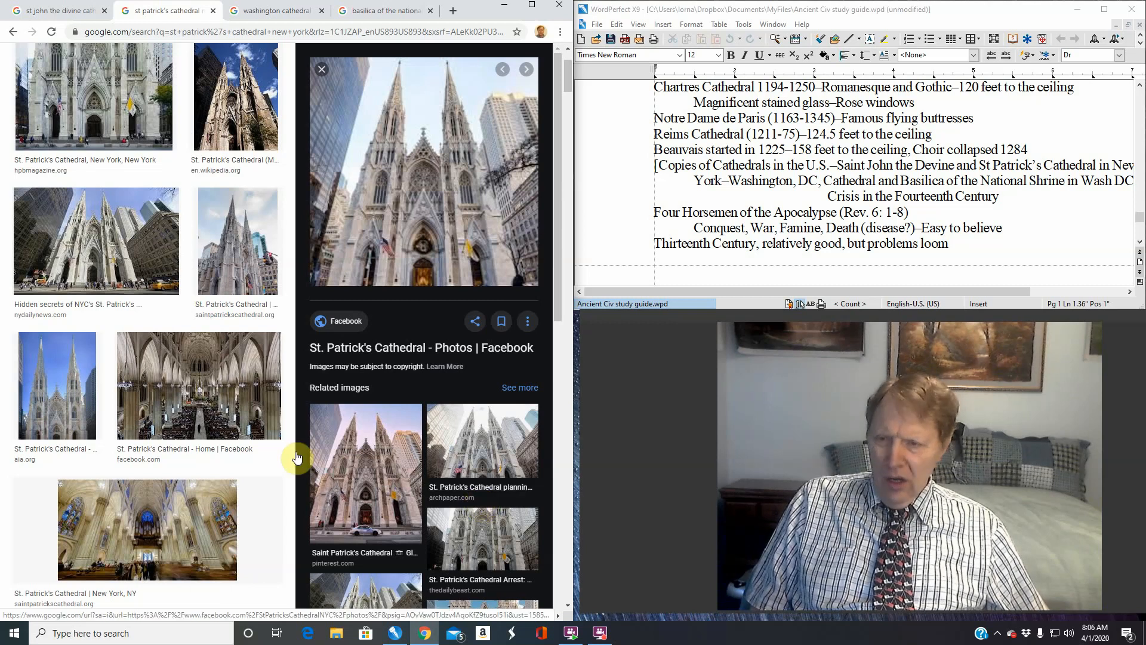
Bring back the interior photo of St. Patrick's Cathedral's nave
click(198, 386)
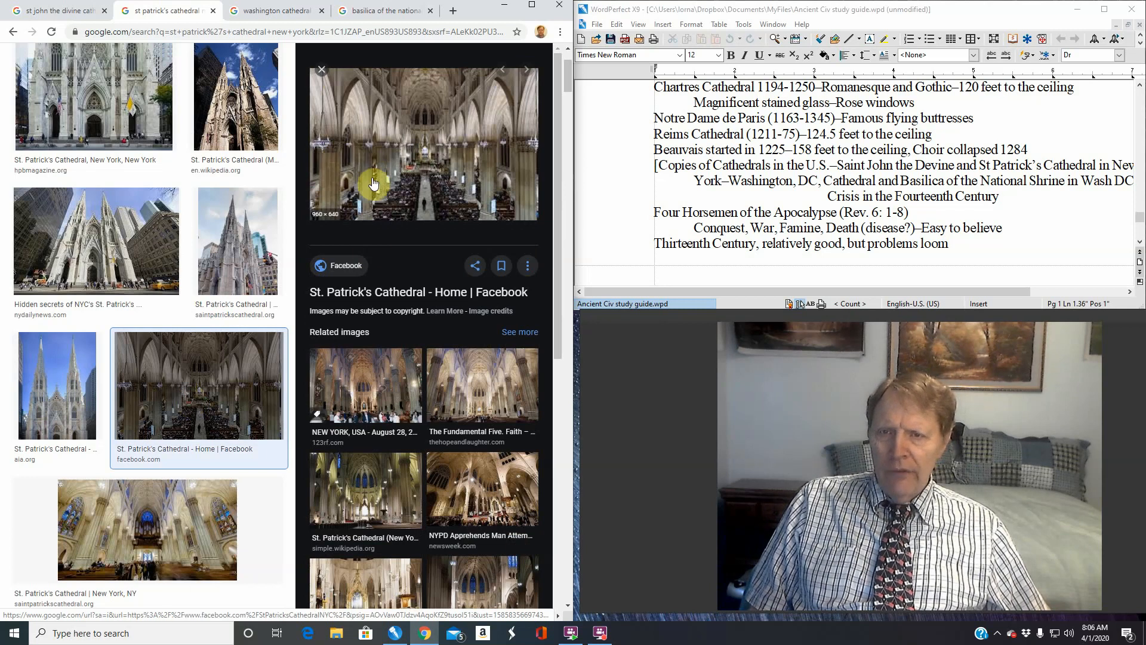
mouse_move(337, 154)
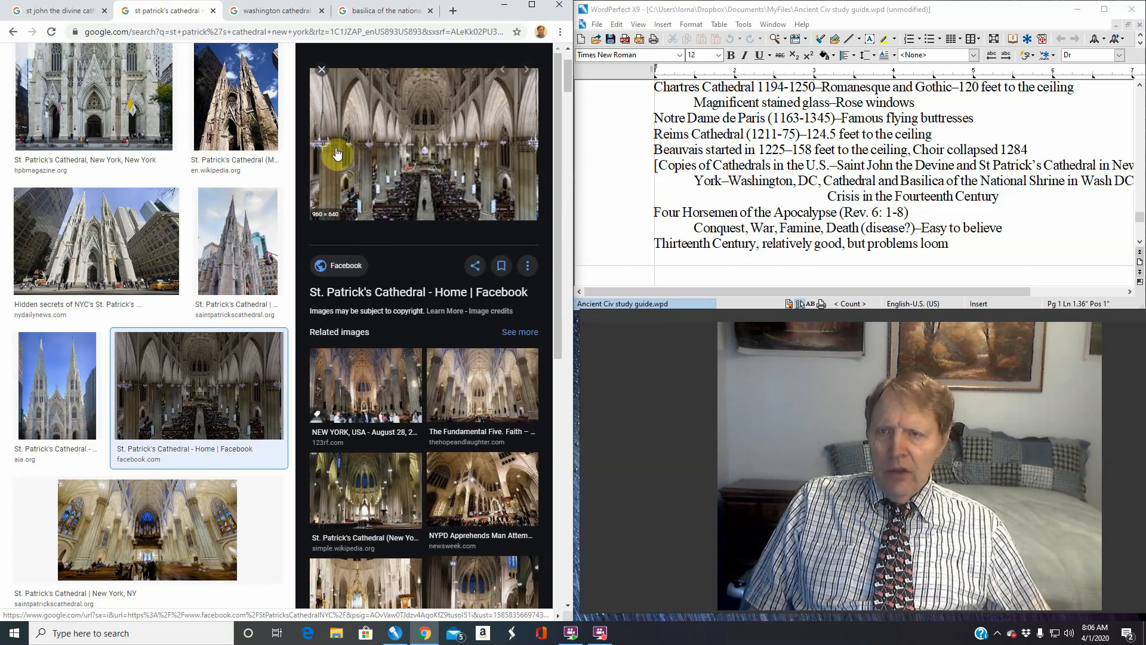
mouse_move(375, 132)
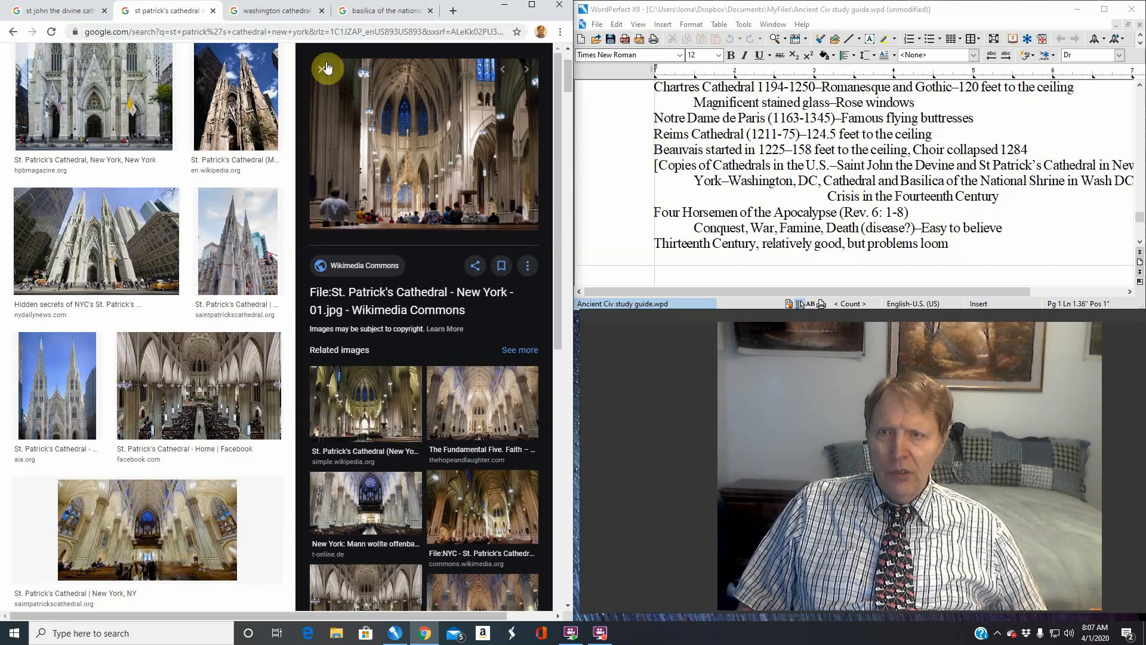
Switch to the Washington cathedral search and enlarge the culturaltourismdc.org nave photo
click(275, 11)
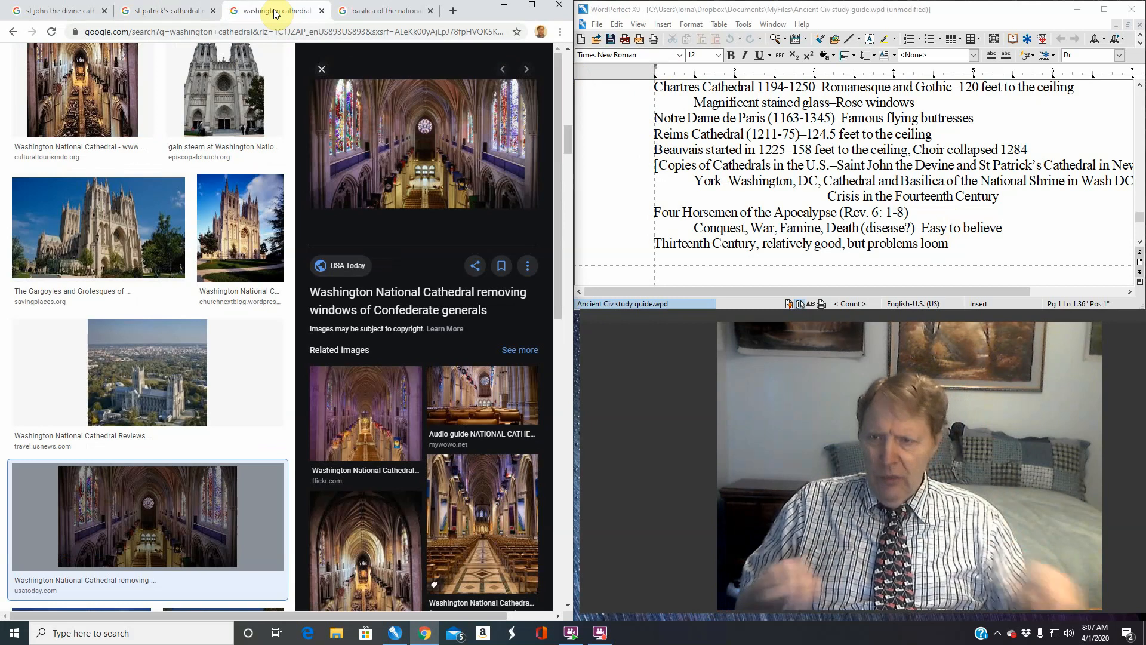
mouse_move(147, 370)
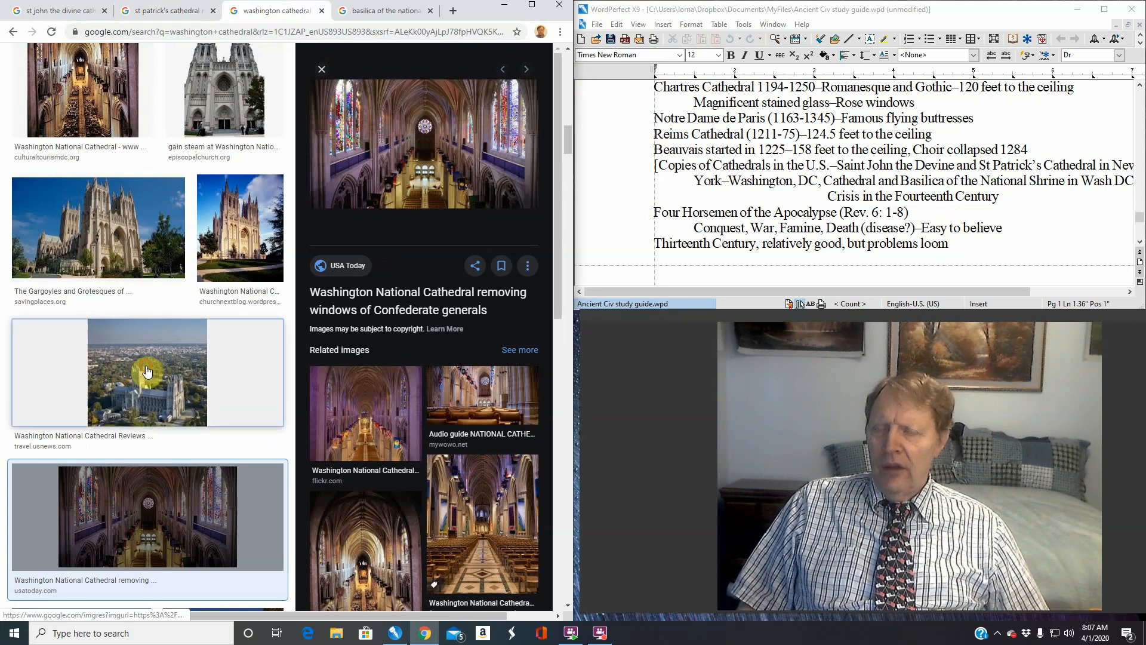
click(145, 372)
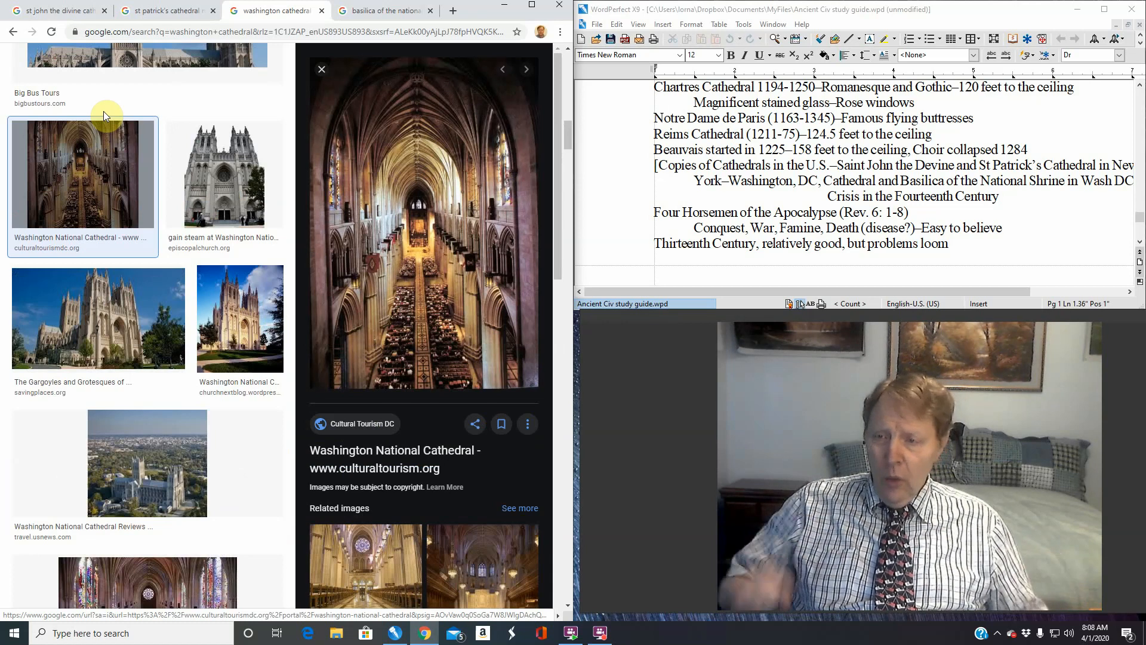
mouse_move(429, 79)
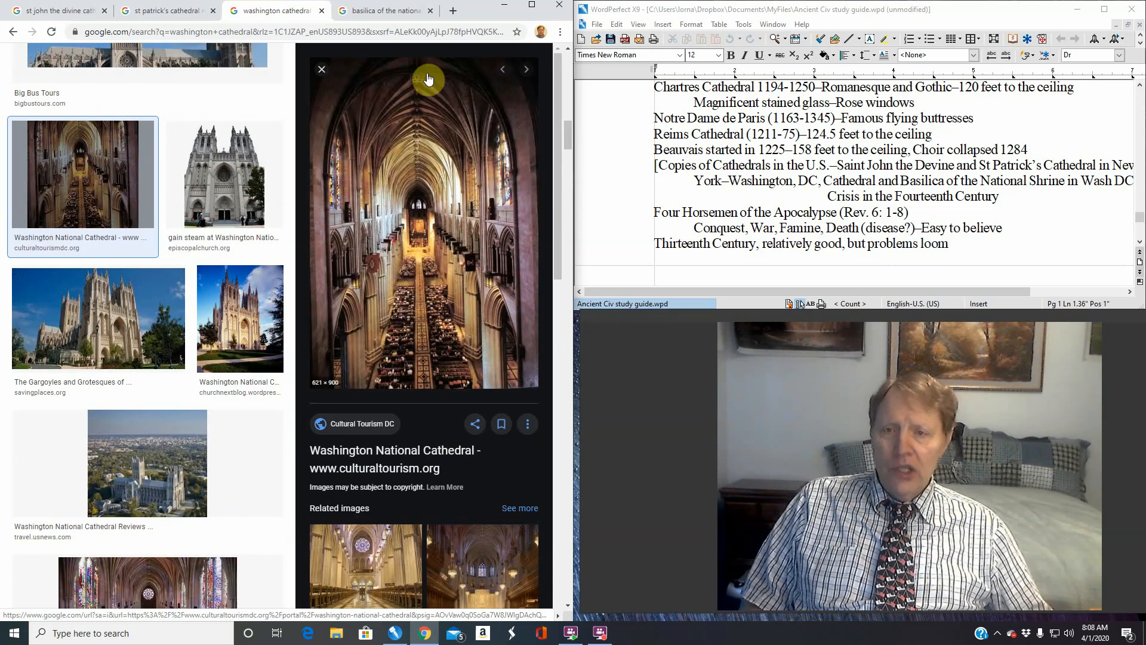
mouse_move(403, 93)
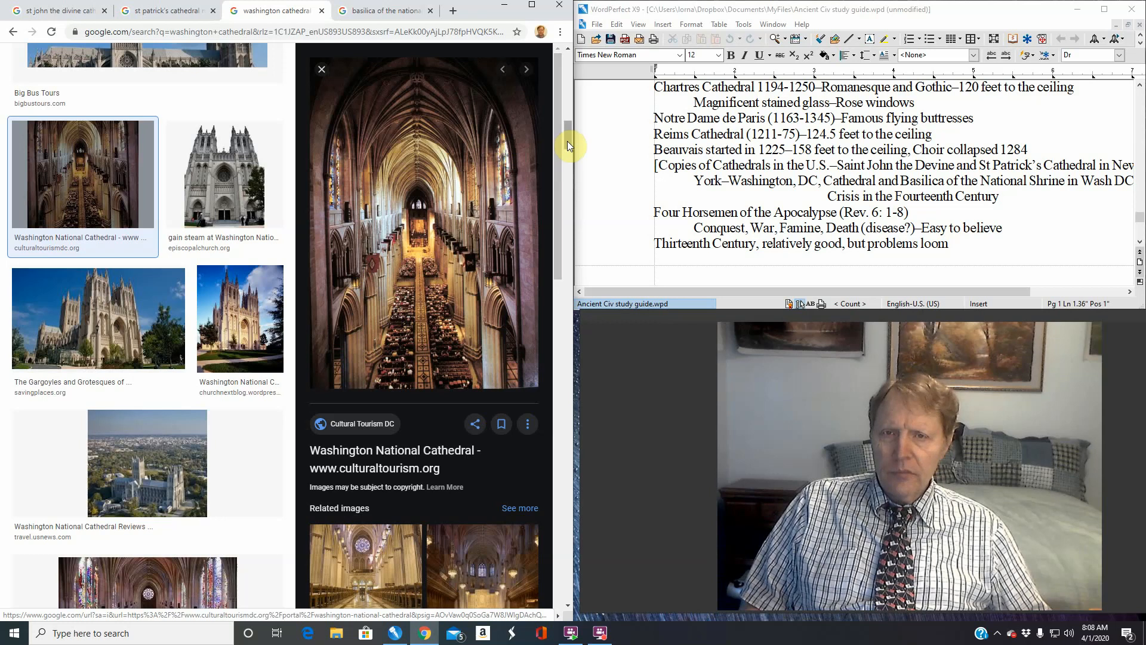
scroll(down, 3)
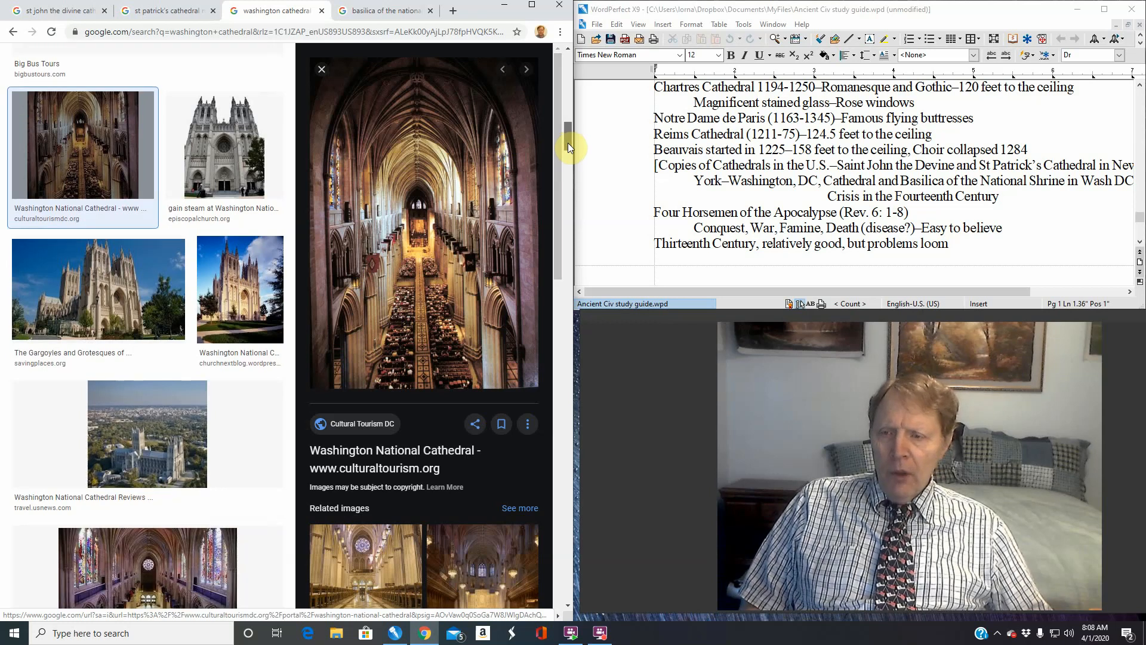
scroll(down, 3)
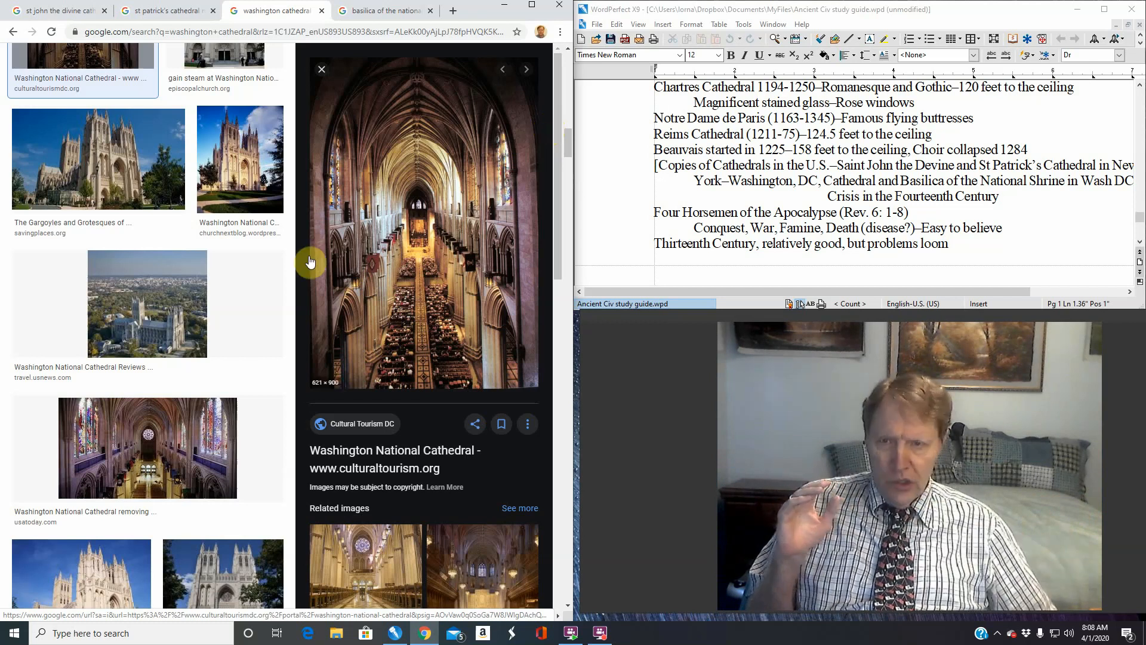
View the nave facing the rose window, then enlarge the USA Today cathedral interior photo
click(526, 70)
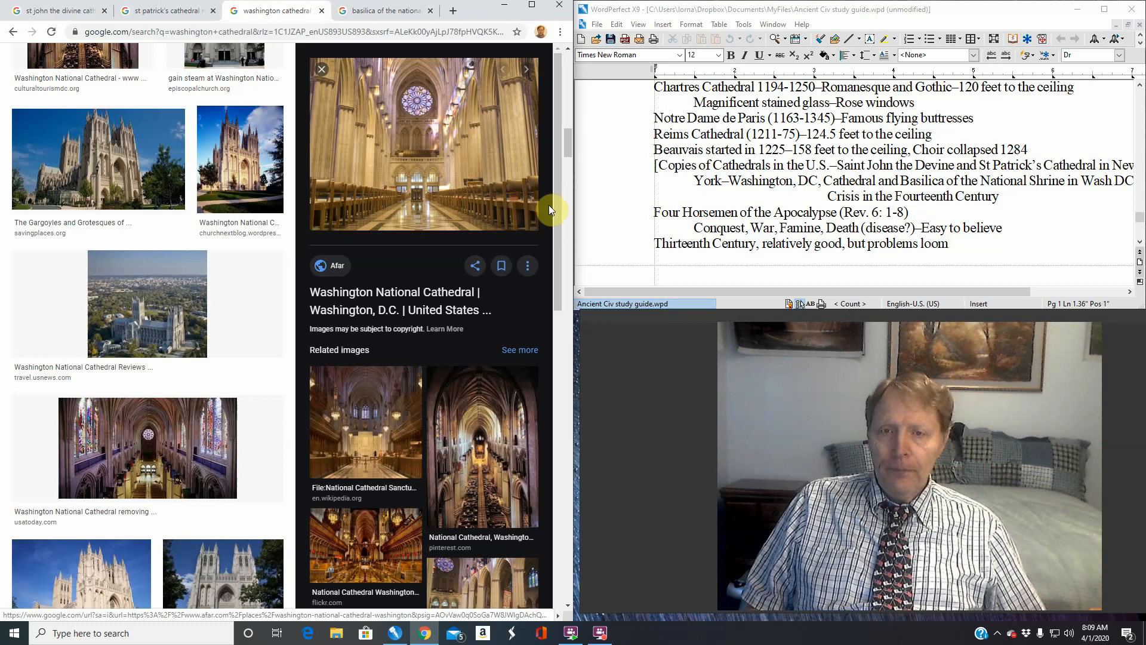
scroll(down, 3)
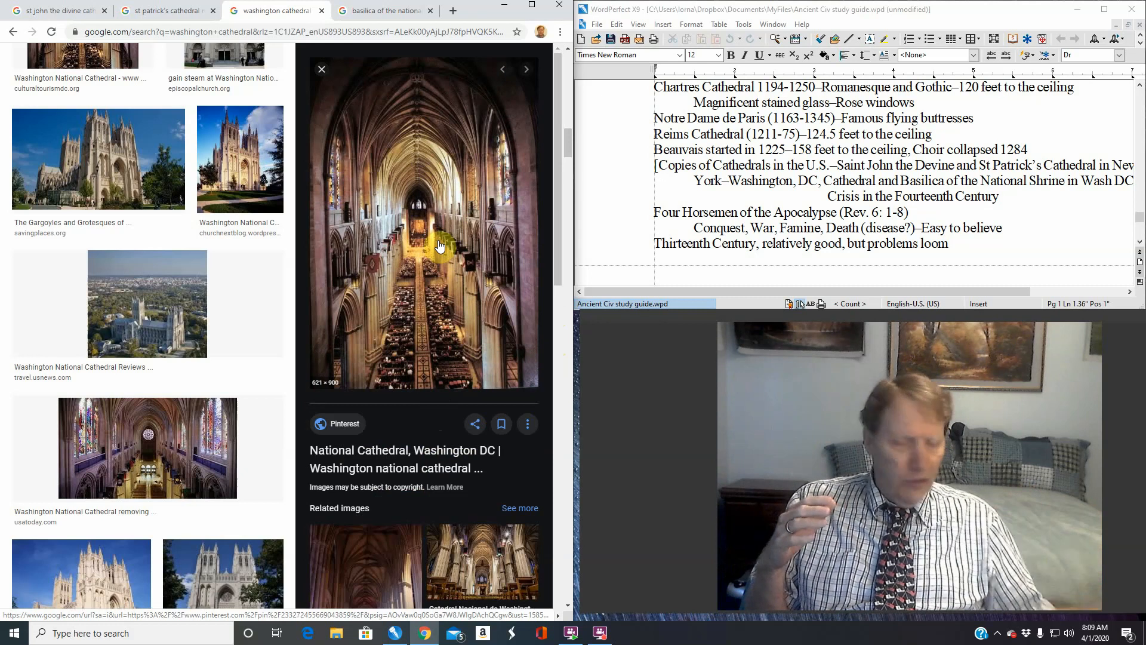
mouse_move(506, 208)
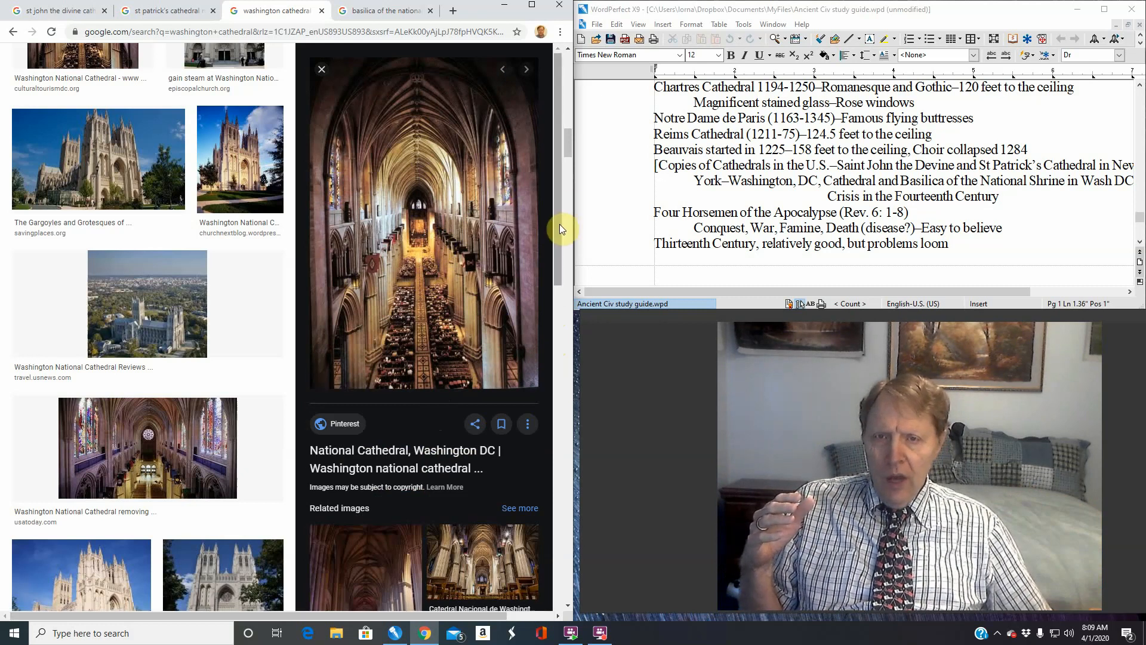
scroll(down, 3)
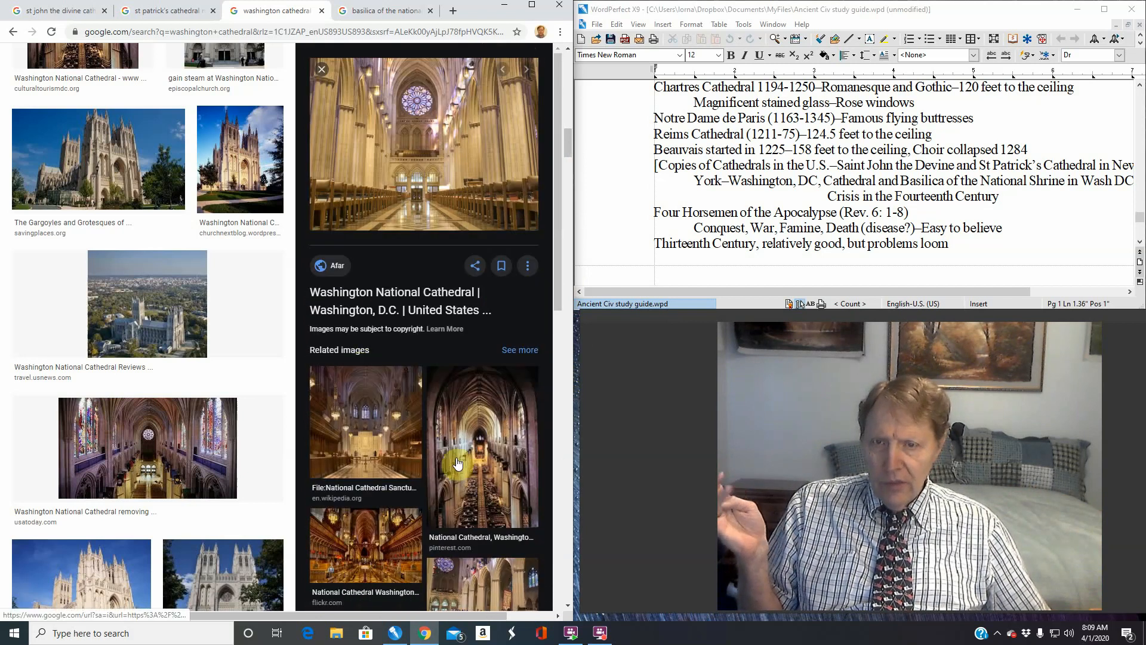
mouse_move(399, 566)
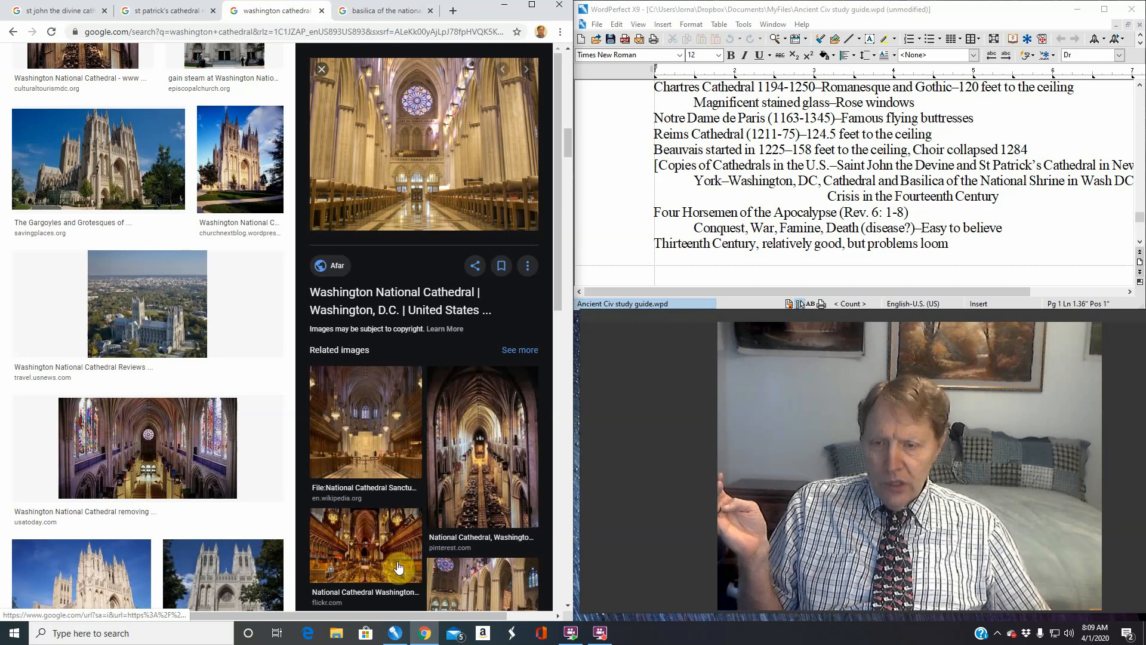
mouse_move(369, 471)
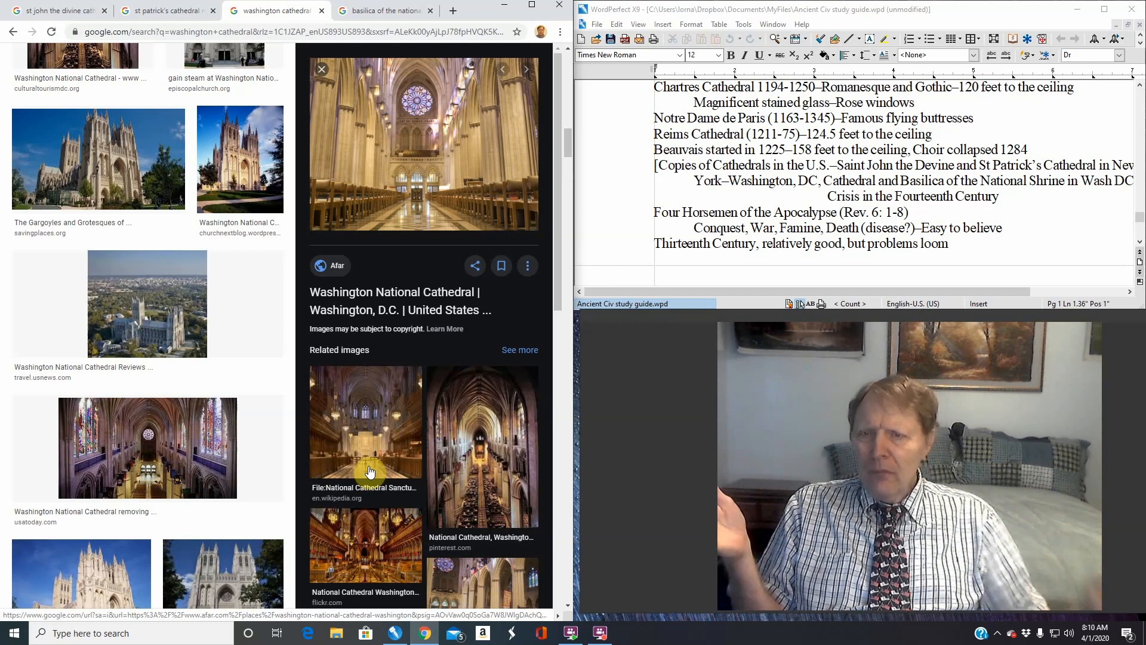
click(146, 448)
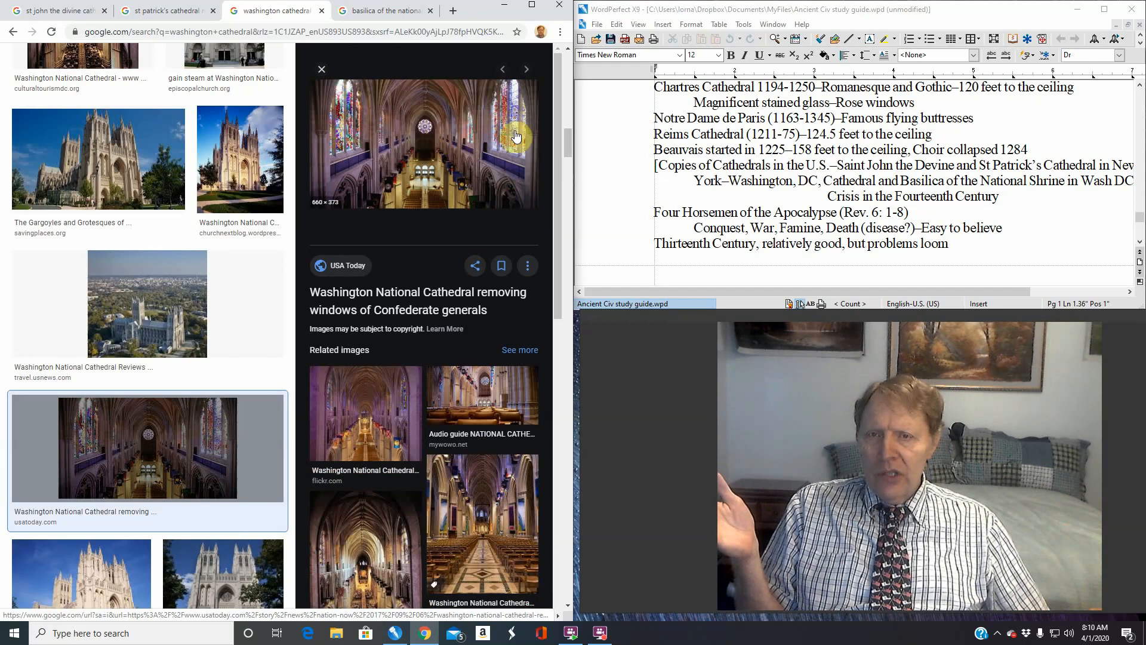
mouse_move(459, 210)
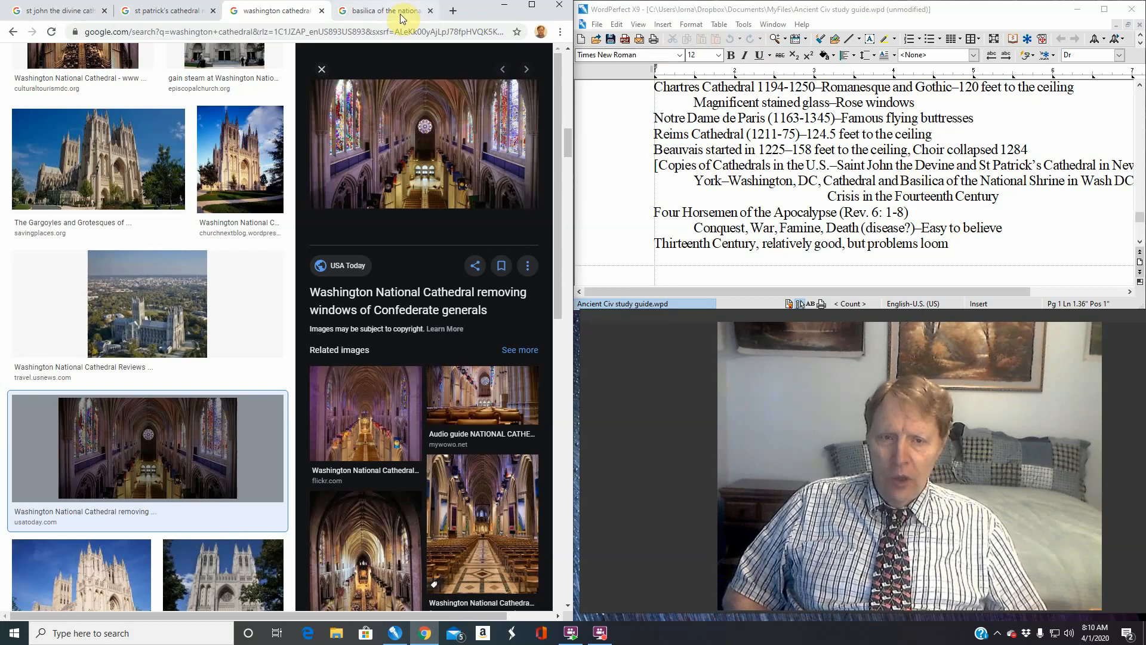
Switch to the Basilica search and enlarge the nationalshrine.org aerial exterior photo
click(380, 10)
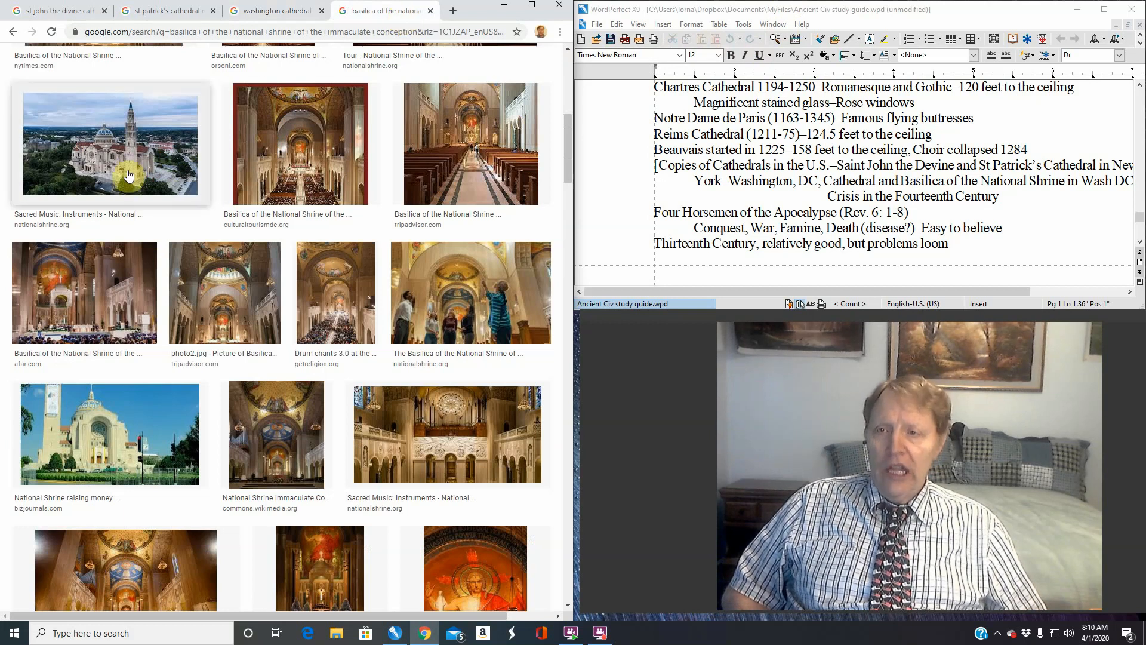
click(112, 142)
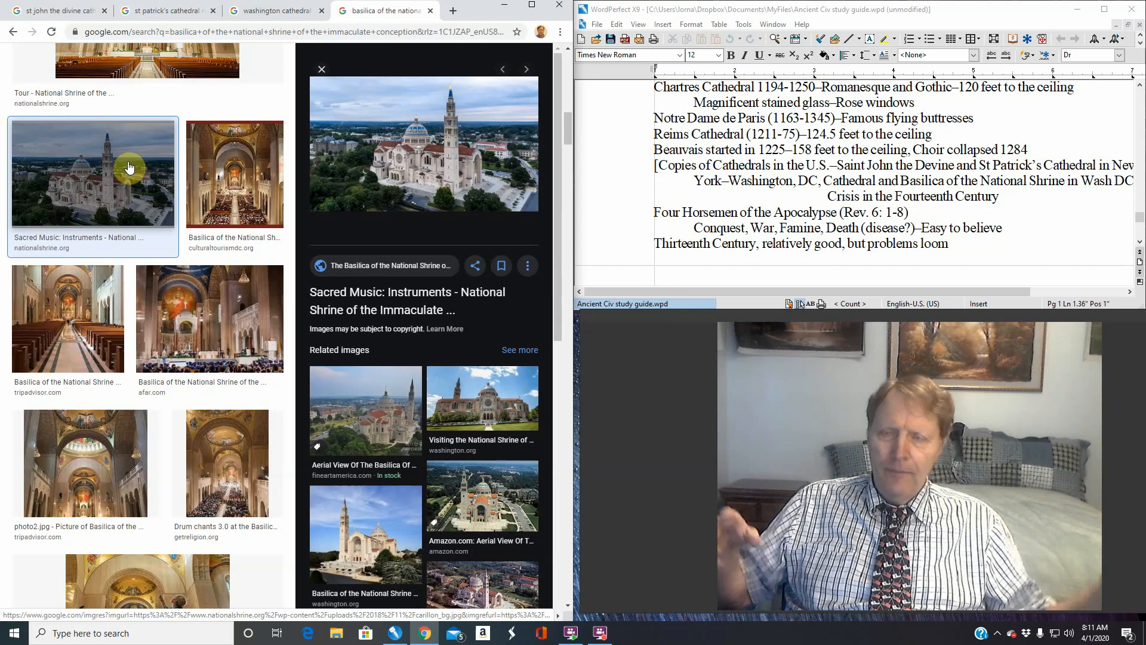
mouse_move(297, 172)
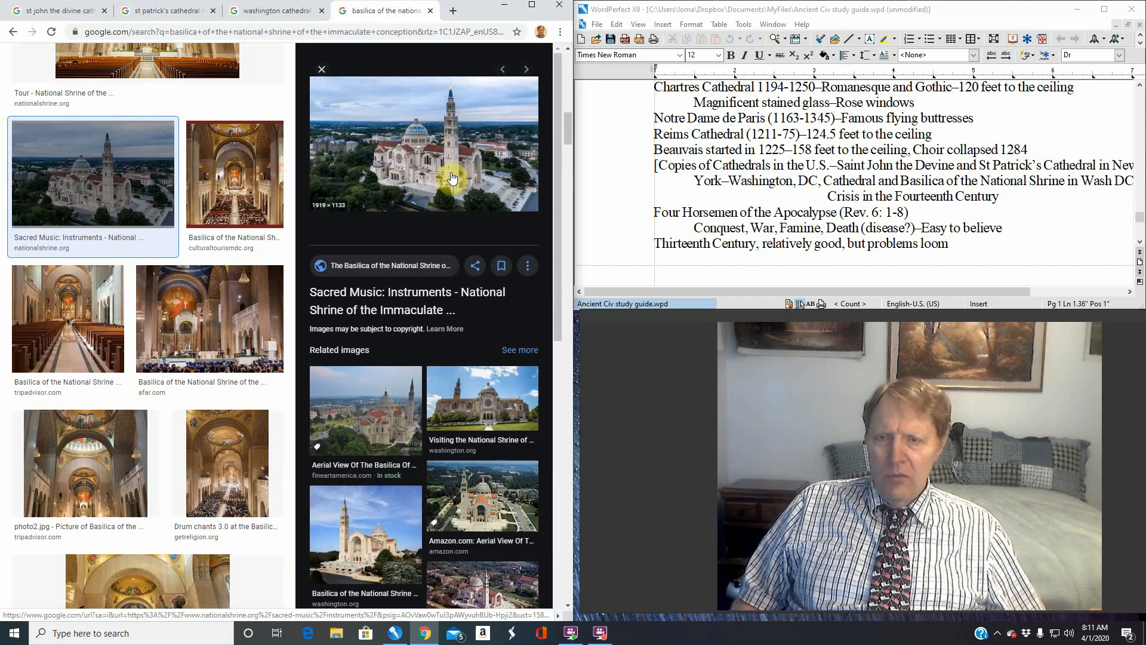
mouse_move(410, 206)
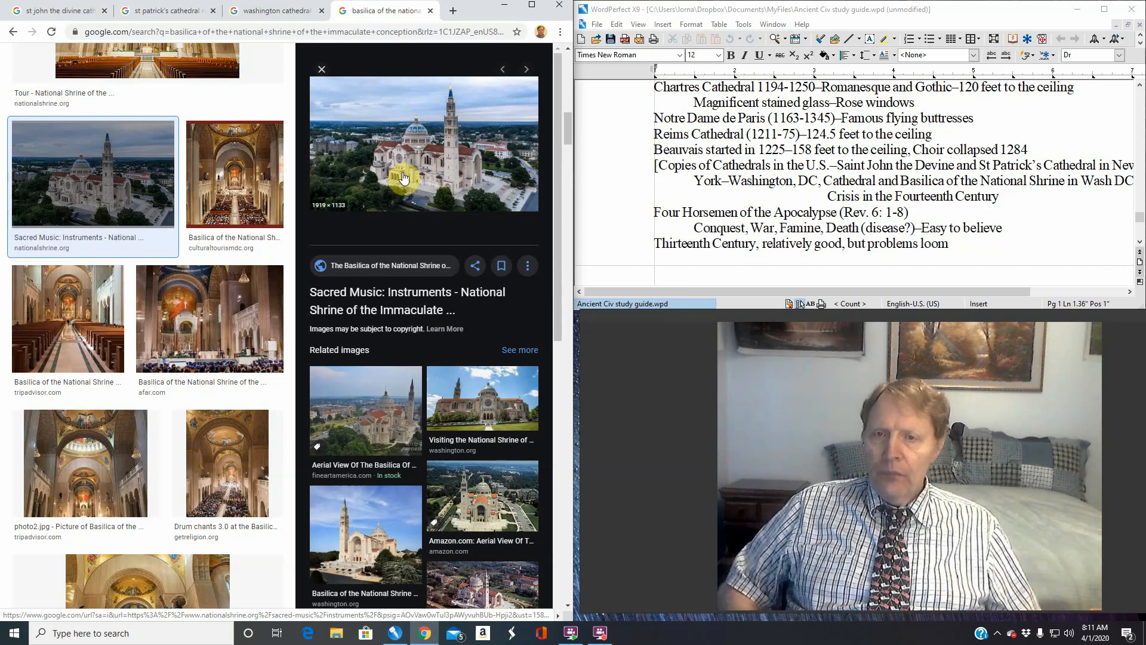
mouse_move(477, 152)
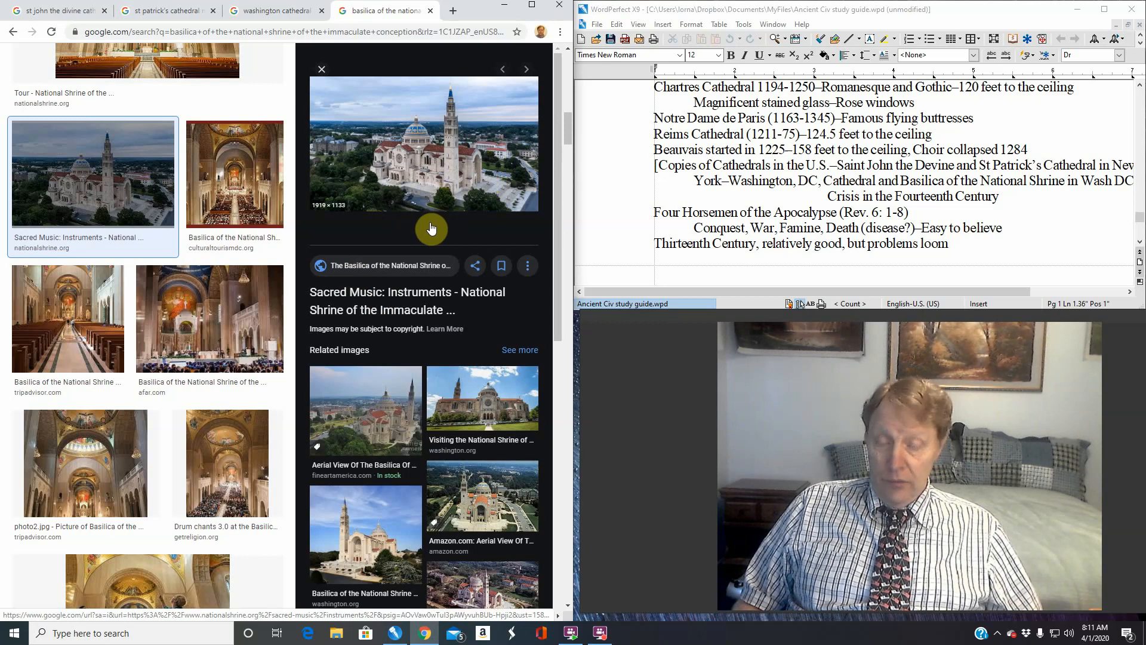
mouse_move(403, 231)
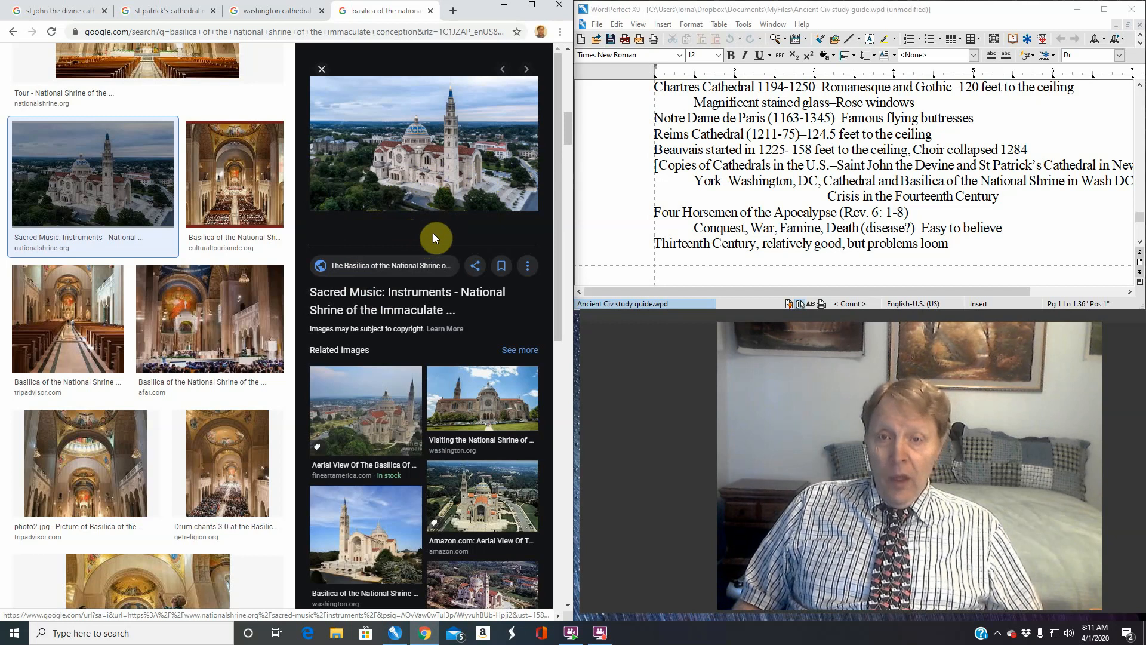
mouse_move(499, 152)
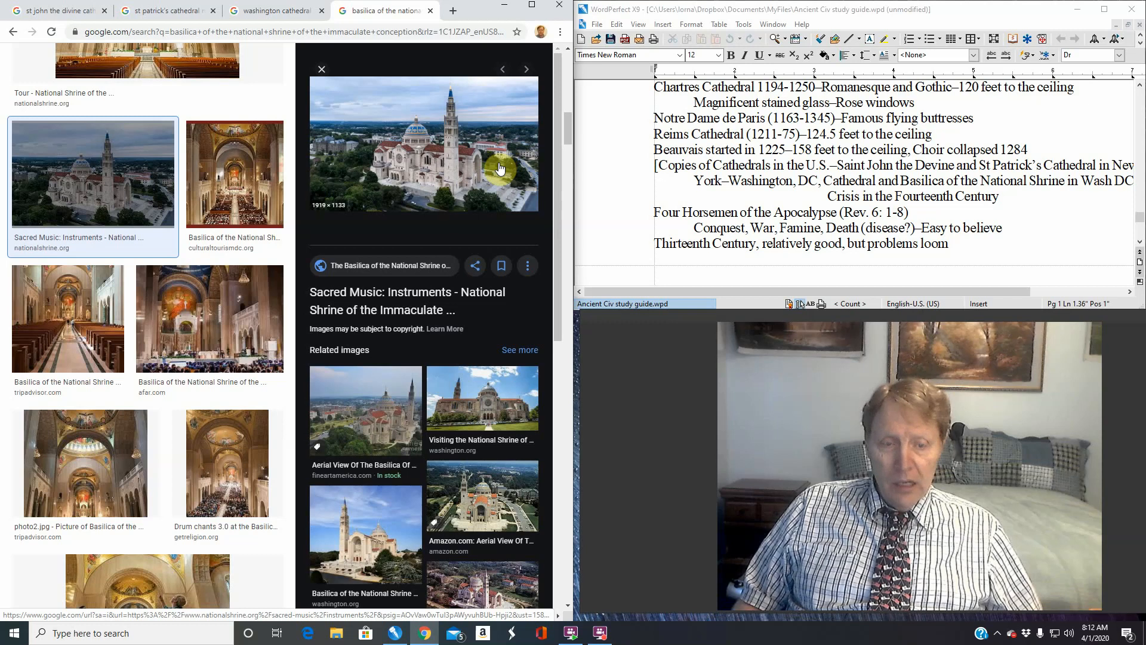
mouse_move(429, 258)
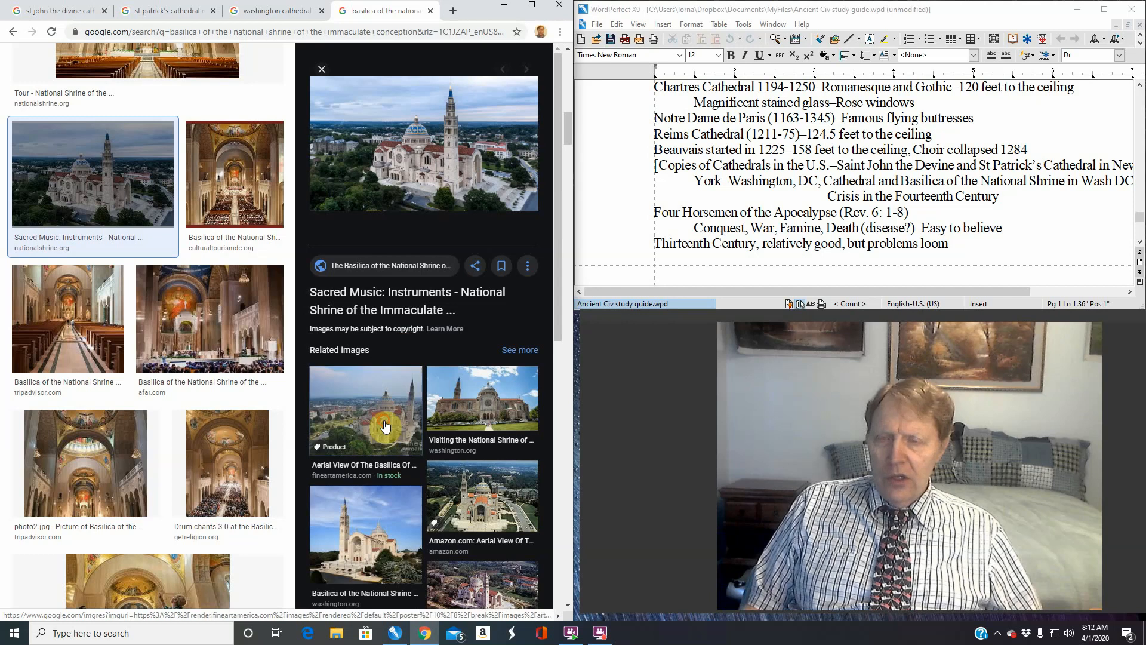
Browse the Fine Art America aerial and interior shots, then enlarge the washington.org Basilica nave photo
click(365, 408)
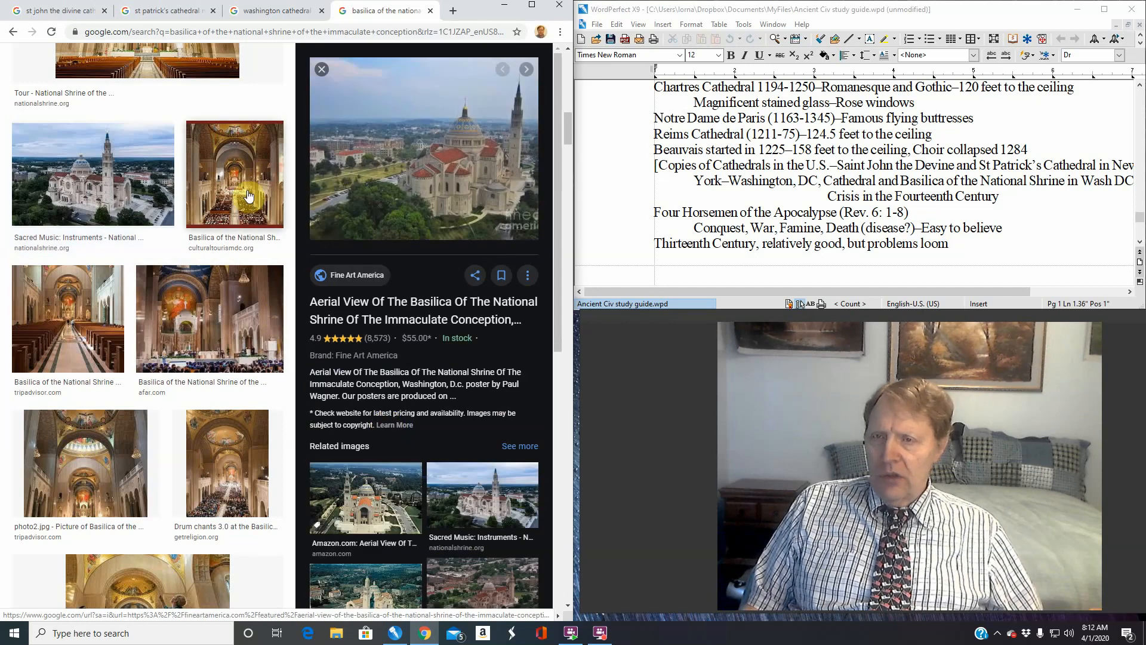
click(234, 173)
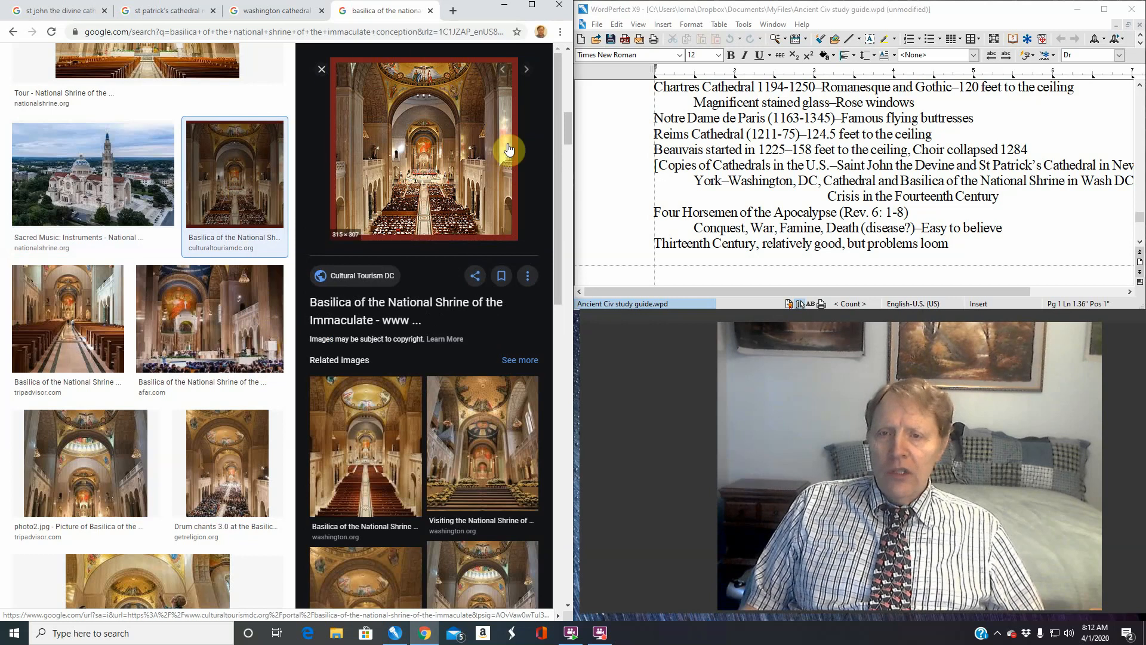
mouse_move(411, 79)
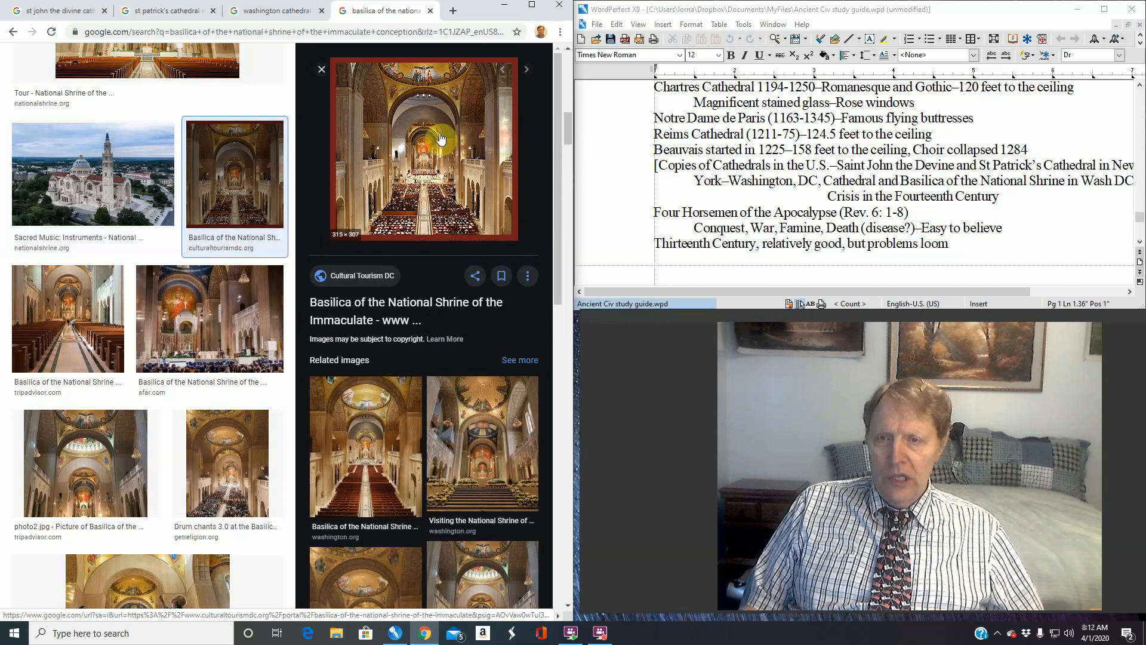
mouse_move(442, 191)
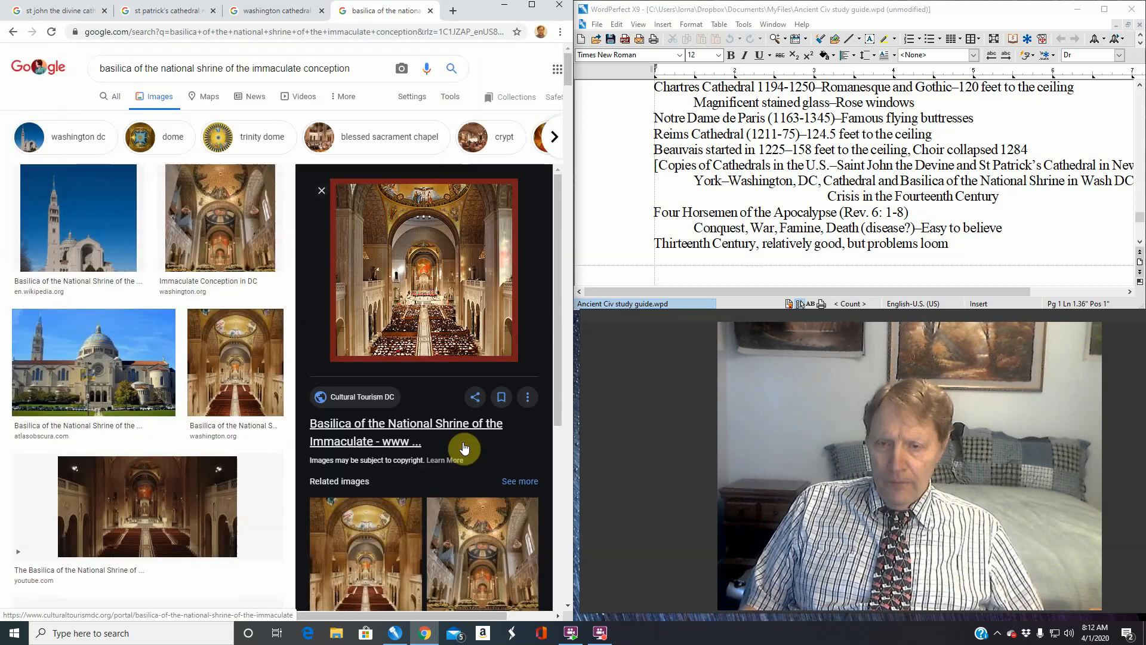
scroll(down, 3)
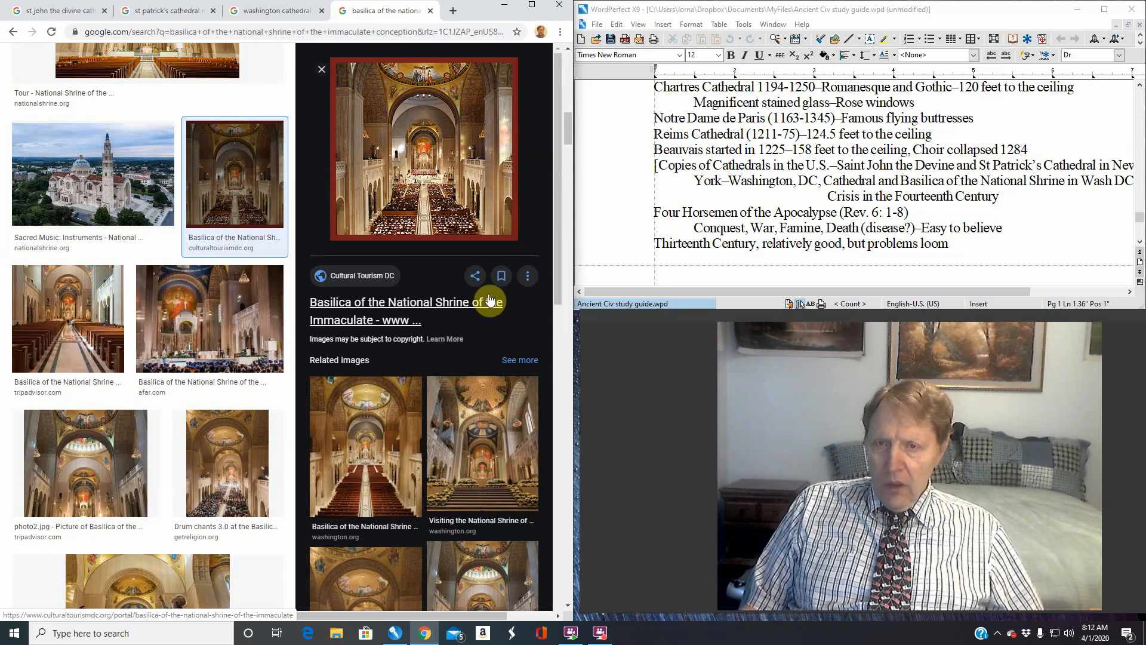
click(365, 445)
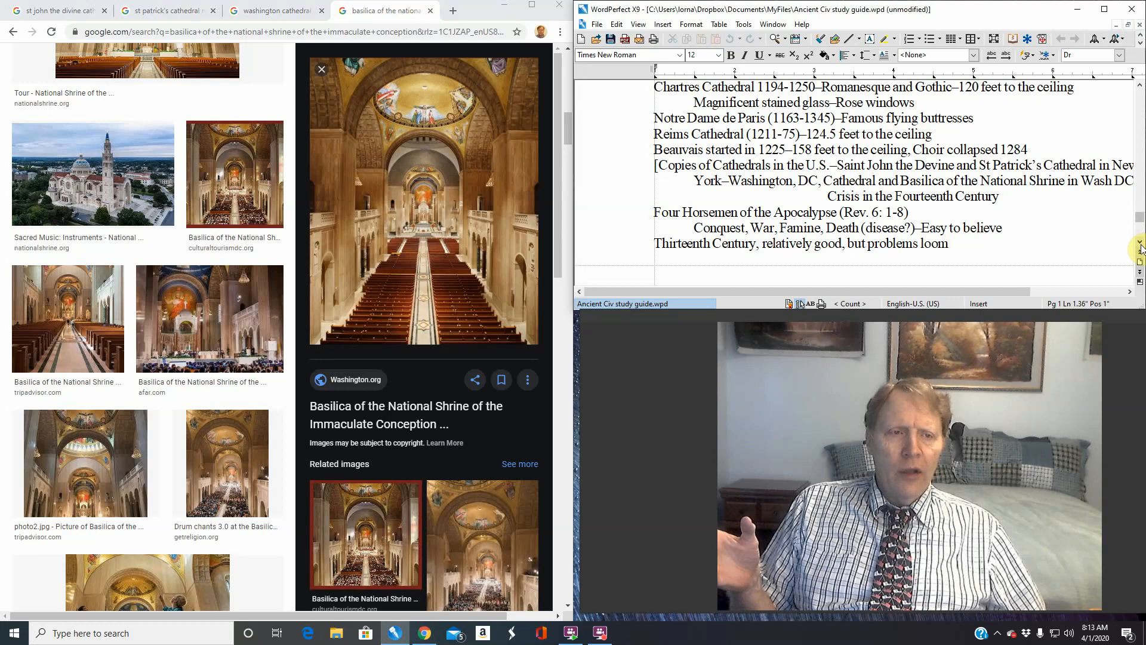
scroll(down, 3)
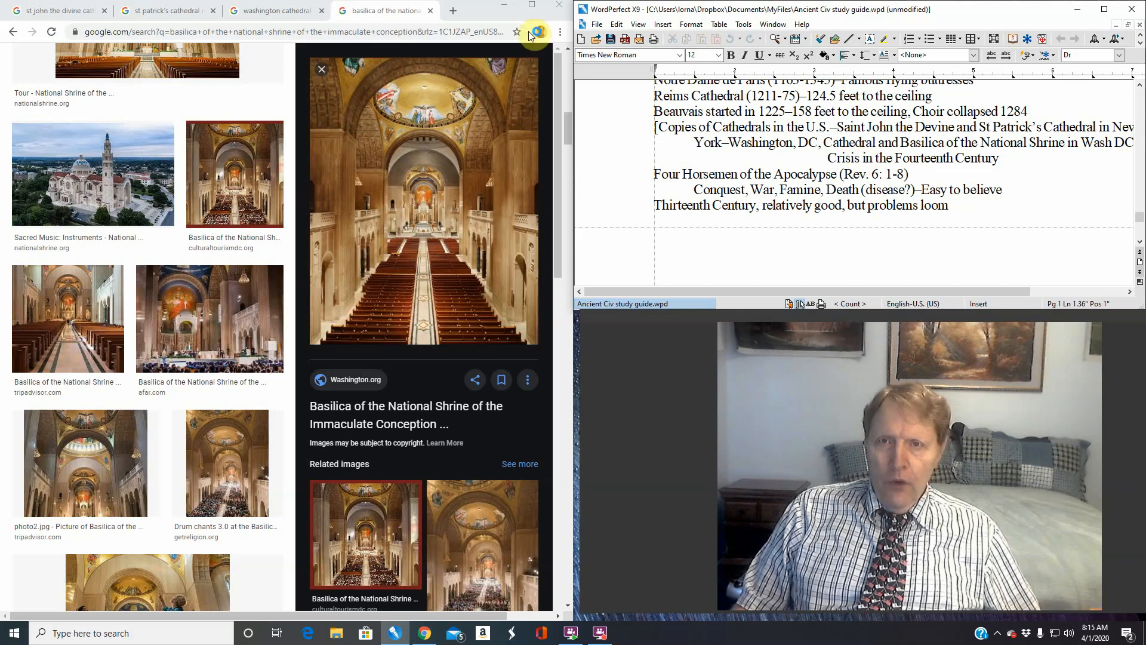
Search a new tab for "four horsemen durer" and switch to image results
click(451, 11)
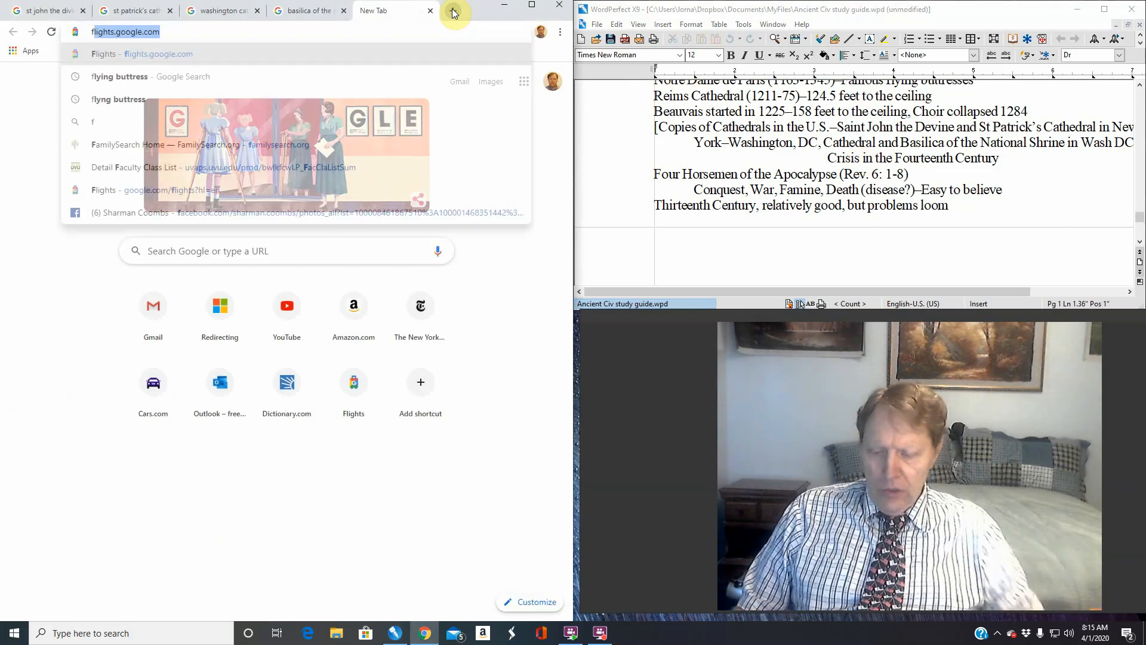
text(four horsemen durer)
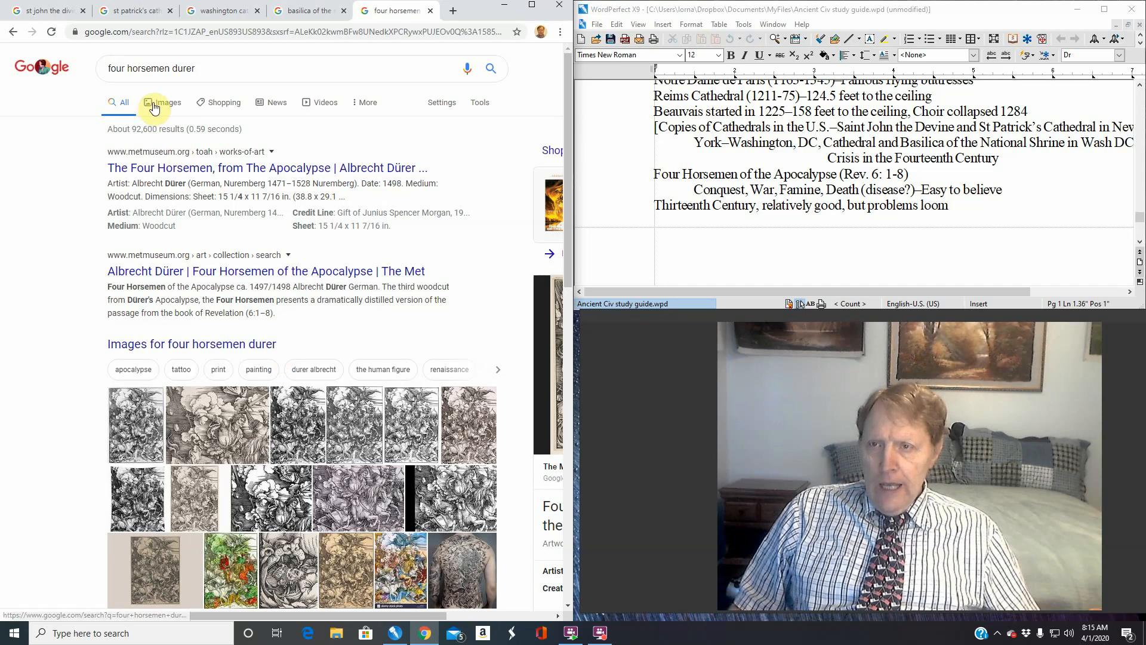
click(167, 102)
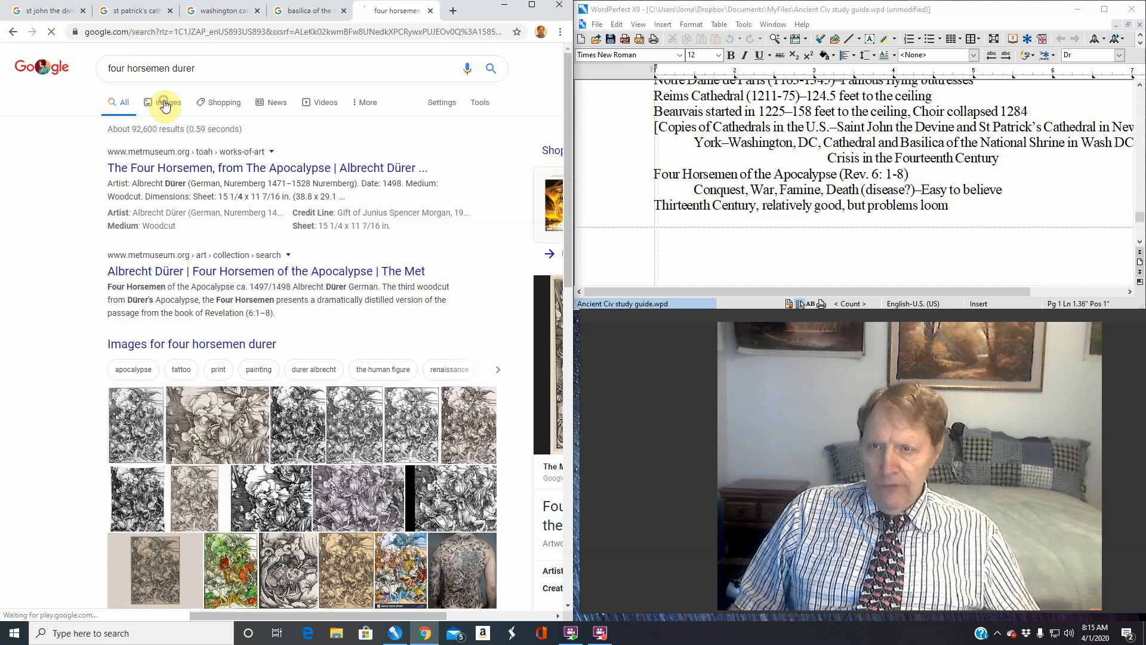
Show the image results for four horsemen durer with the Dürer print enlarged
click(161, 102)
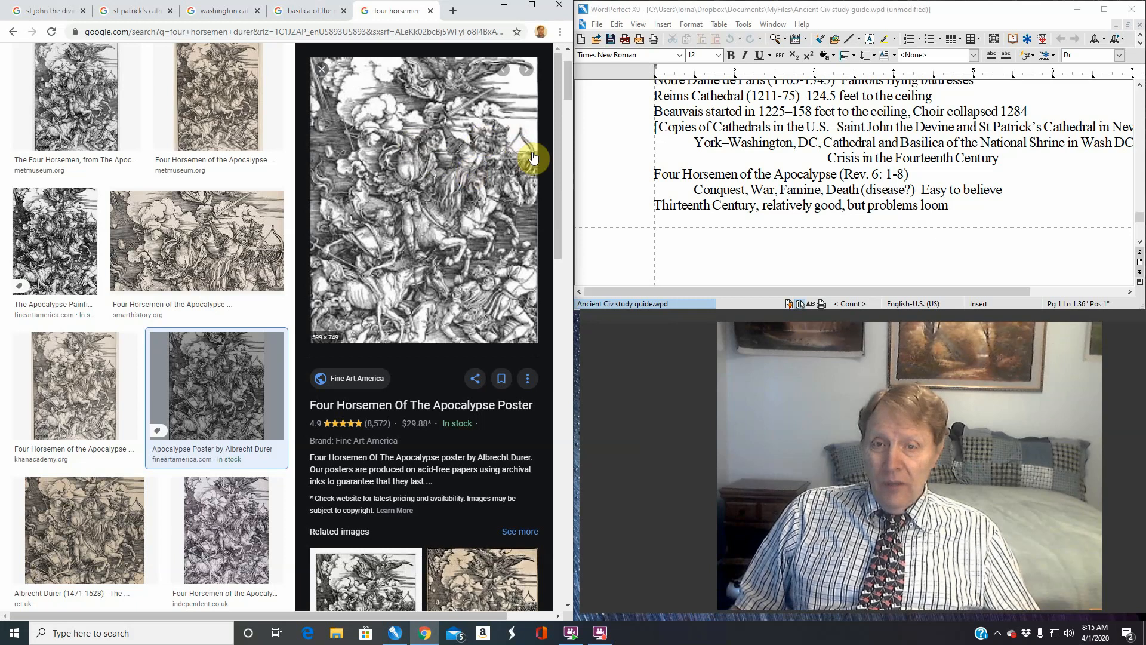
mouse_move(424, 161)
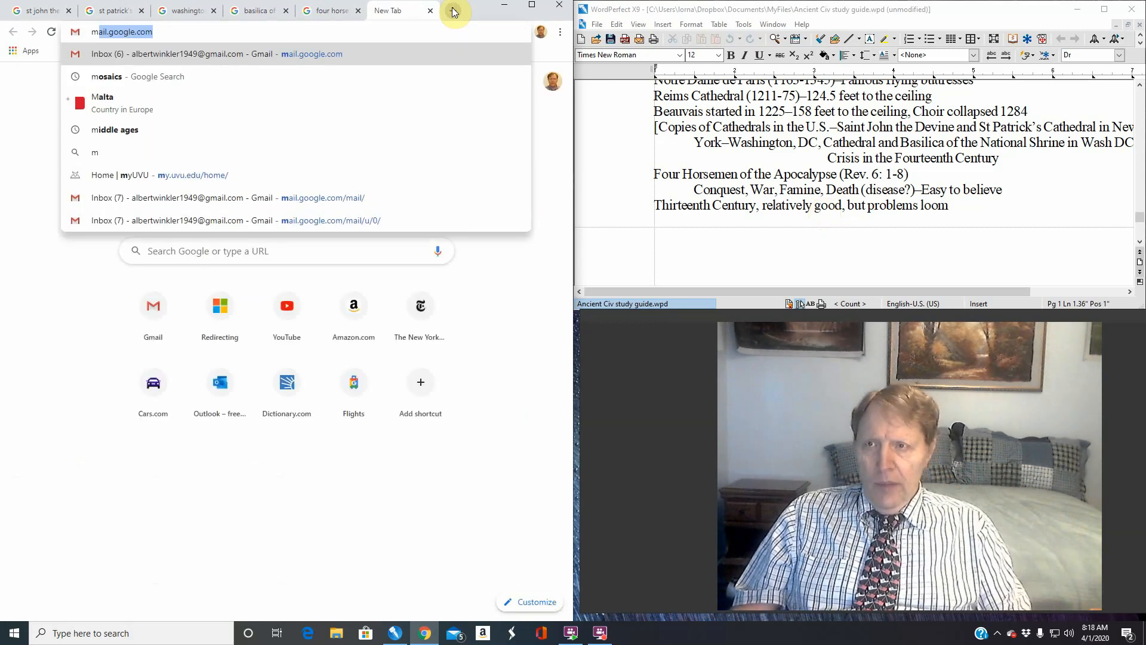
Search for "medieval manor" / medieval bern and switch the results to images
text(medieval manor)
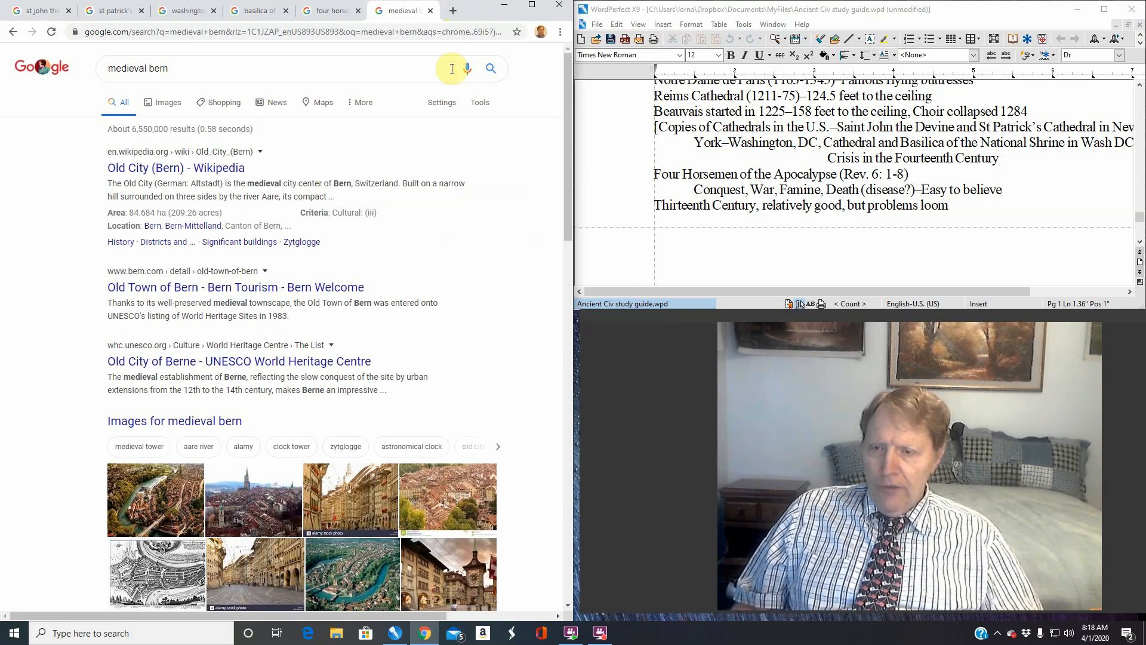
click(161, 97)
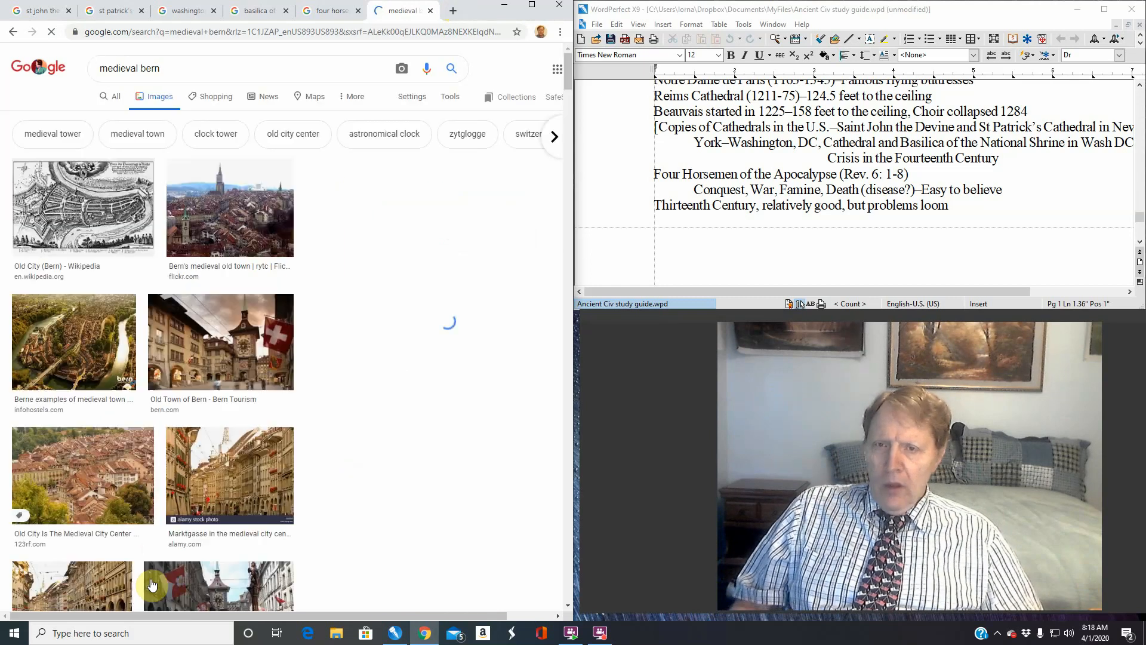
Enlarge the Old City (Bern) map, then the related Käfigturm Wikiwand map image
click(82, 207)
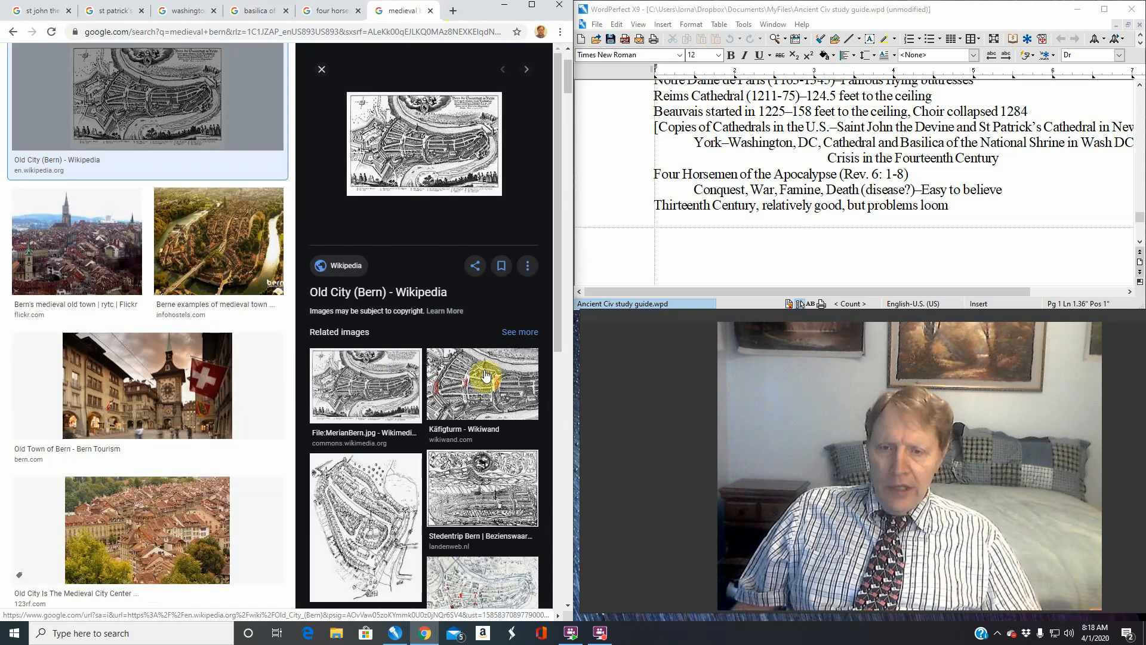
click(482, 384)
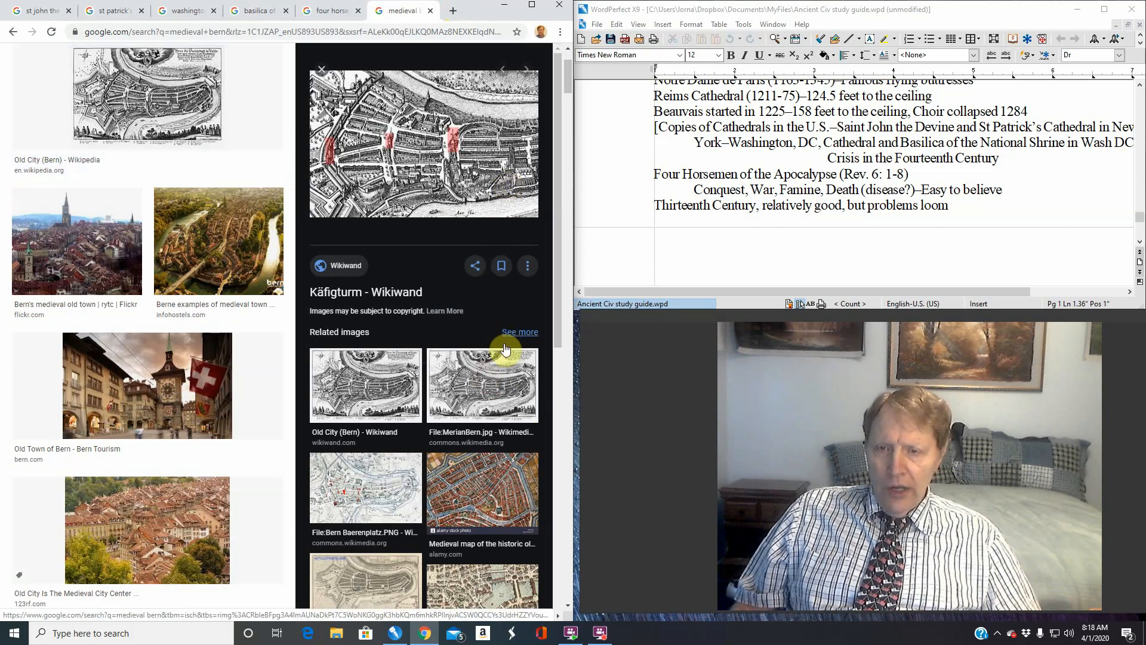
mouse_move(544, 347)
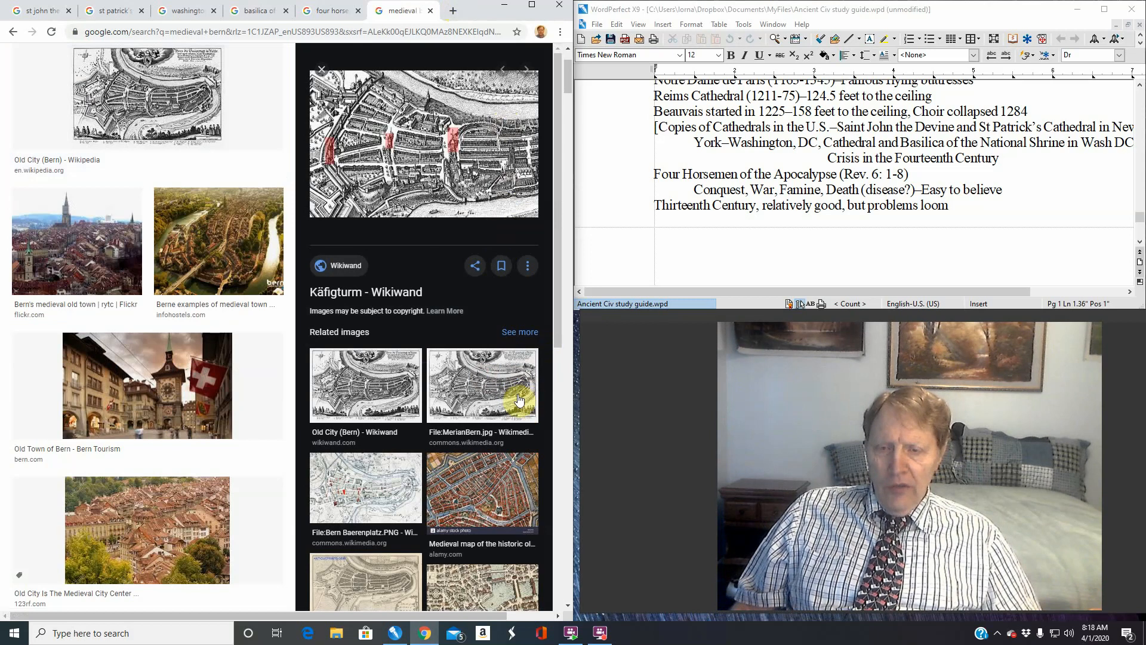
mouse_move(523, 245)
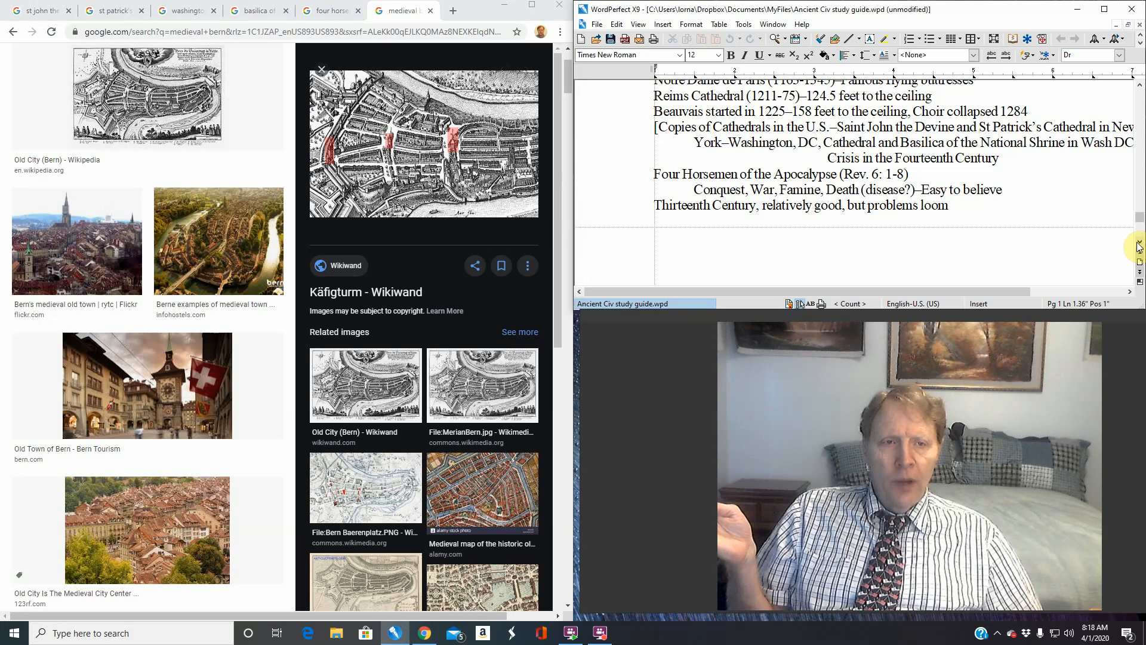
Scroll the study guide down to the Medieval Warm Period crisis notes
scroll(down, 3)
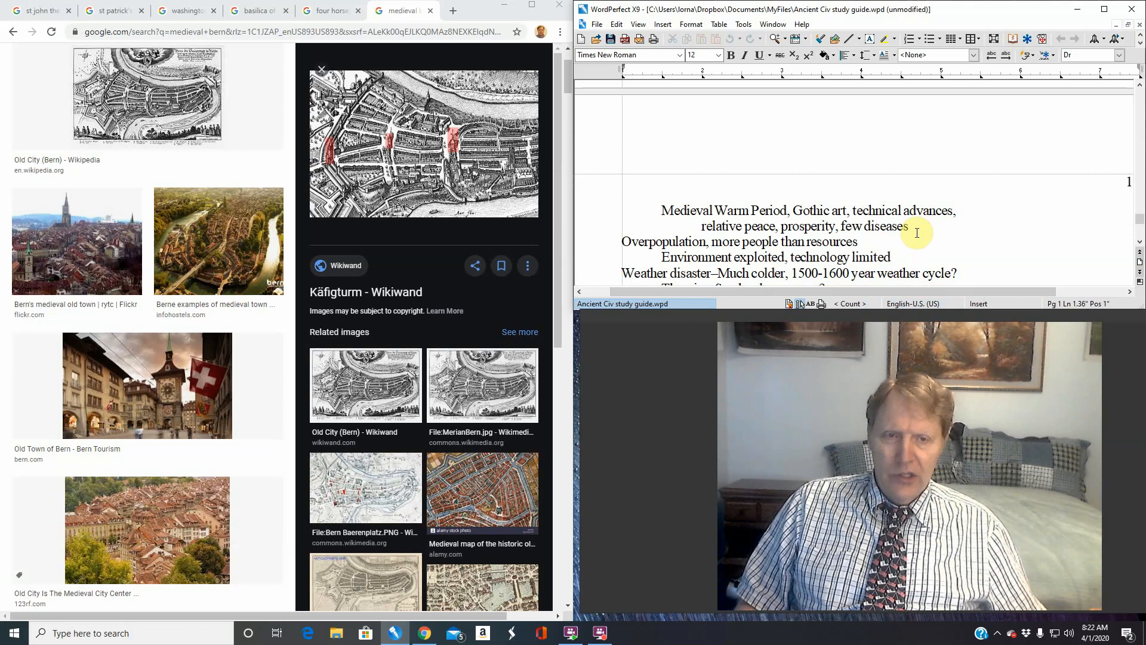
click(910, 226)
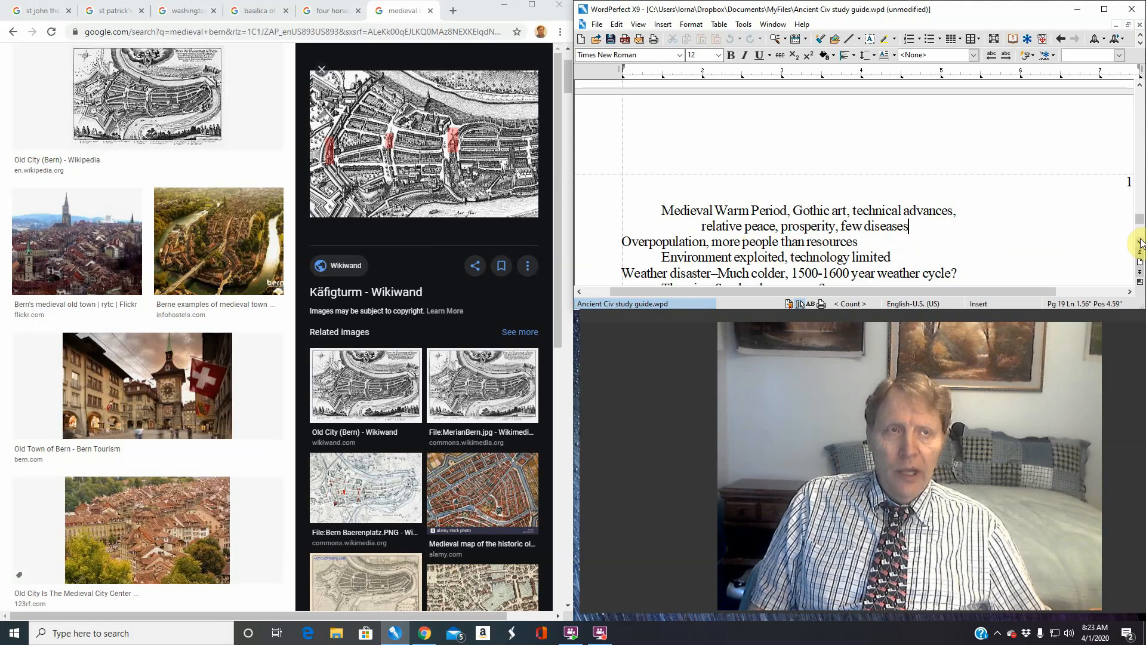
Scroll down to the overpopulation, Maunder Minimum and 1306 Little Ice Age notes
scroll(down, 3)
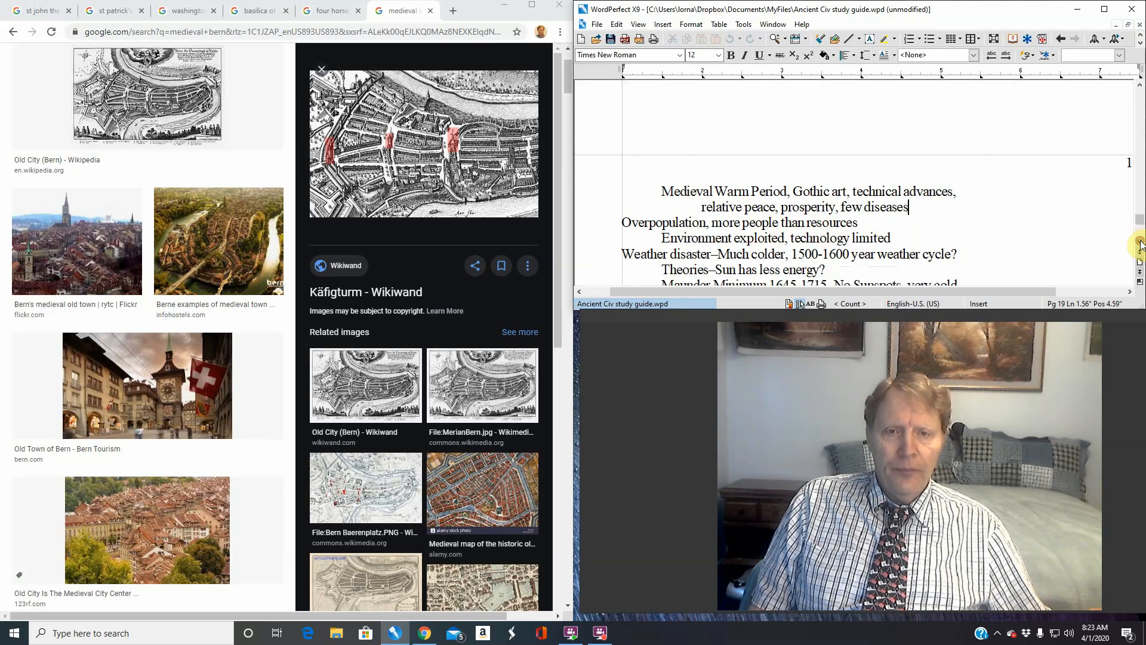
scroll(down, 3)
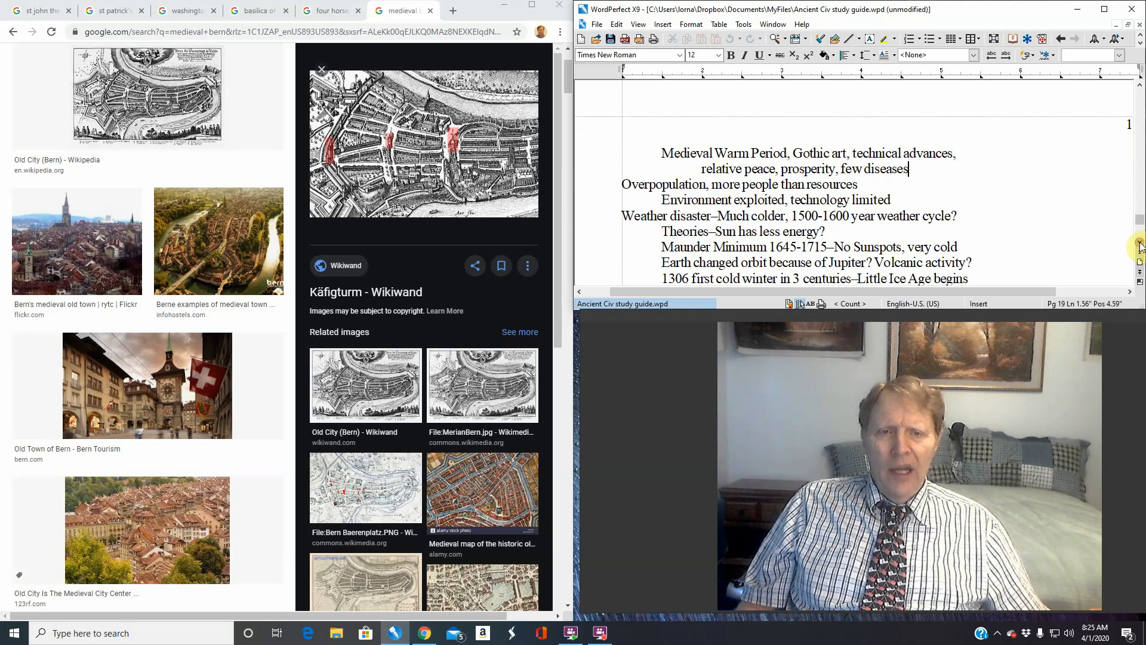
Scroll down one line to the Great Famine 1315–17 note
scroll(down, 3)
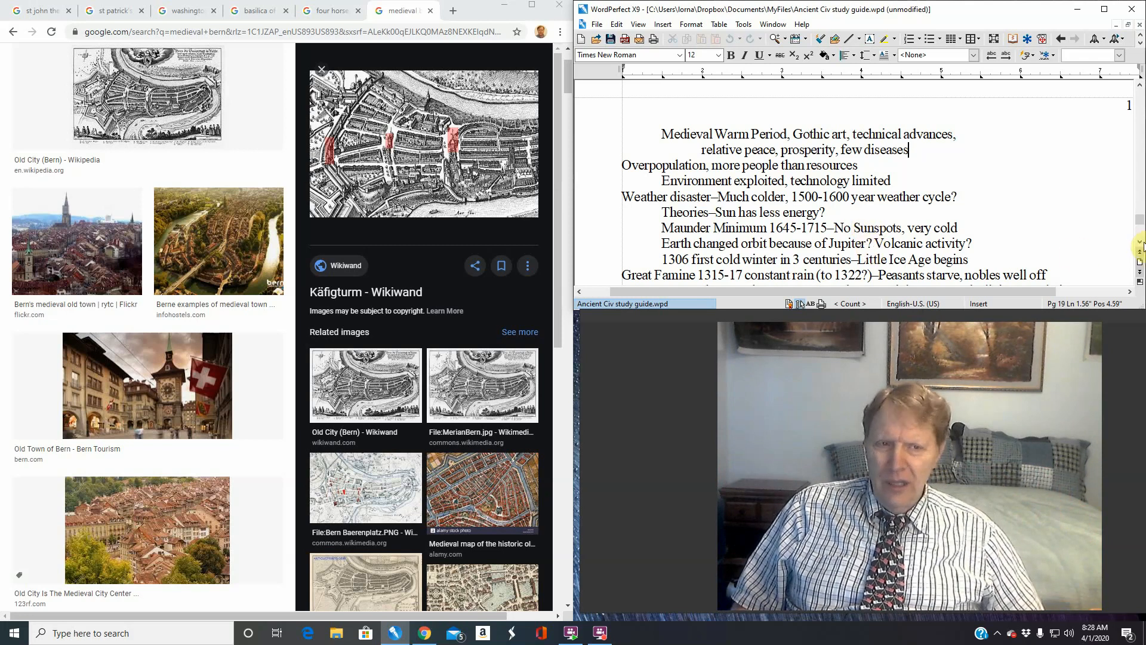
Scroll down to the 20 poor harvests and The Black Death 1347–52 lines
scroll(down, 3)
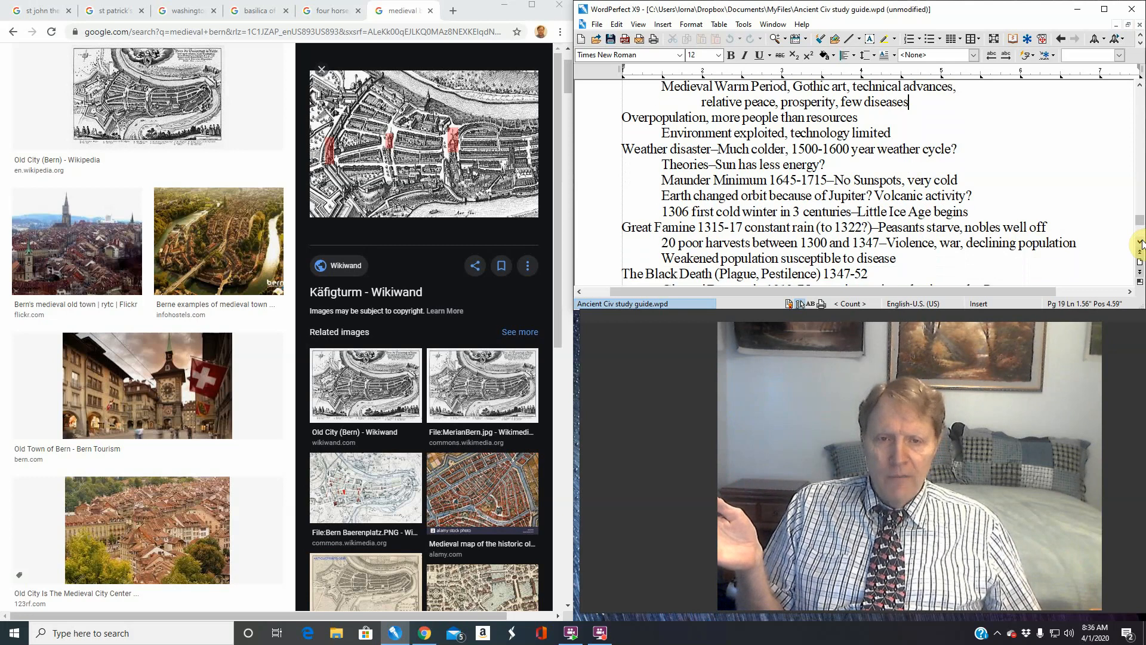
Scroll down to the Giovanni Boccaccio Decameron eyewitness line
scroll(down, 3)
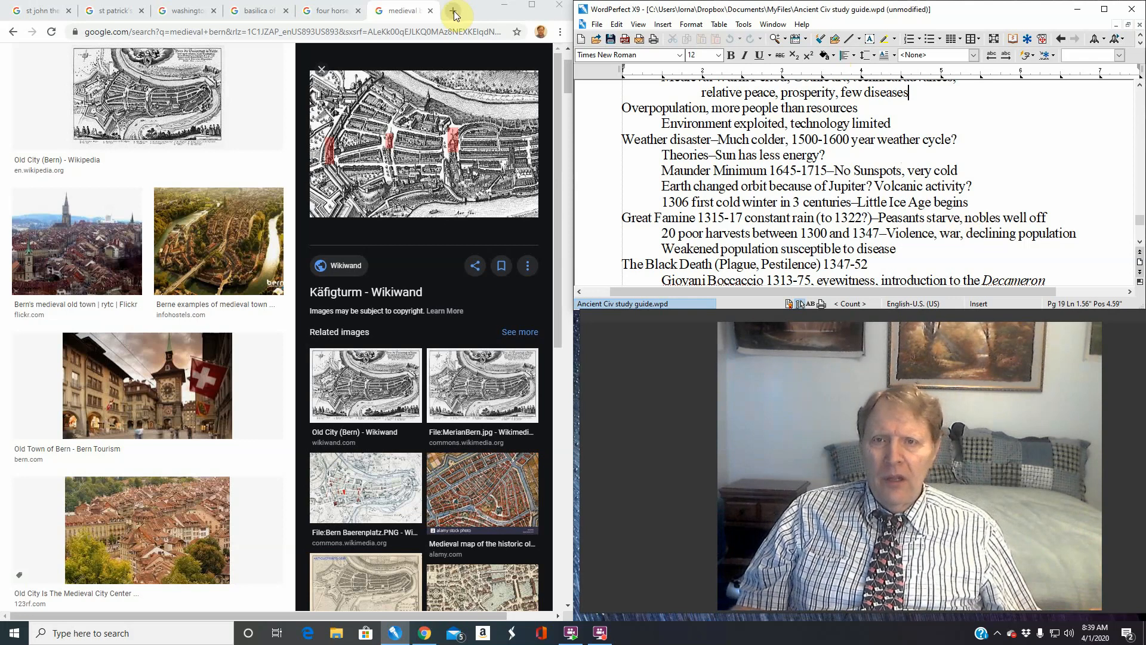
Search a new tab for "grand black prince" and show the Edward the Black Prince image results
click(454, 11)
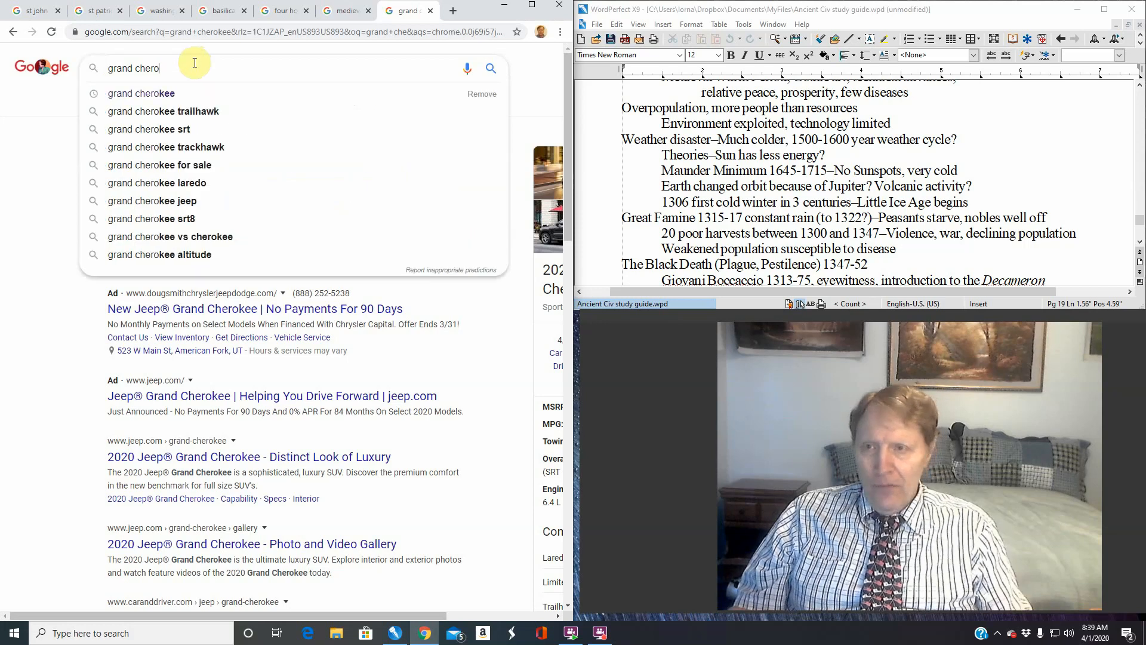
text(grand bla)
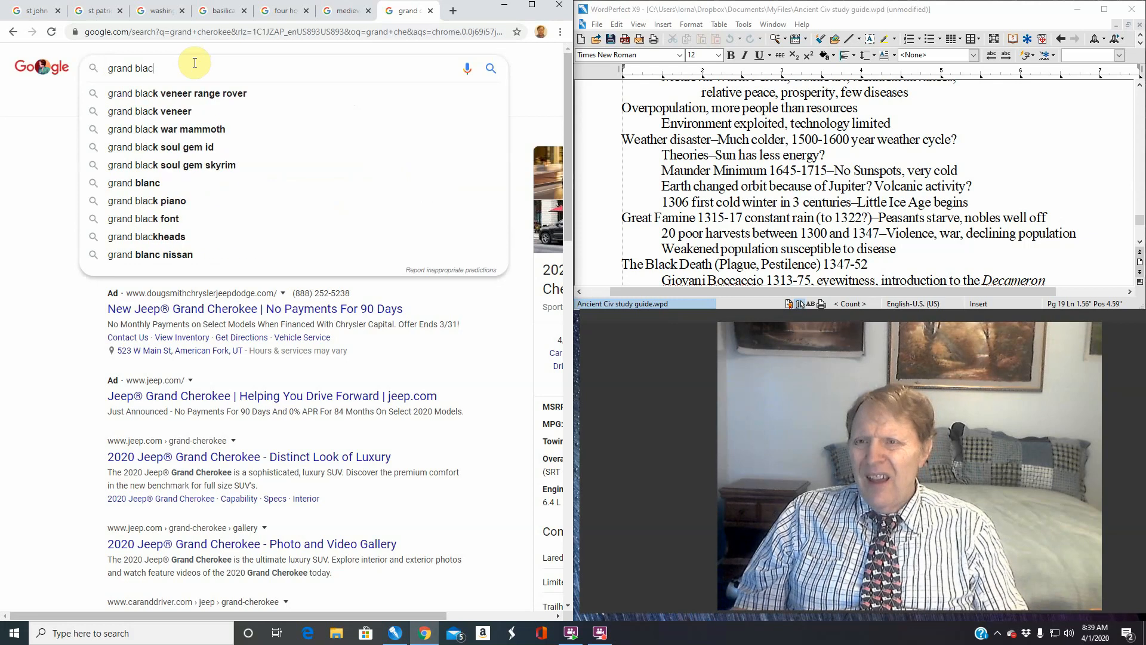
text(k prince)
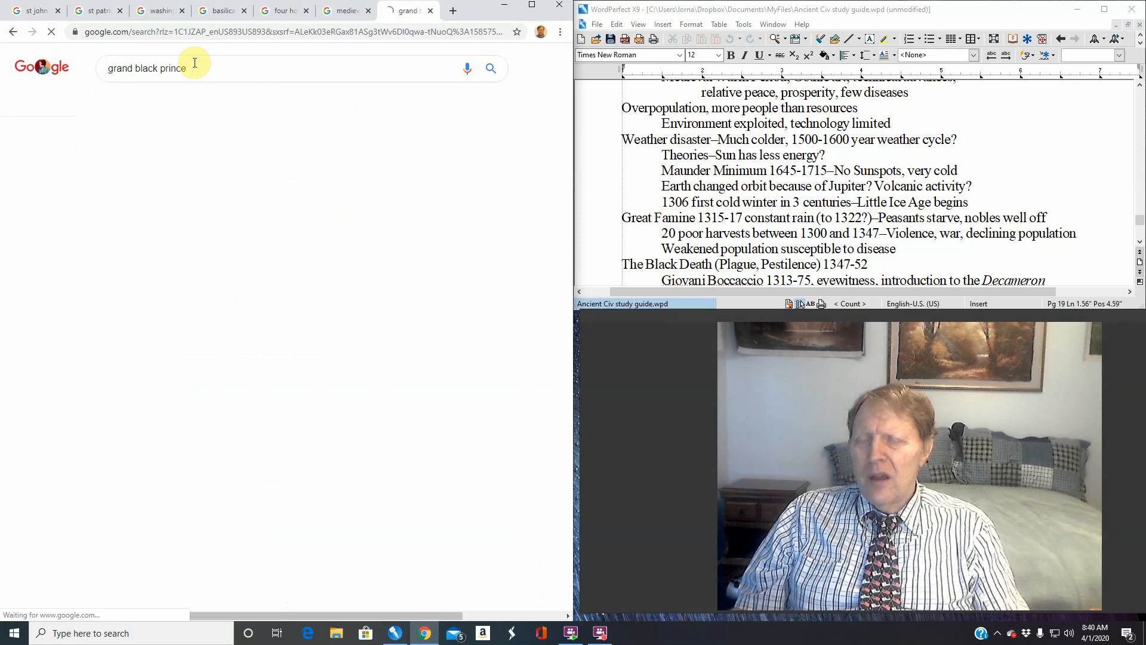
click(491, 68)
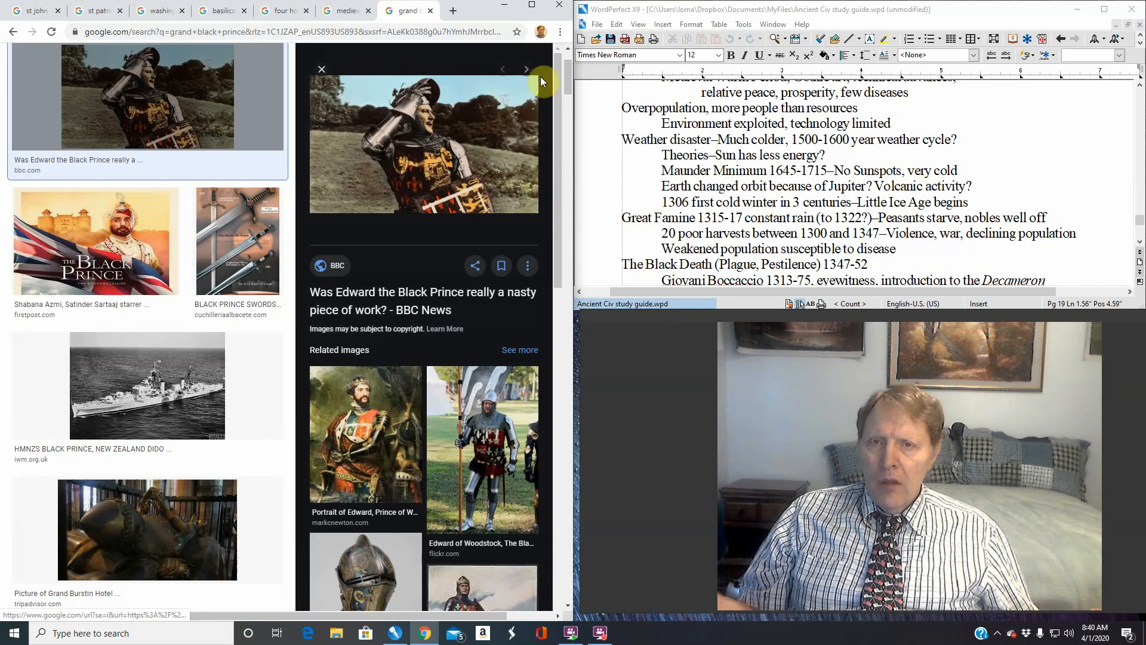
mouse_move(12, 31)
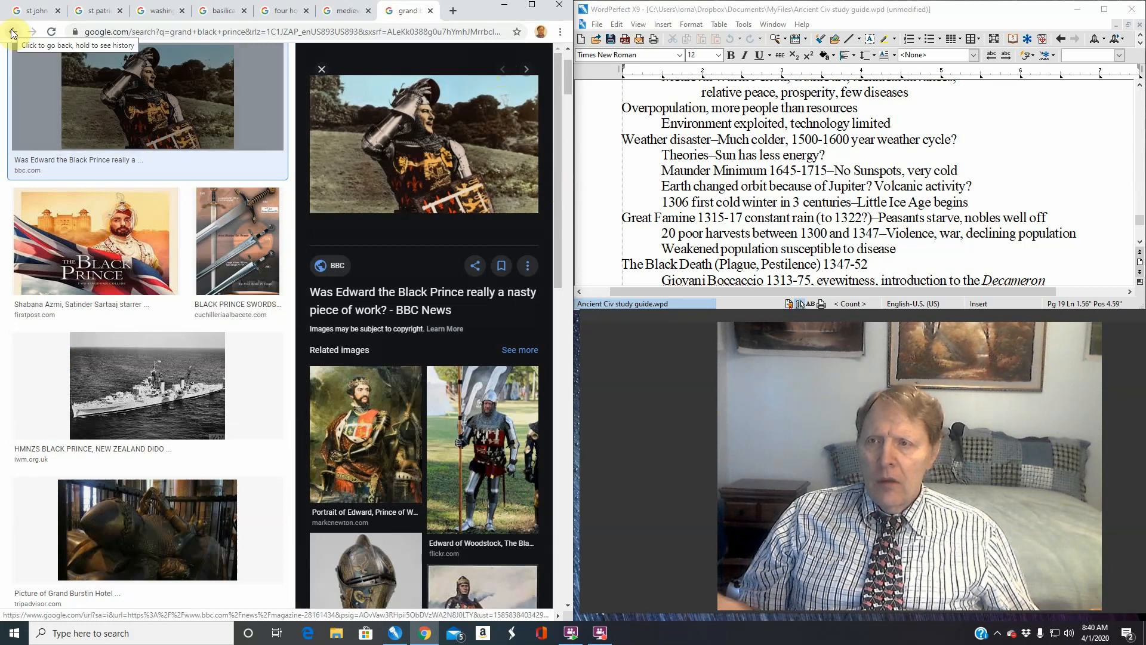
Refine the search to 'grand black prince chevauchee' and show its image results
click(12, 31)
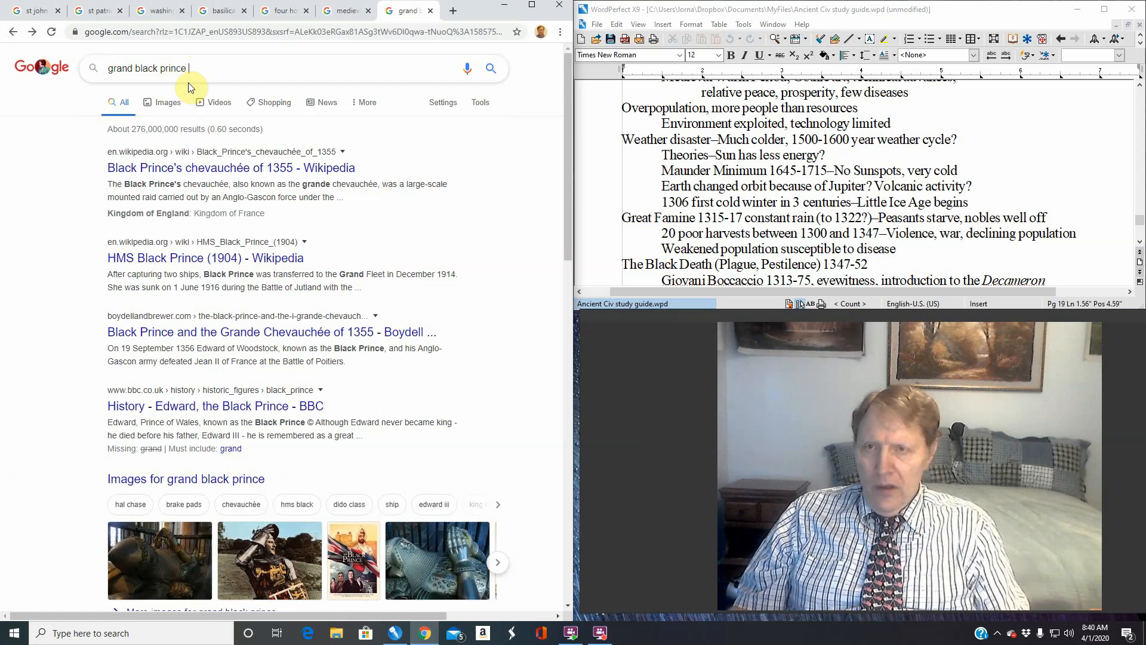
text(cheval)
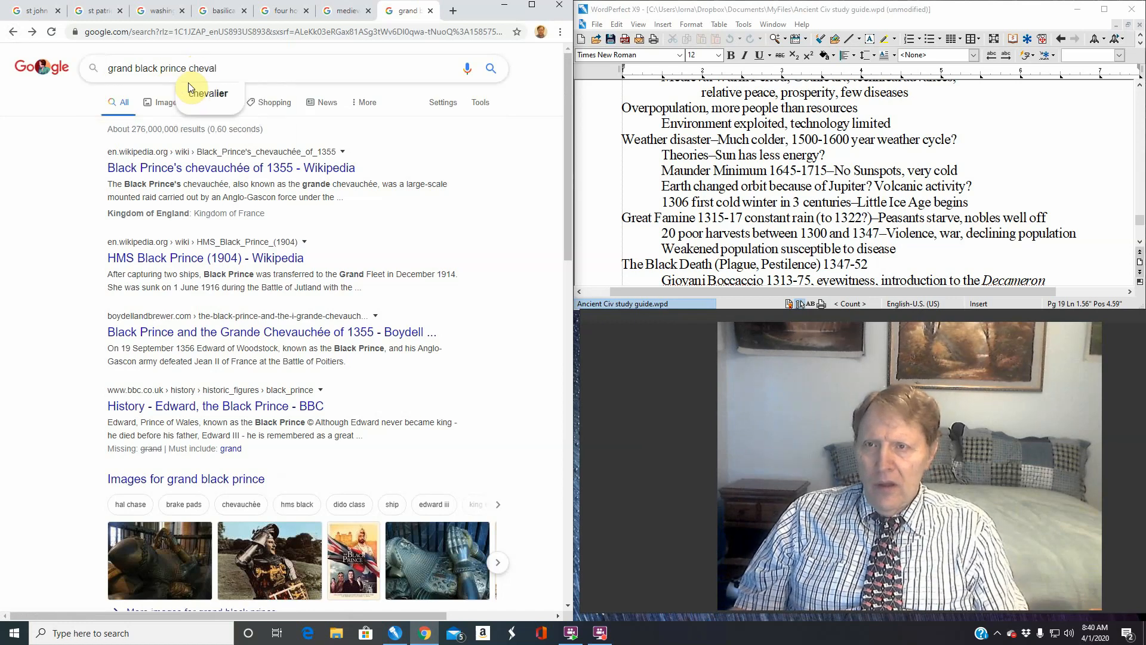
text(d)
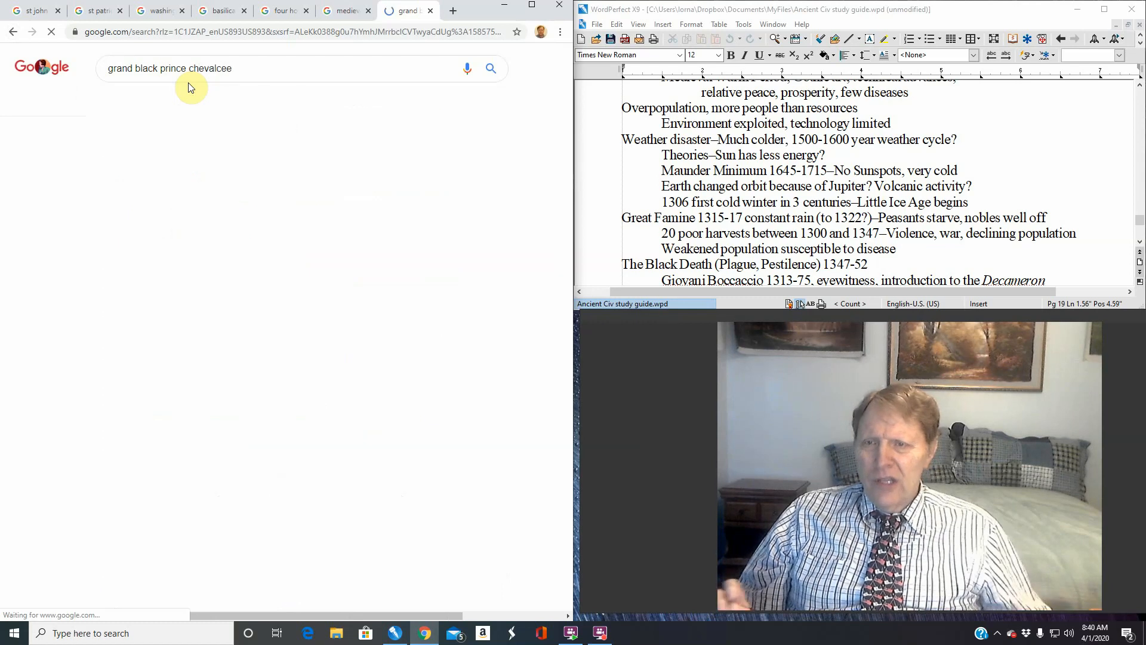
click(490, 68)
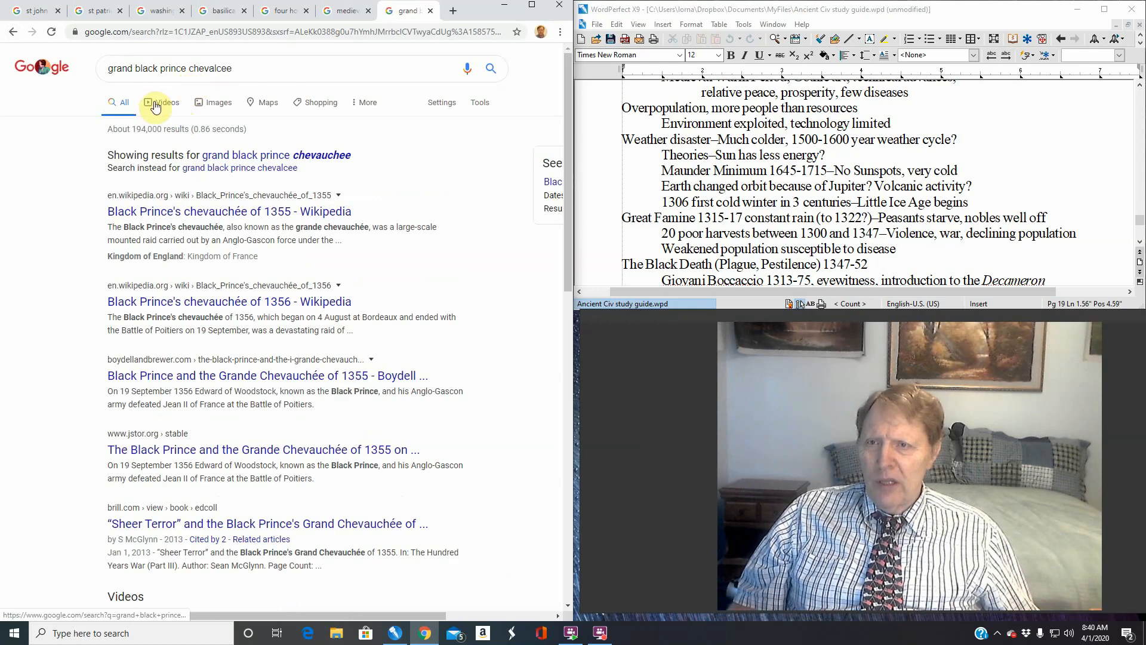
mouse_move(204, 89)
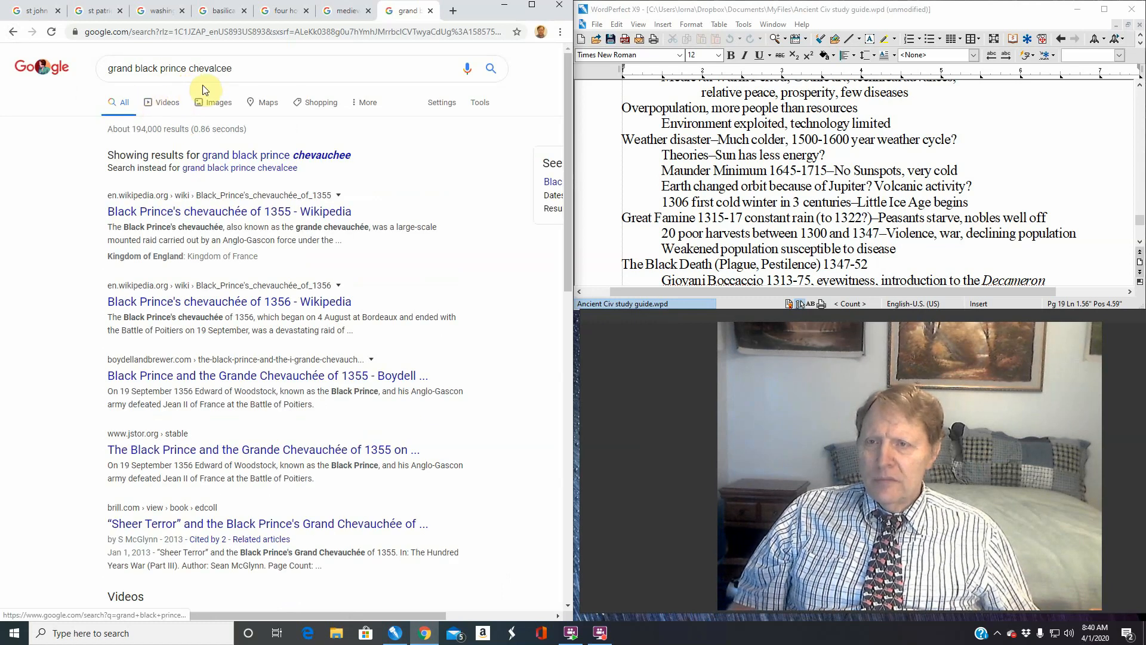
click(211, 97)
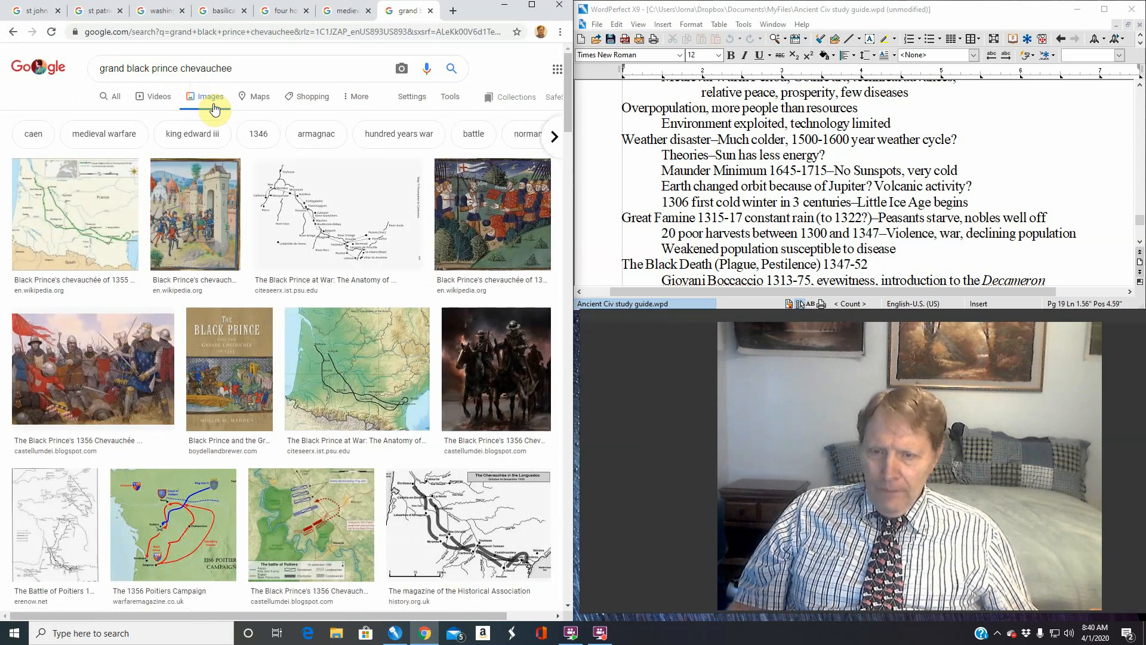
Enlarge the Wikipedia map of the Black Prince's 1355 chevauchée in the preview panel
click(86, 212)
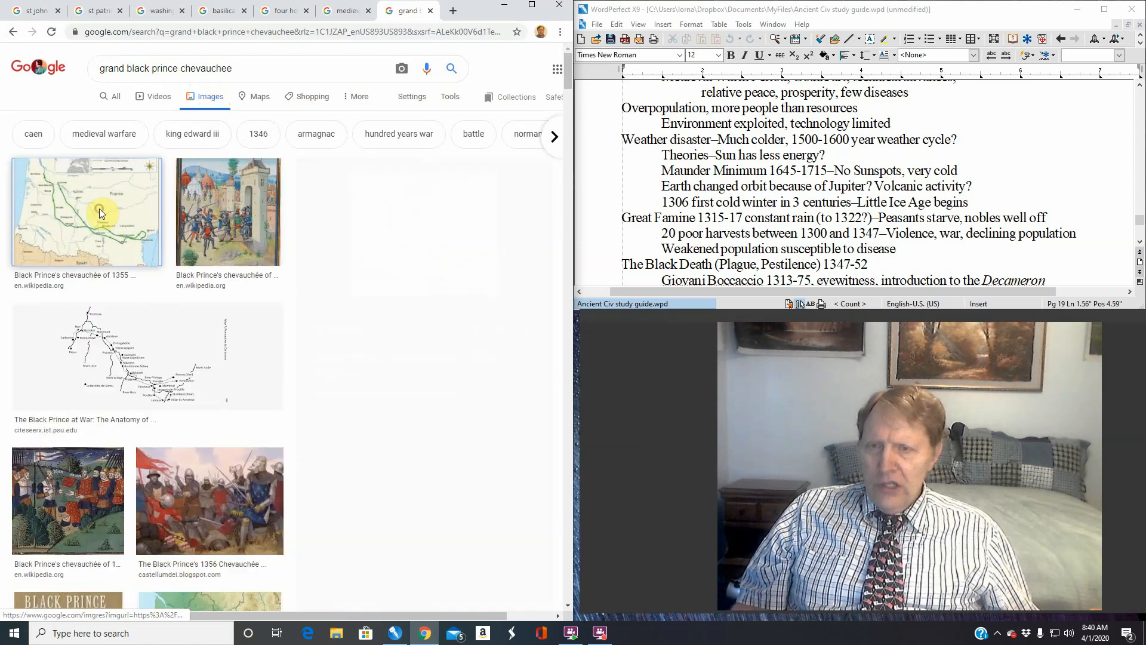
click(86, 212)
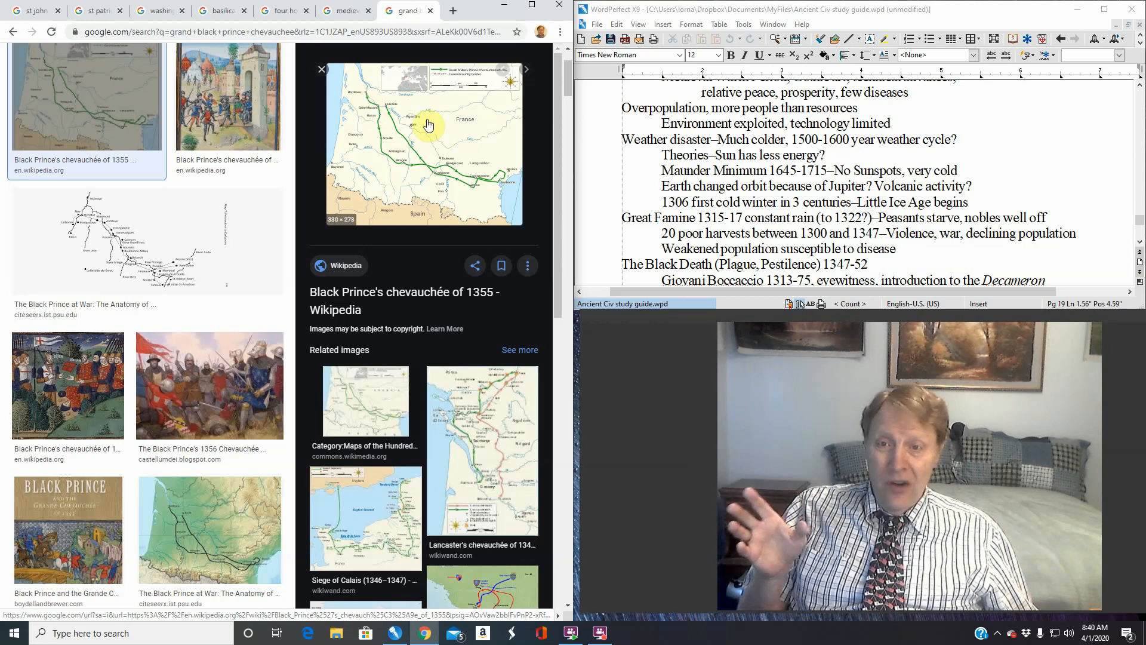
mouse_move(527, 164)
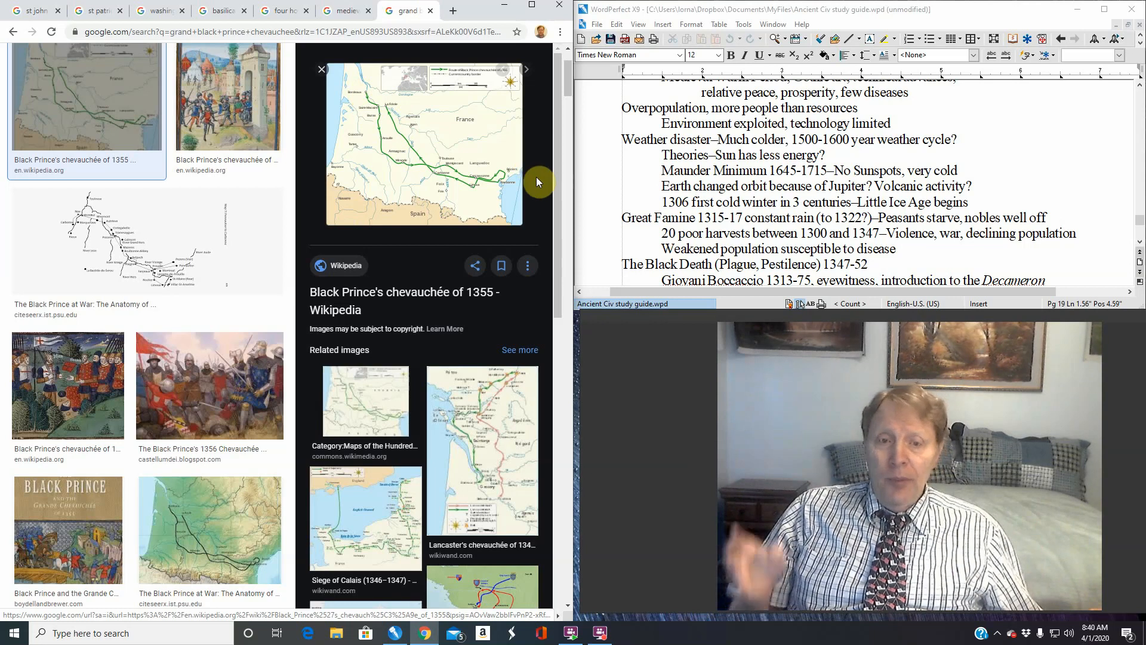
mouse_move(484, 195)
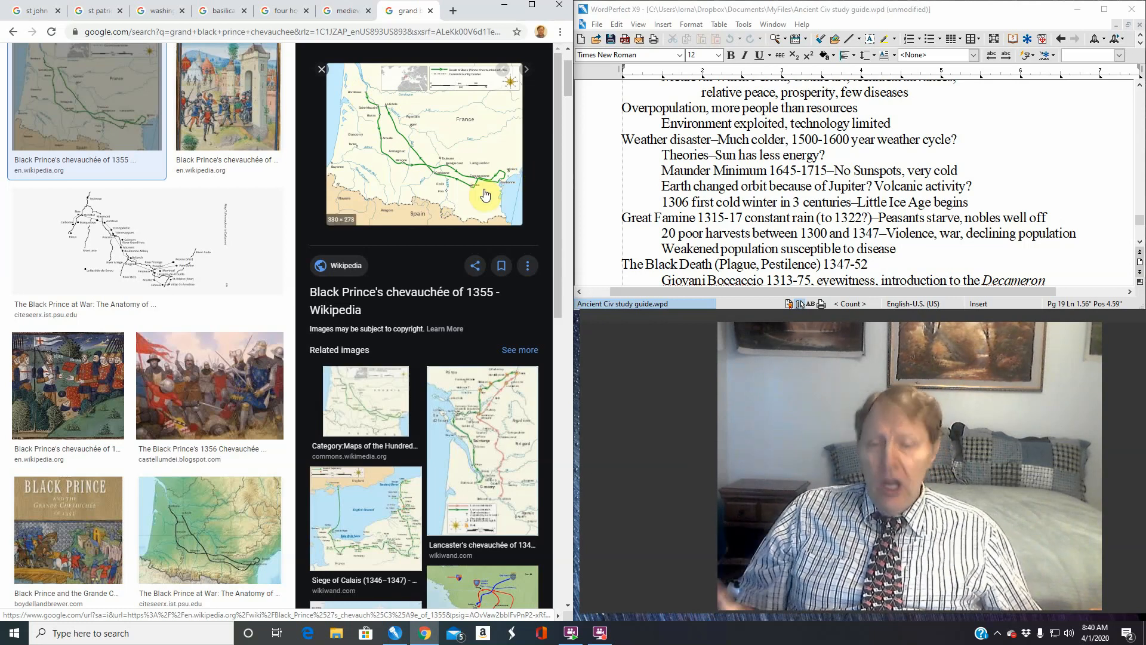
mouse_move(459, 356)
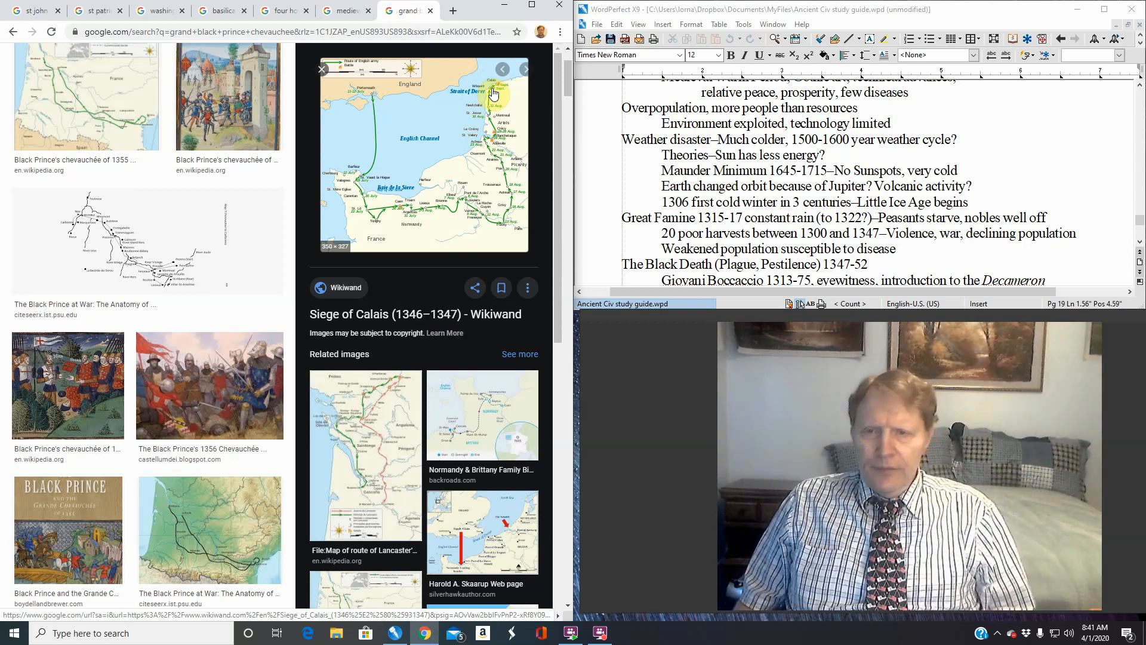
mouse_move(362, 103)
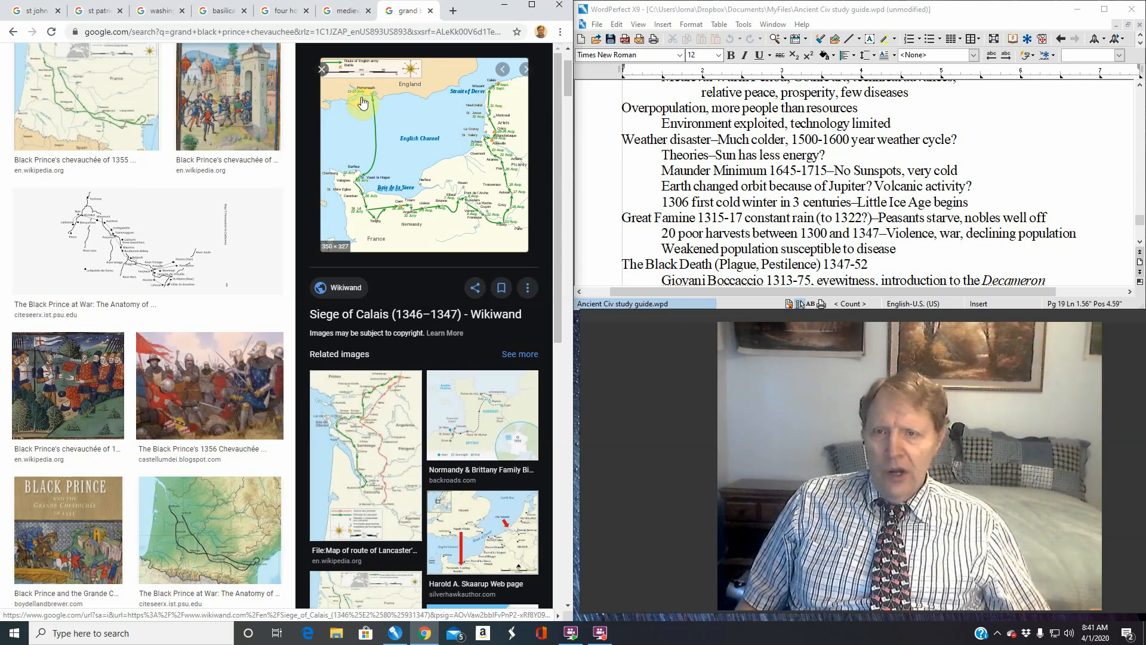
mouse_move(369, 229)
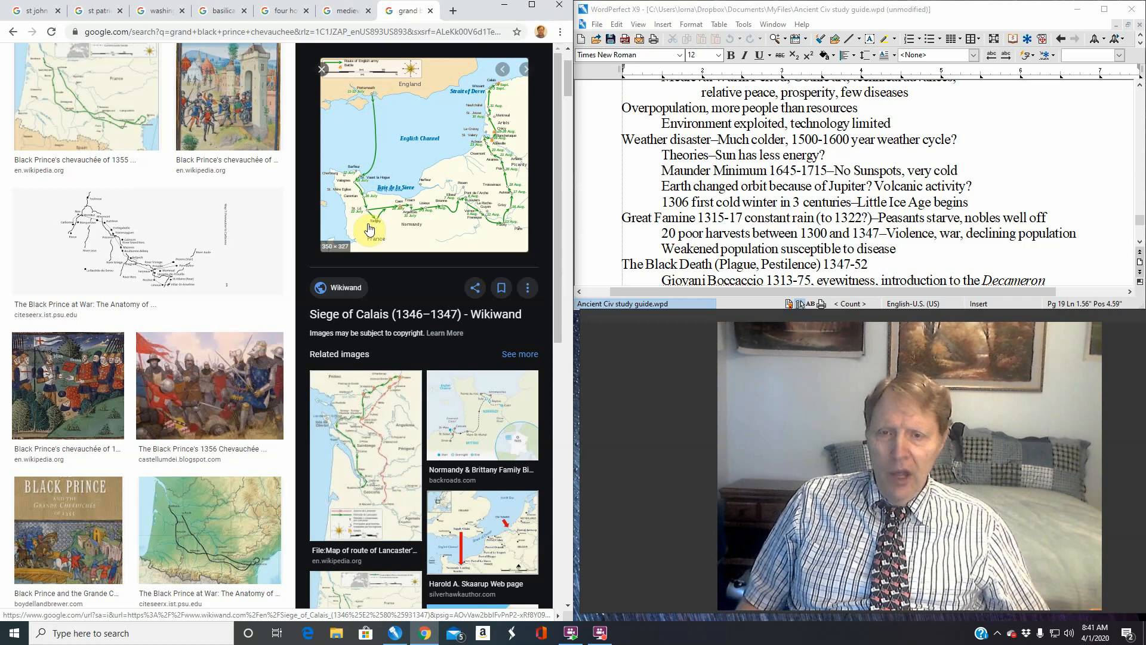
mouse_move(490, 139)
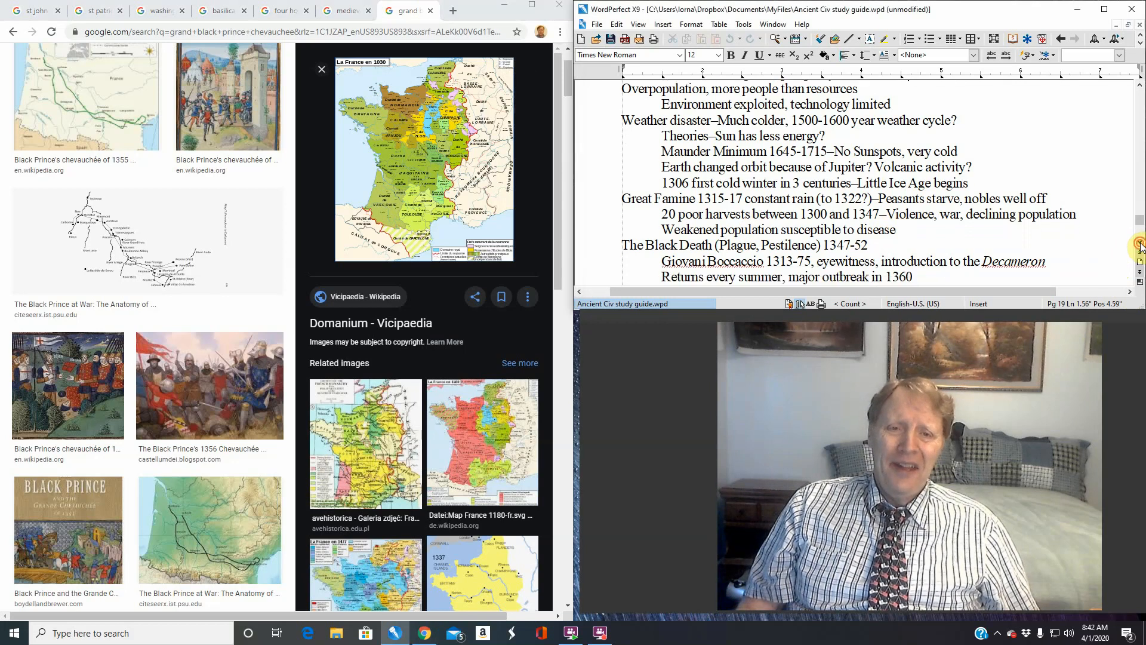
Scroll the study guide down to the line about the plague returning for centuries
scroll(down, 3)
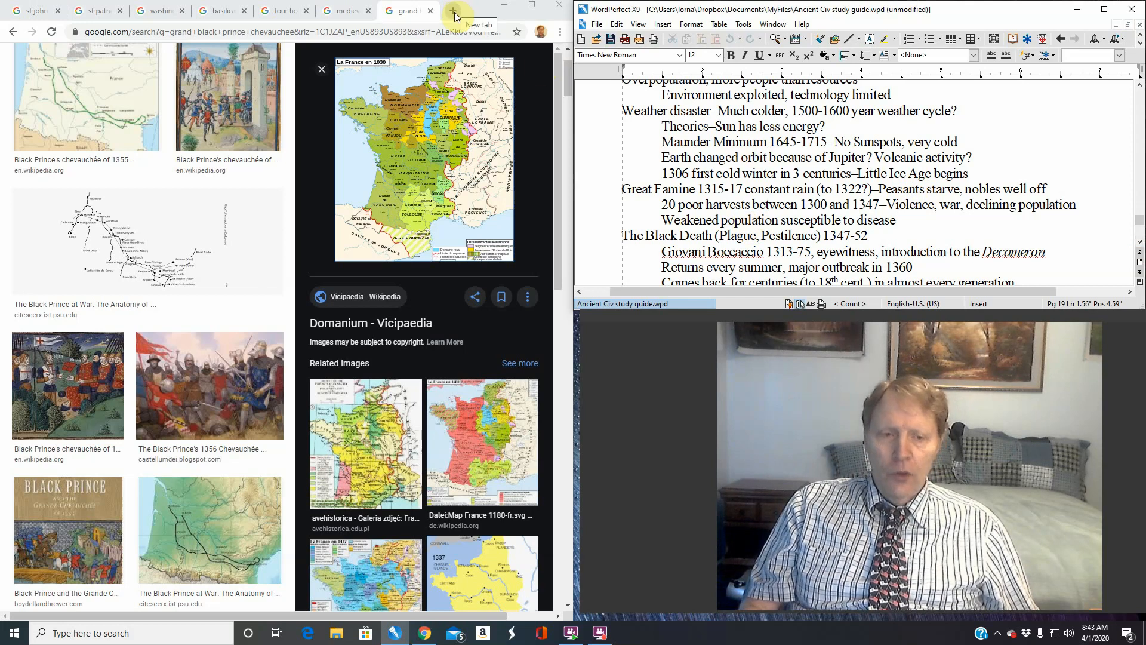
Search 'black death' in a new tab and switch to its image results
click(453, 11)
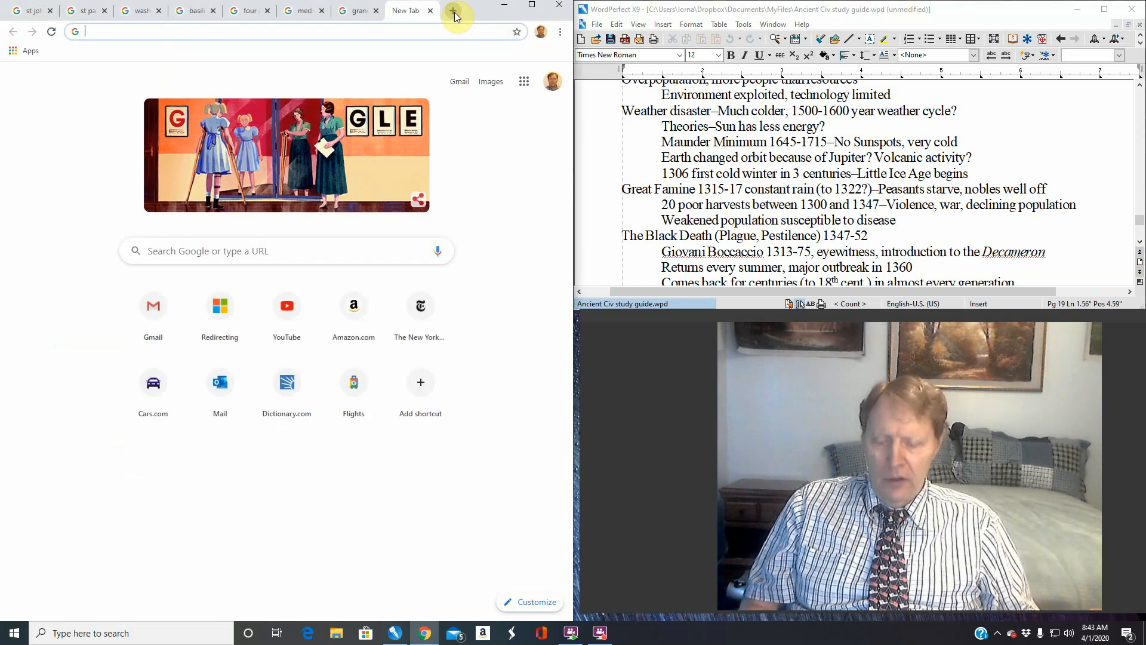
text(booking.com)
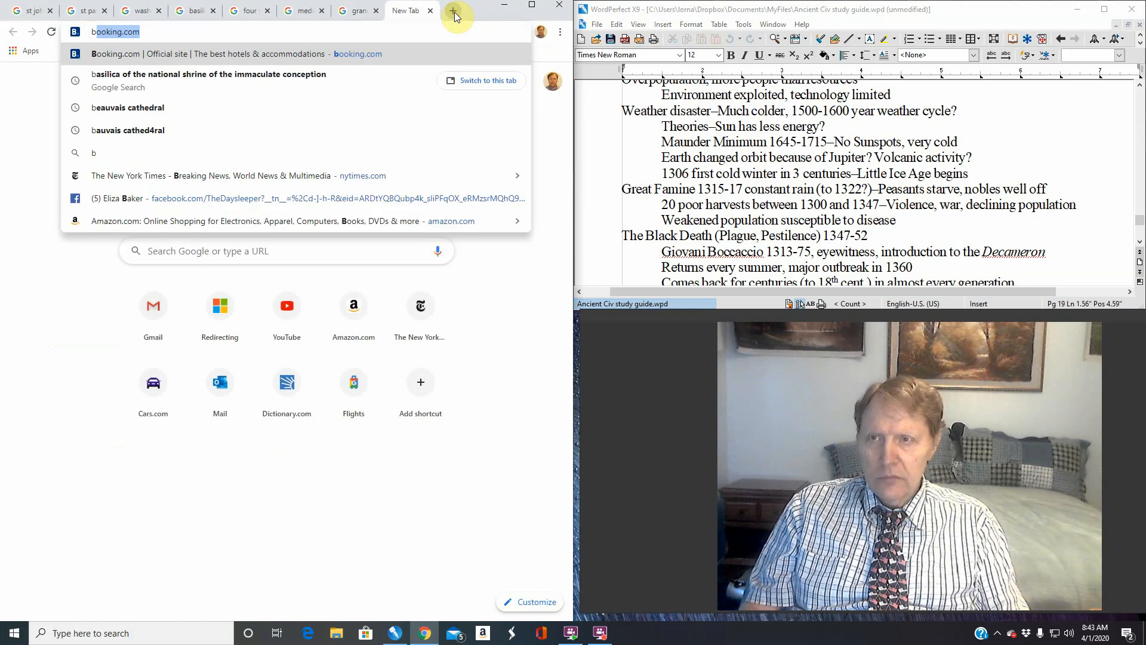
text(black death)
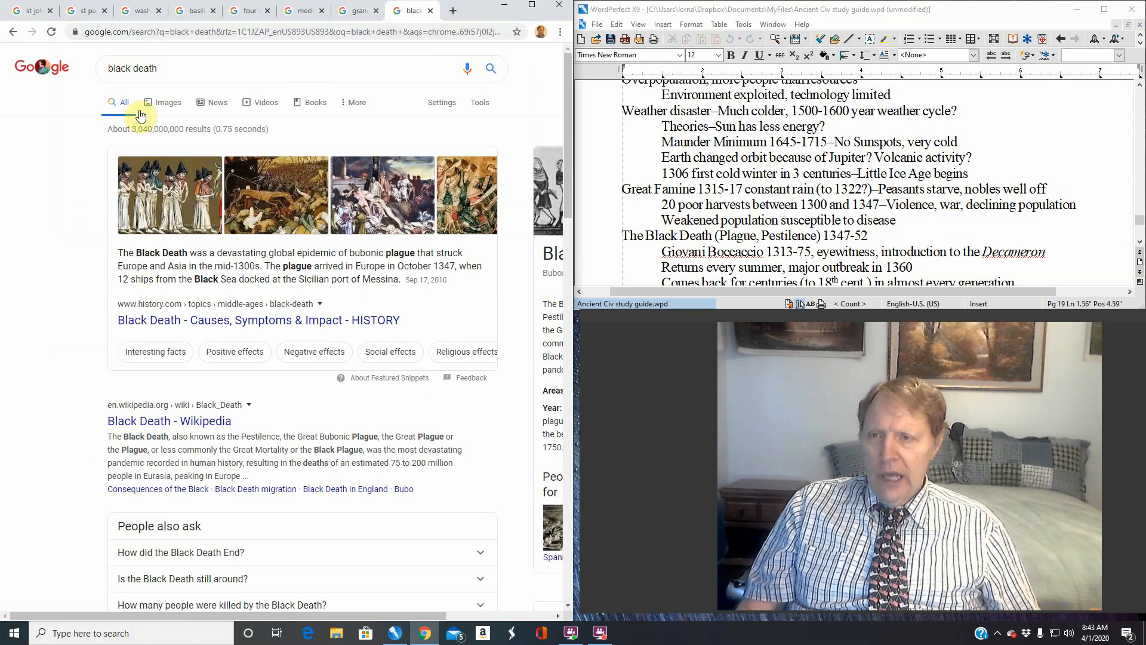
click(169, 102)
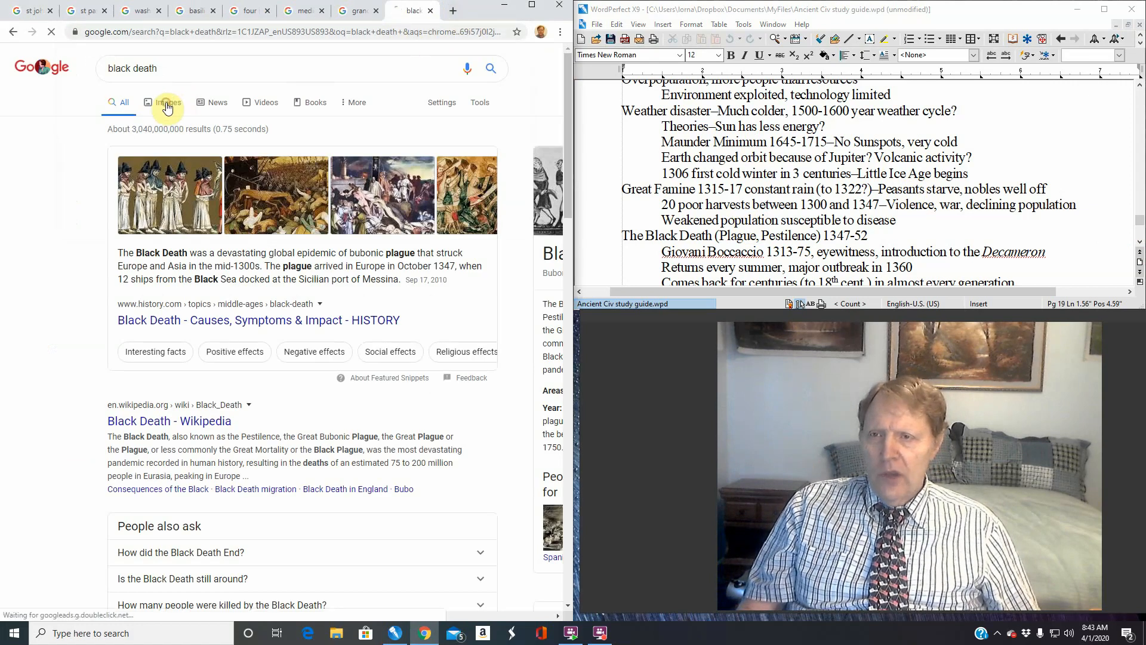
click(167, 101)
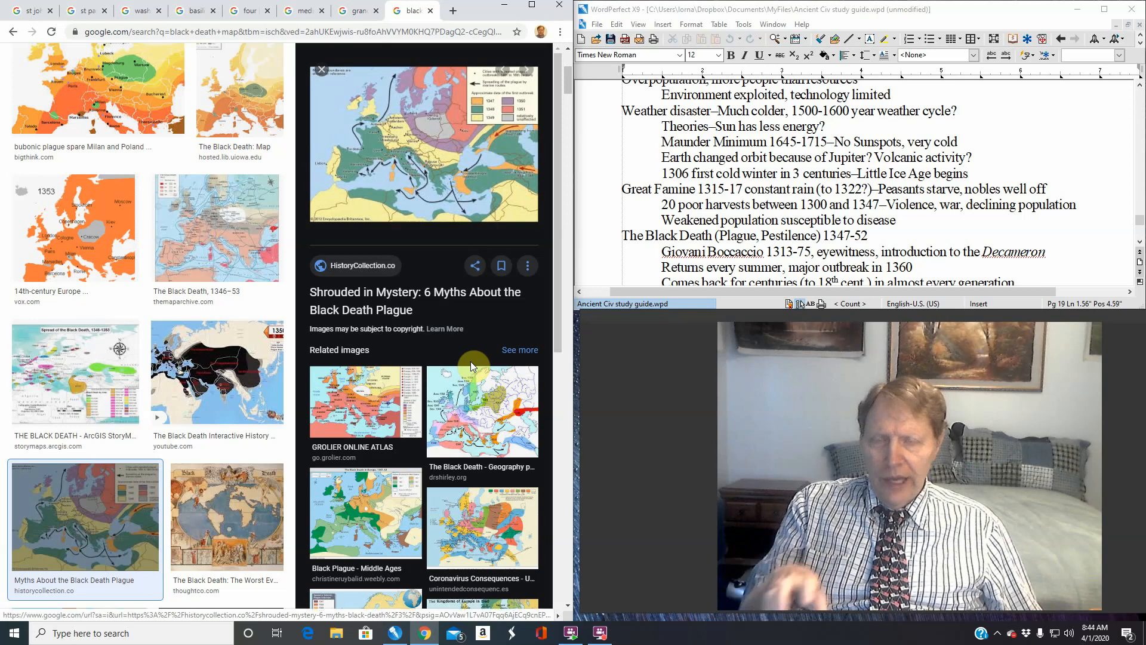
mouse_move(503, 244)
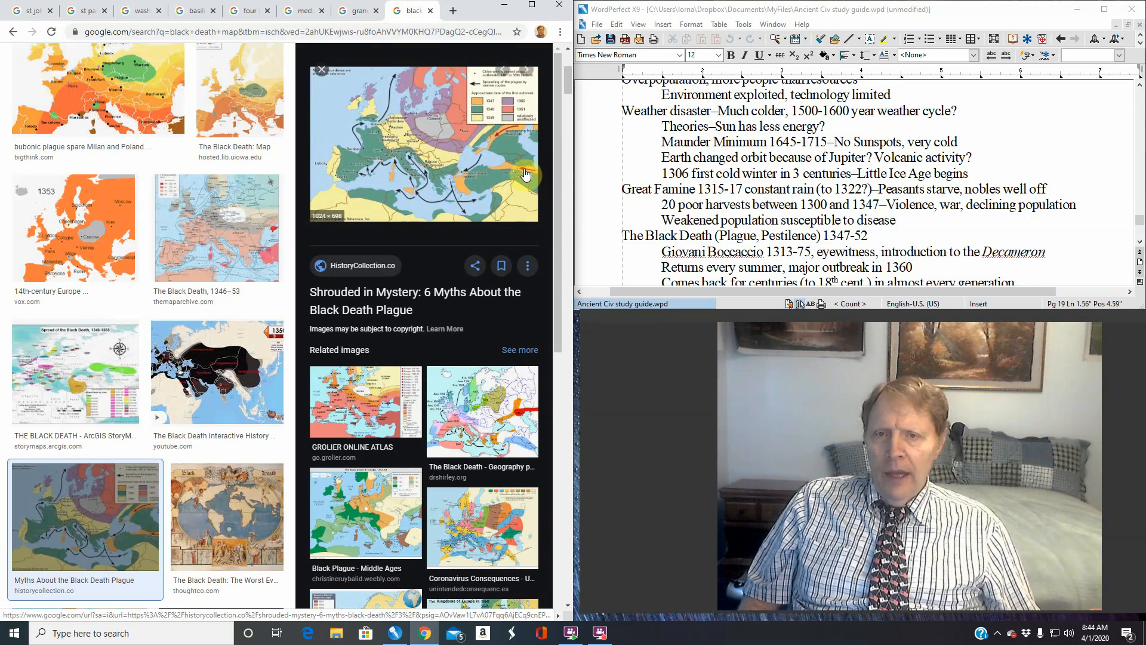
mouse_move(525, 154)
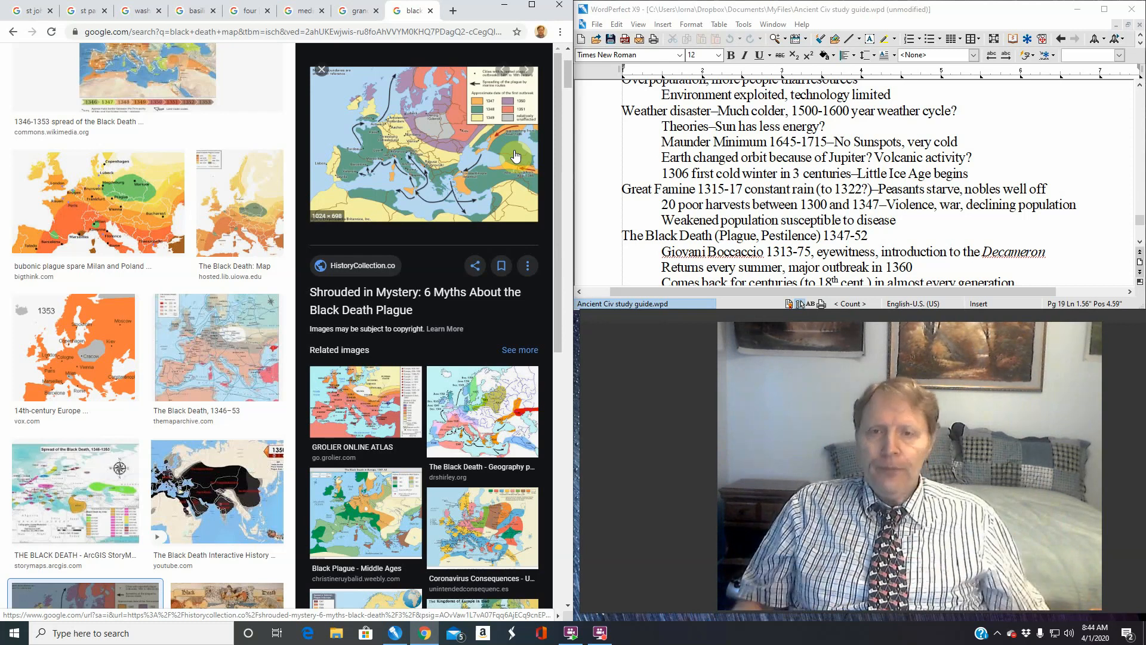
mouse_move(479, 170)
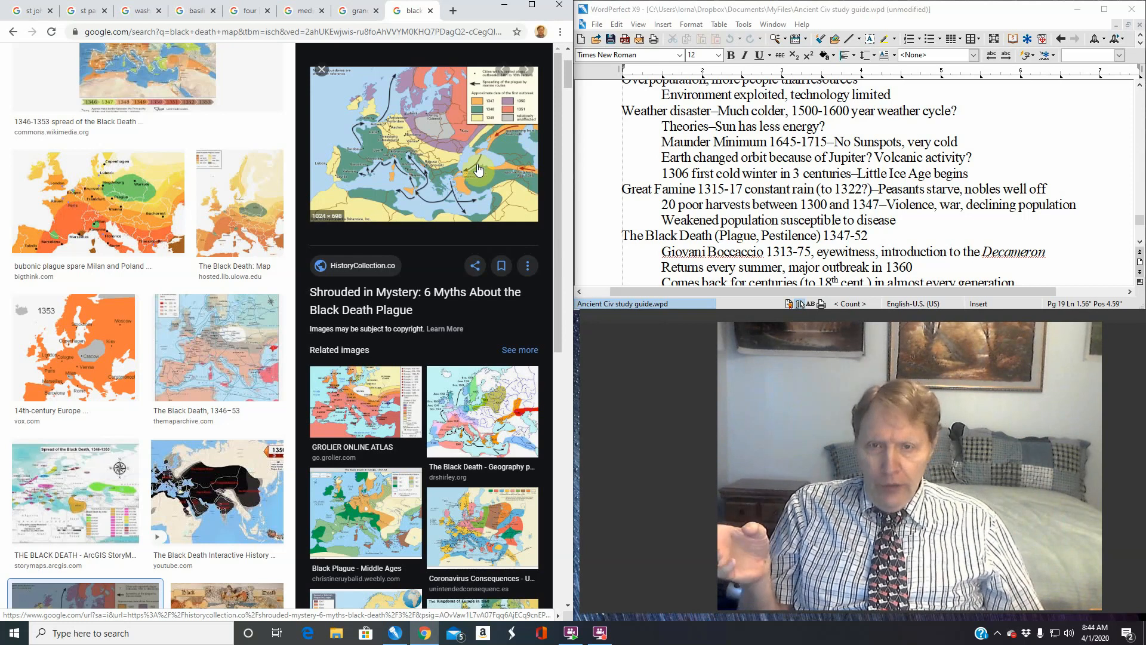
mouse_move(482, 168)
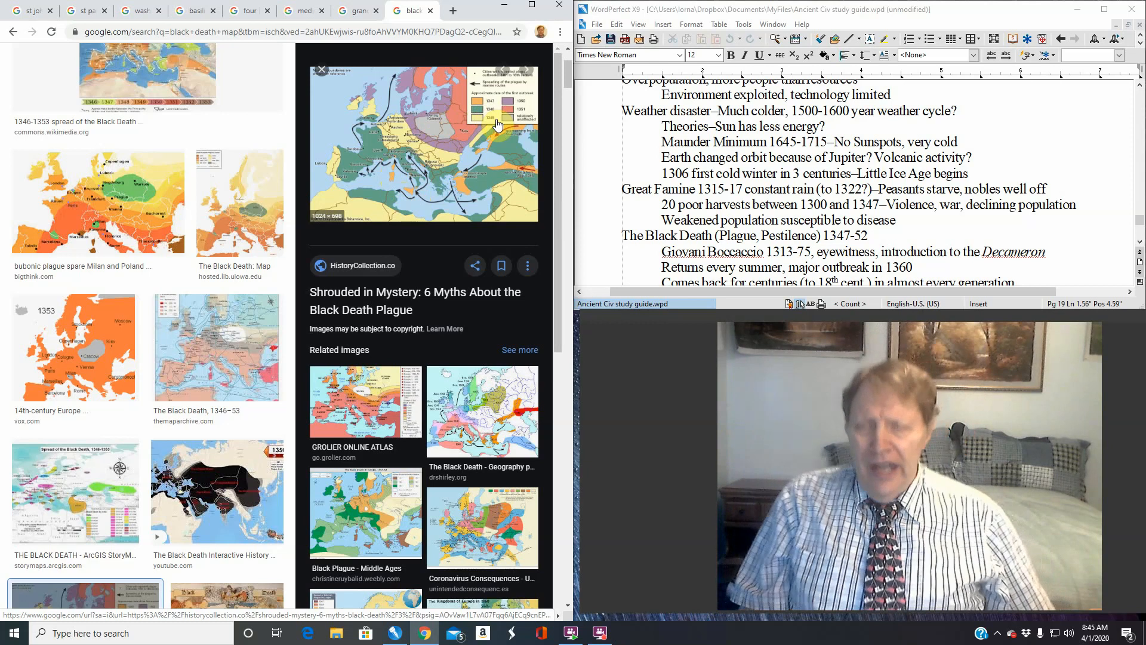
mouse_move(390, 154)
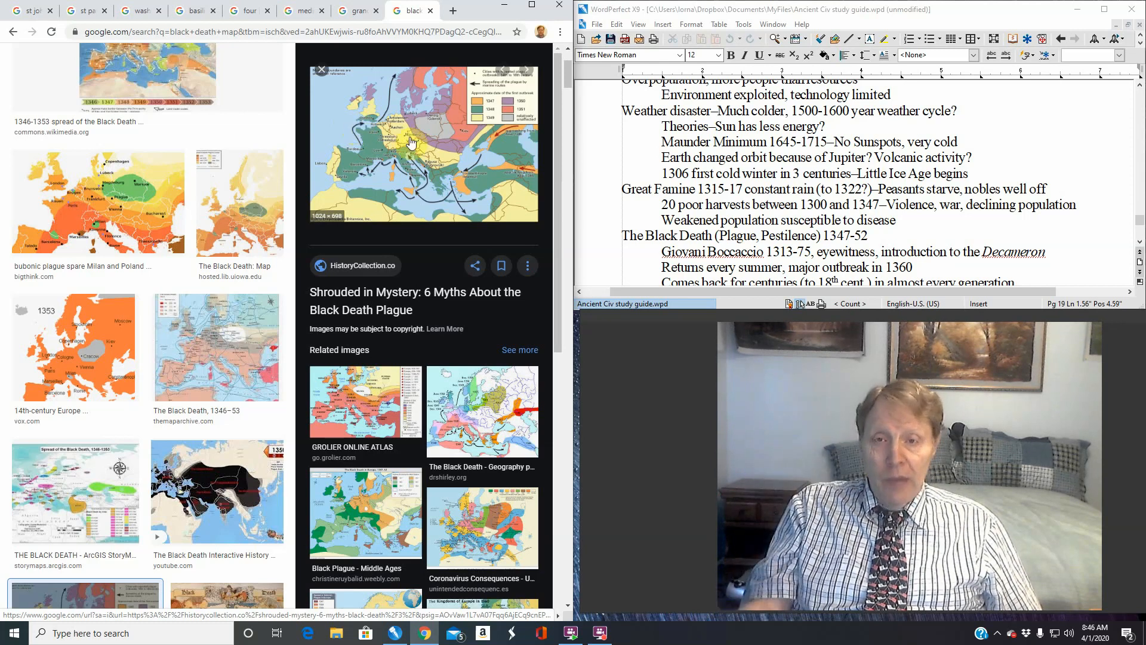
mouse_move(421, 138)
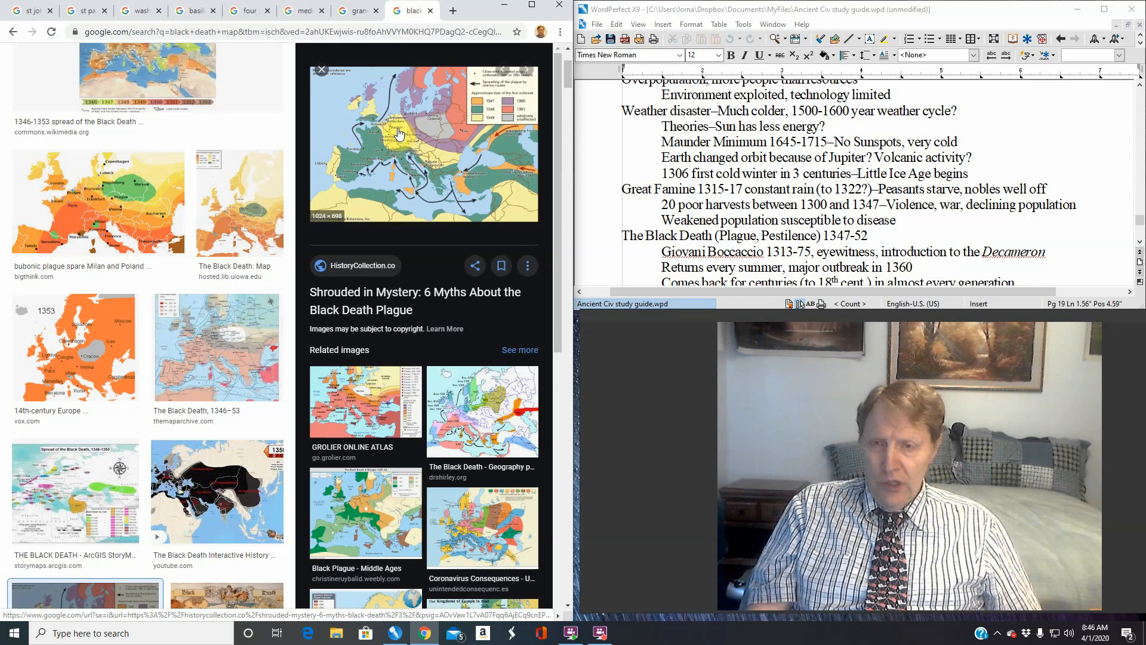
mouse_move(401, 178)
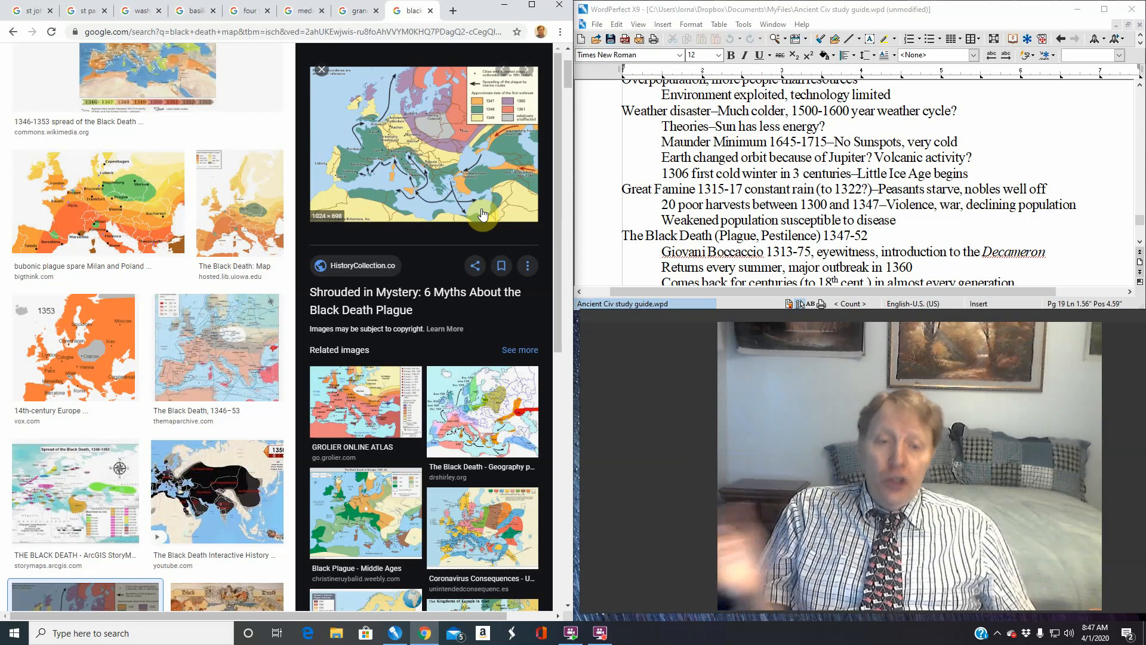
mouse_move(637, 145)
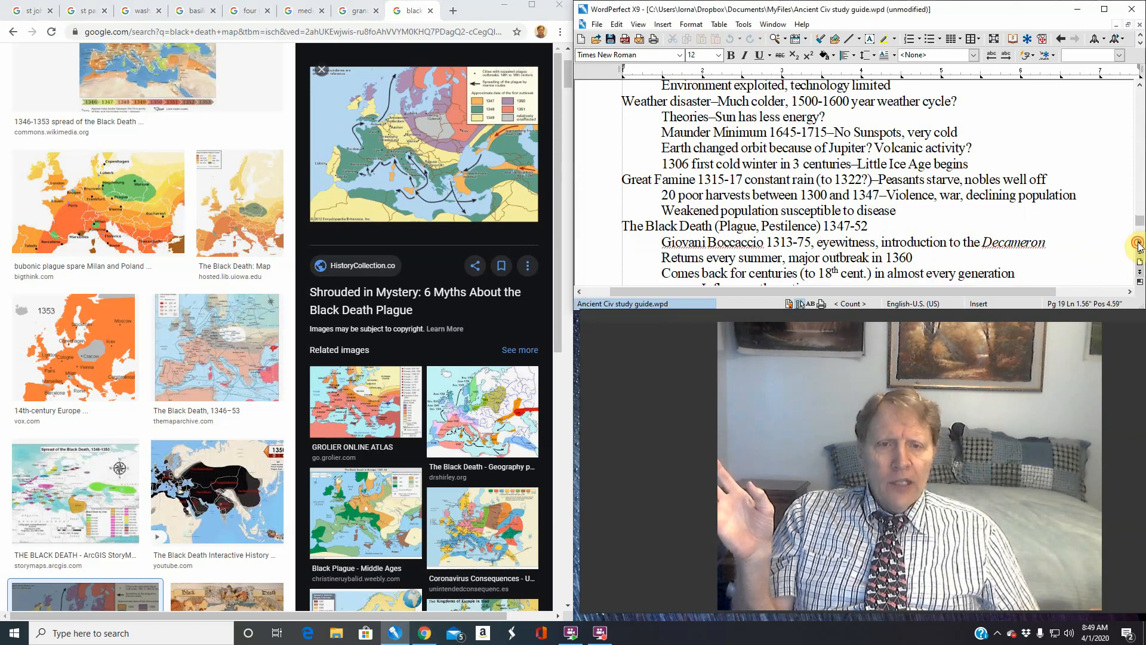
Scroll the study guide down to the flagellants, Renaissance and modern-world lines
scroll(down, 3)
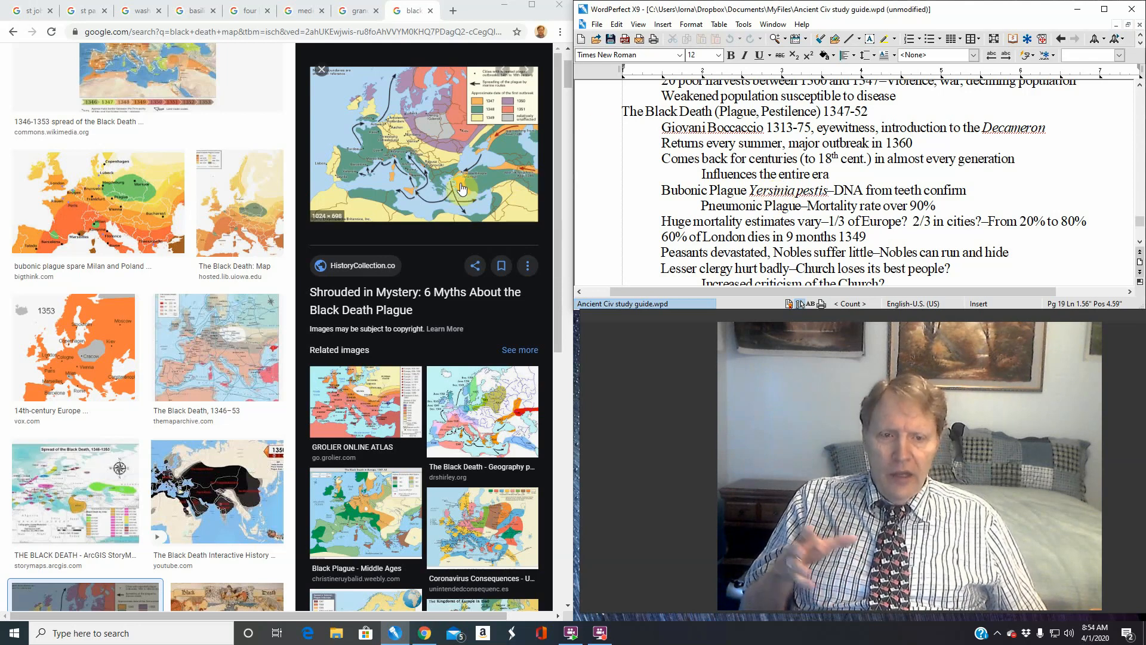
mouse_move(500, 158)
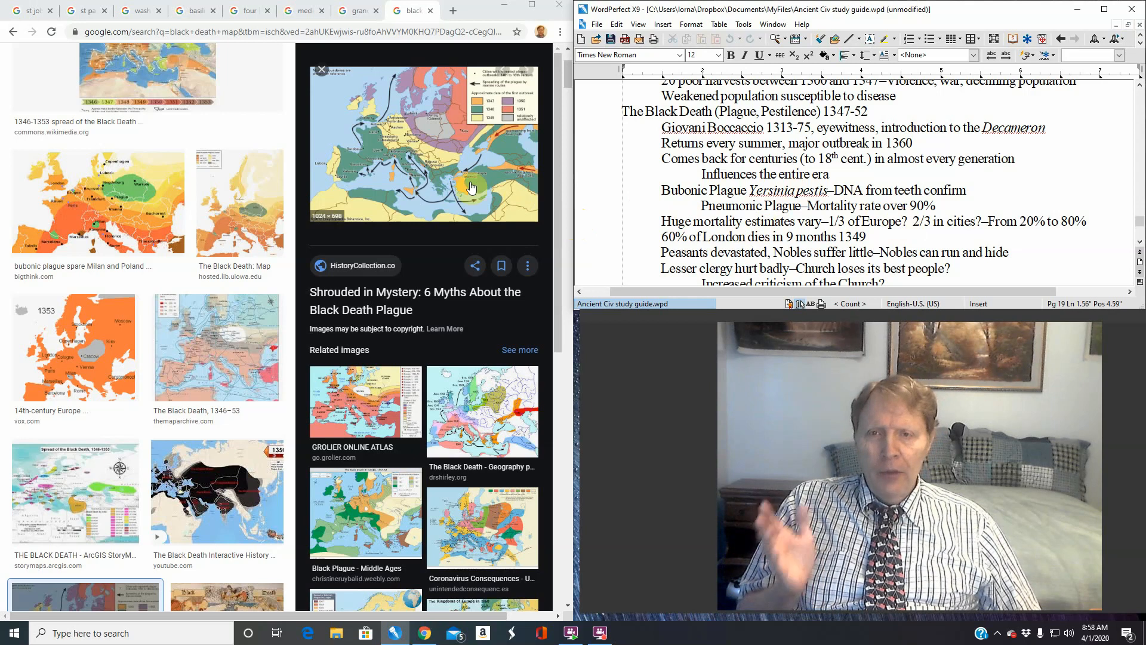
mouse_move(369, 103)
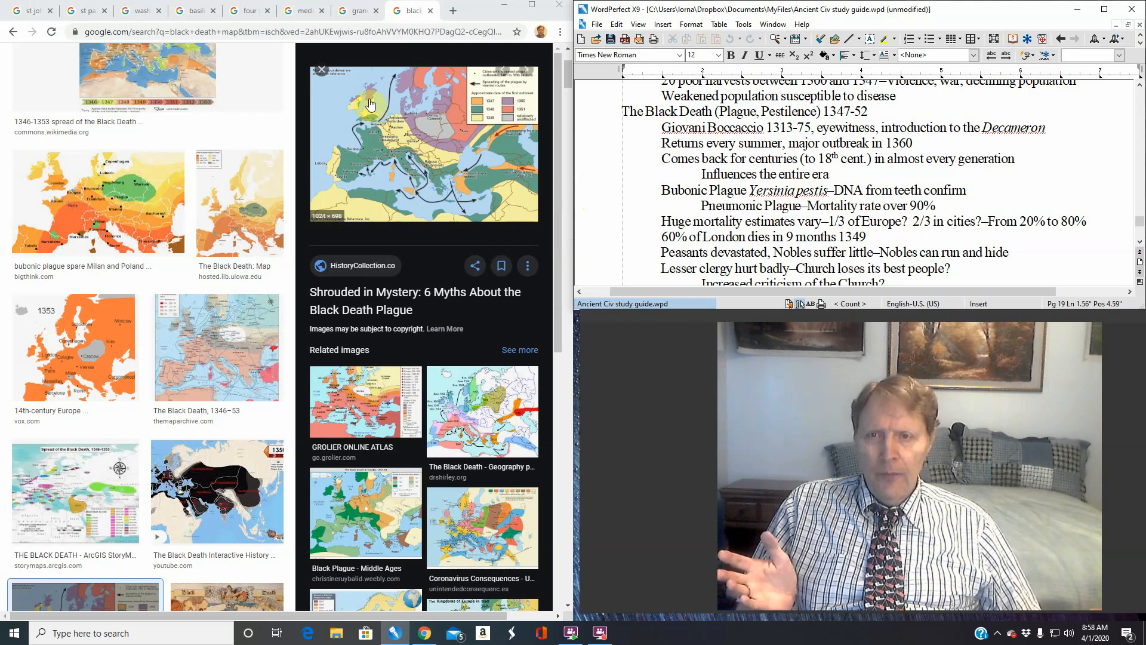
mouse_move(386, 124)
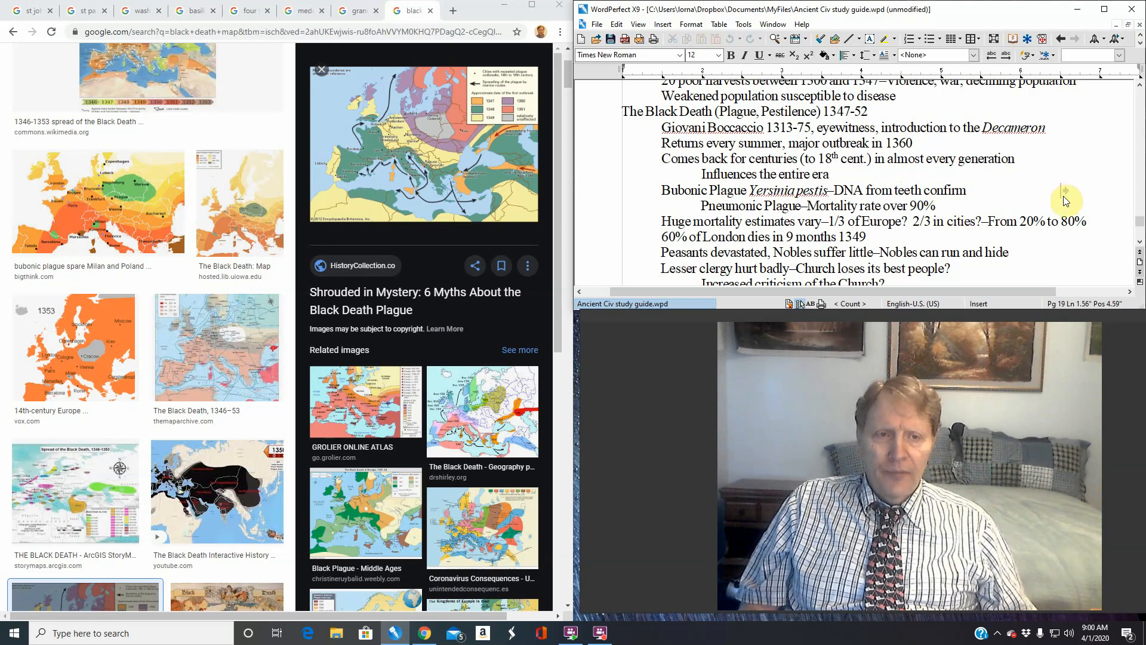
mouse_move(1118, 223)
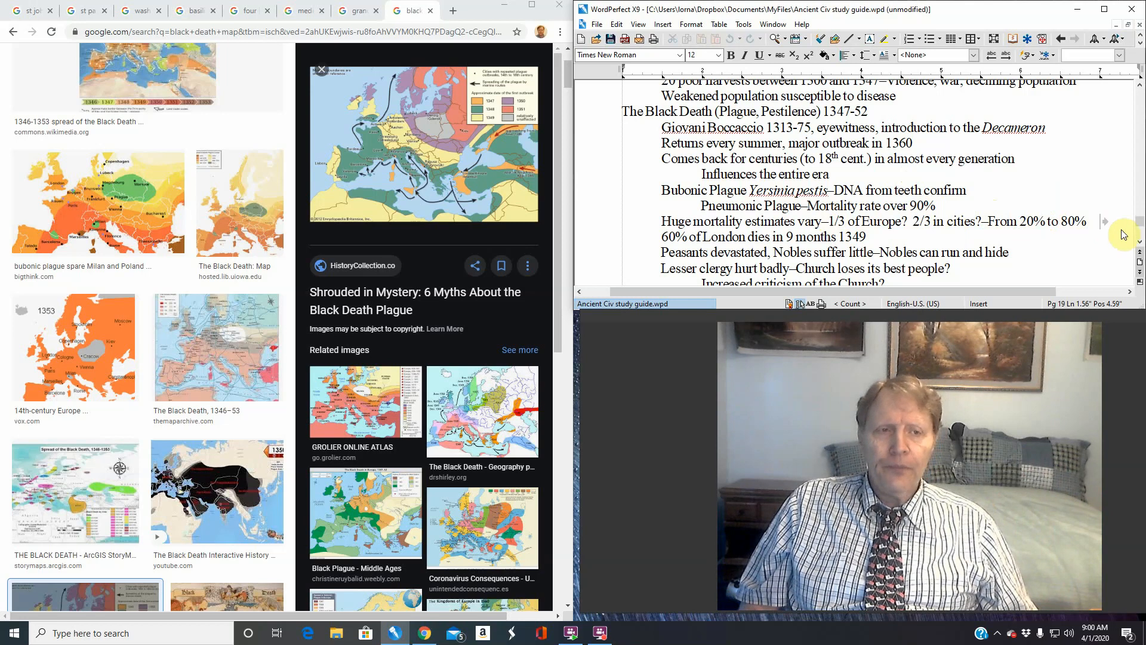
scroll(down, 3)
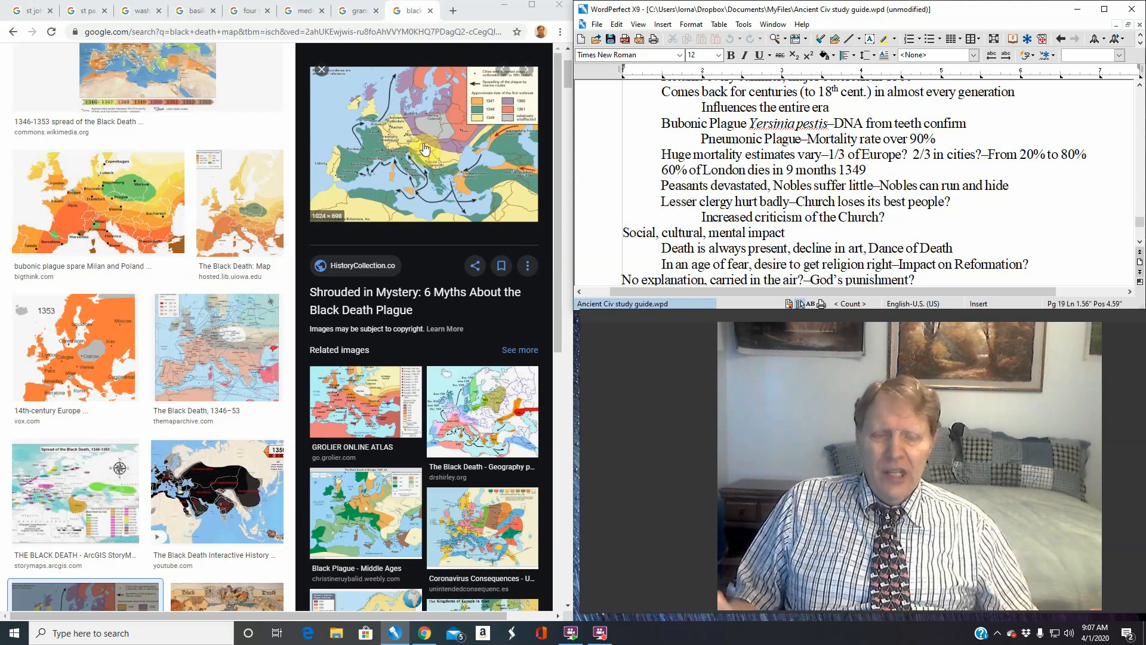
mouse_move(1016, 216)
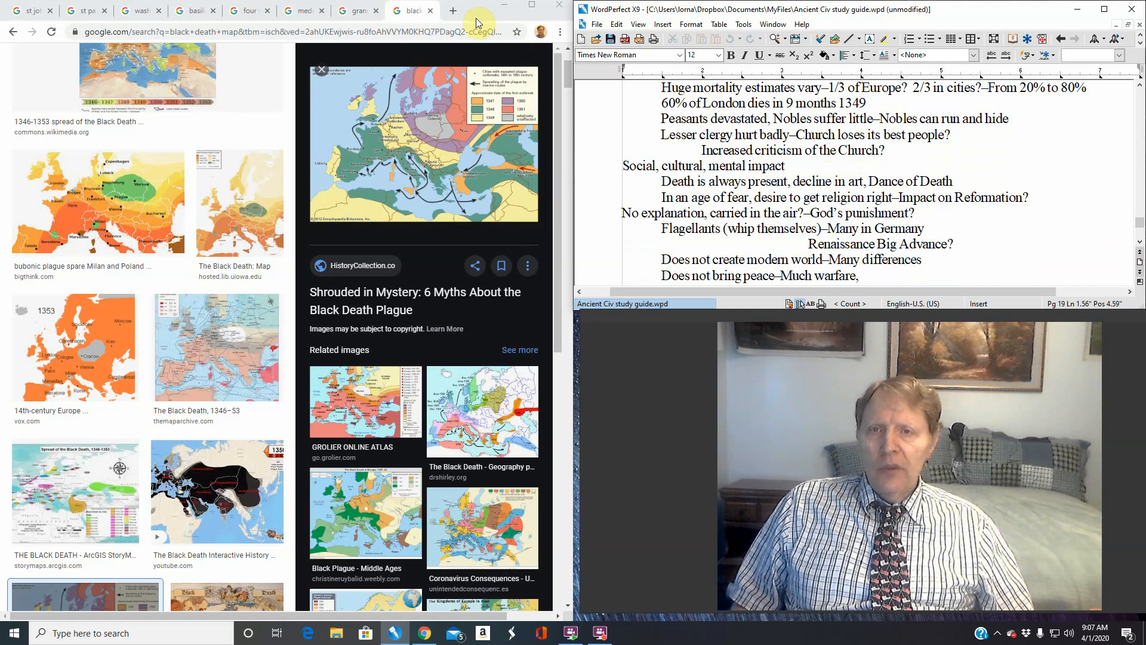
Search 'dance of death' in a new tab and show its Danse Macabre image results
click(452, 10)
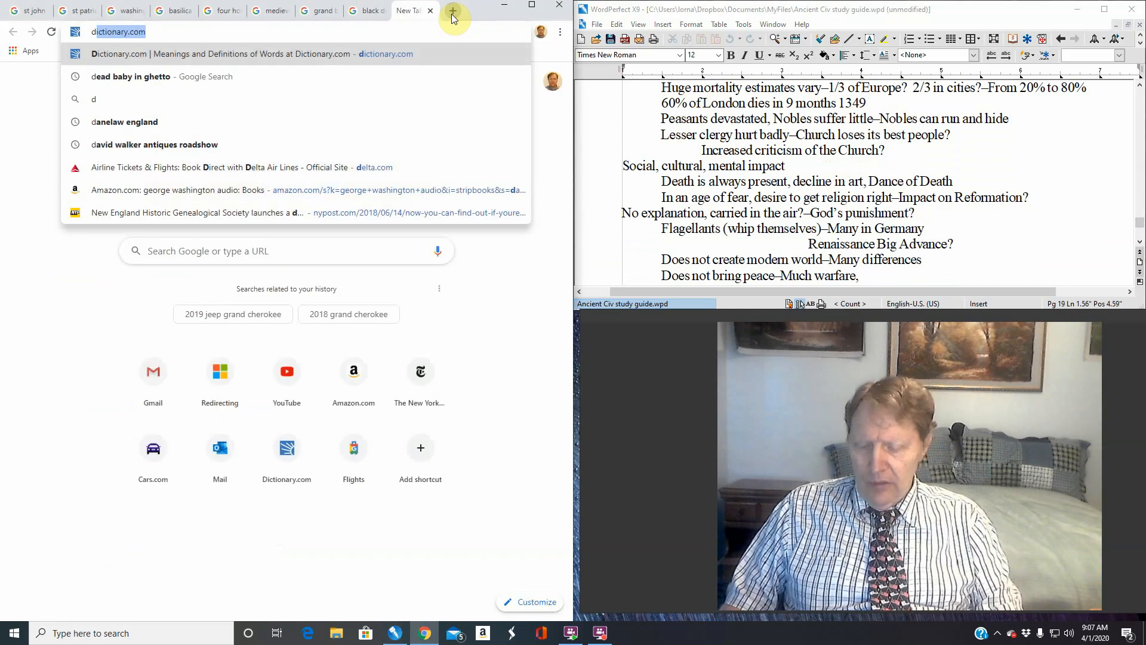
text(dance of death)
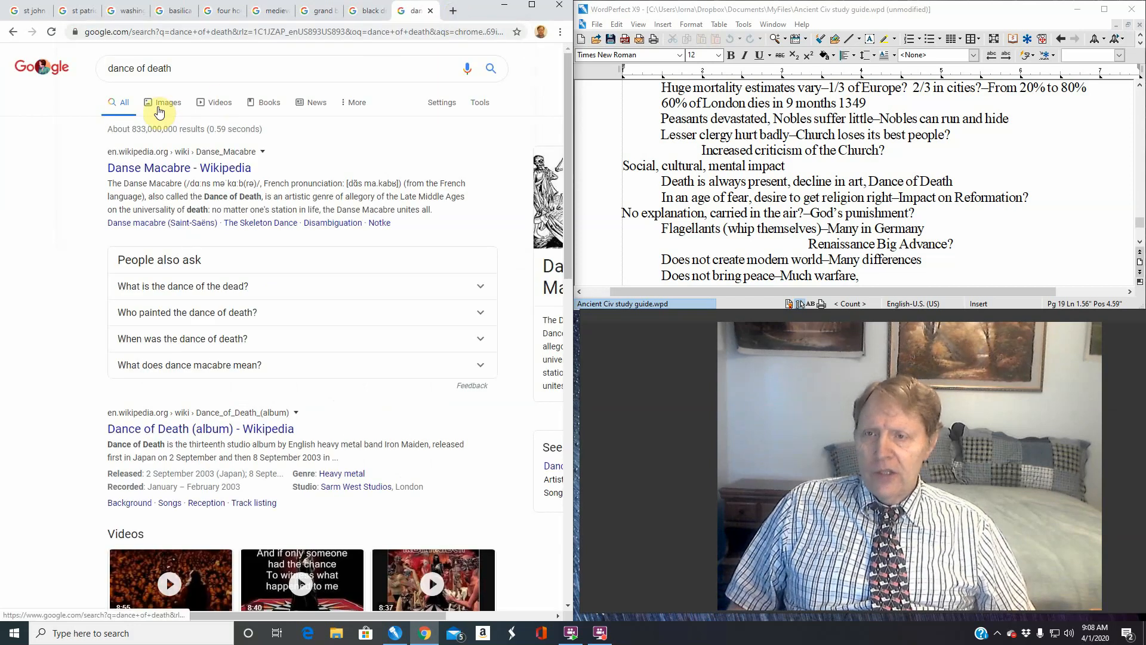
click(167, 101)
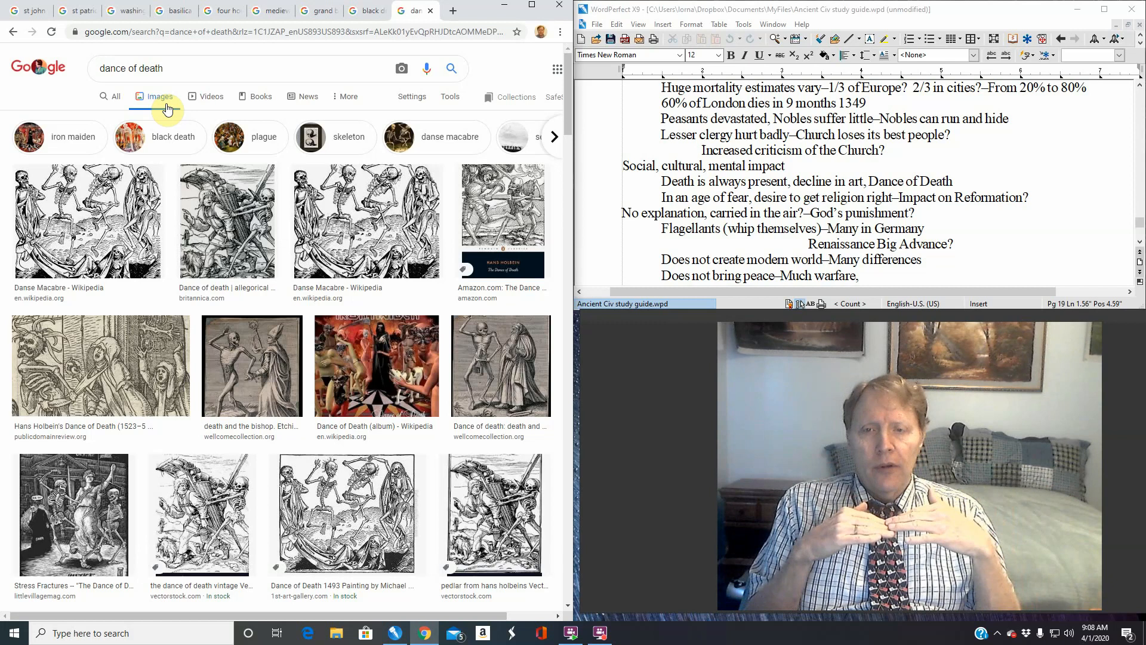
mouse_move(80, 118)
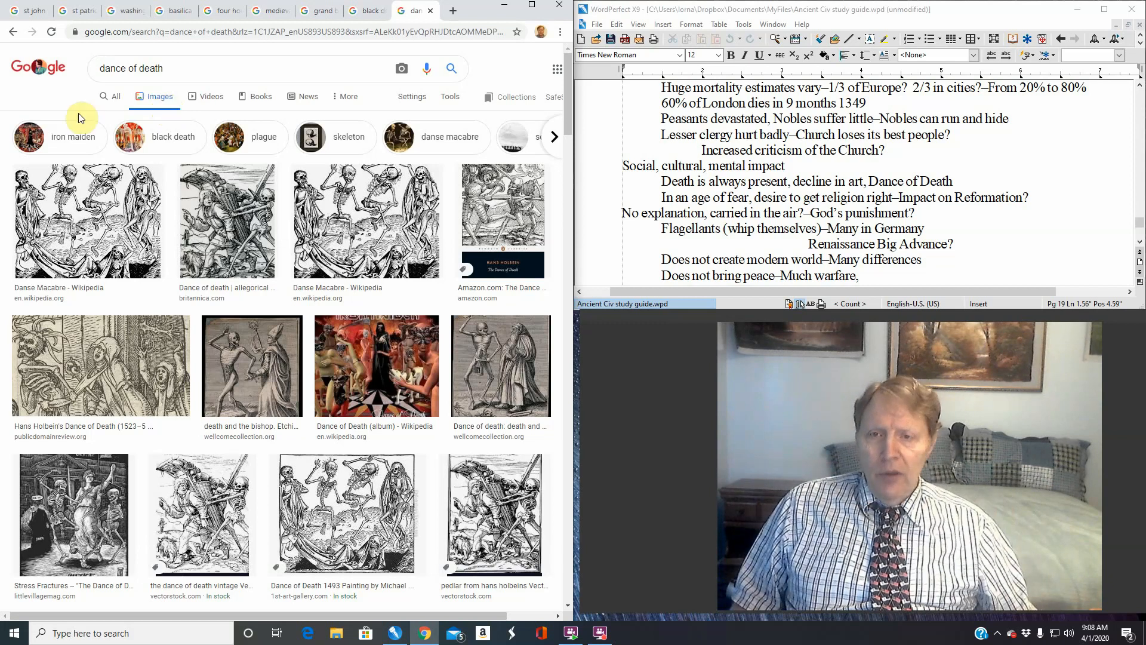
Preview the Danse Macabre woodcut, the 1493 Dance of Death, the Britannica engraving and the bishop etching
click(88, 220)
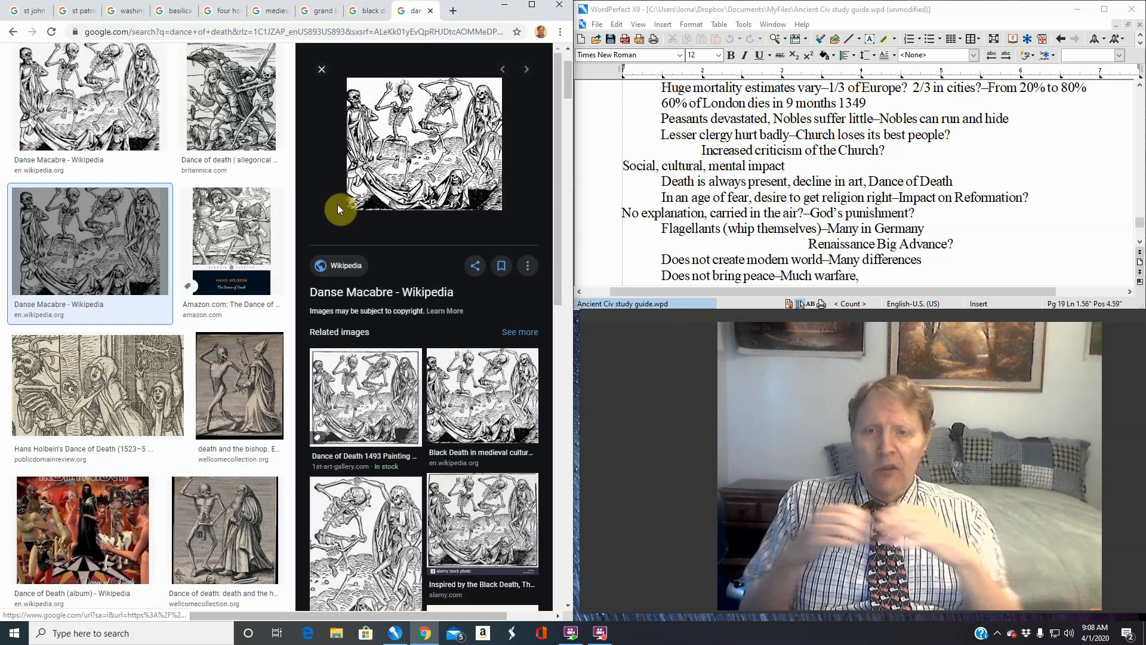
mouse_move(415, 327)
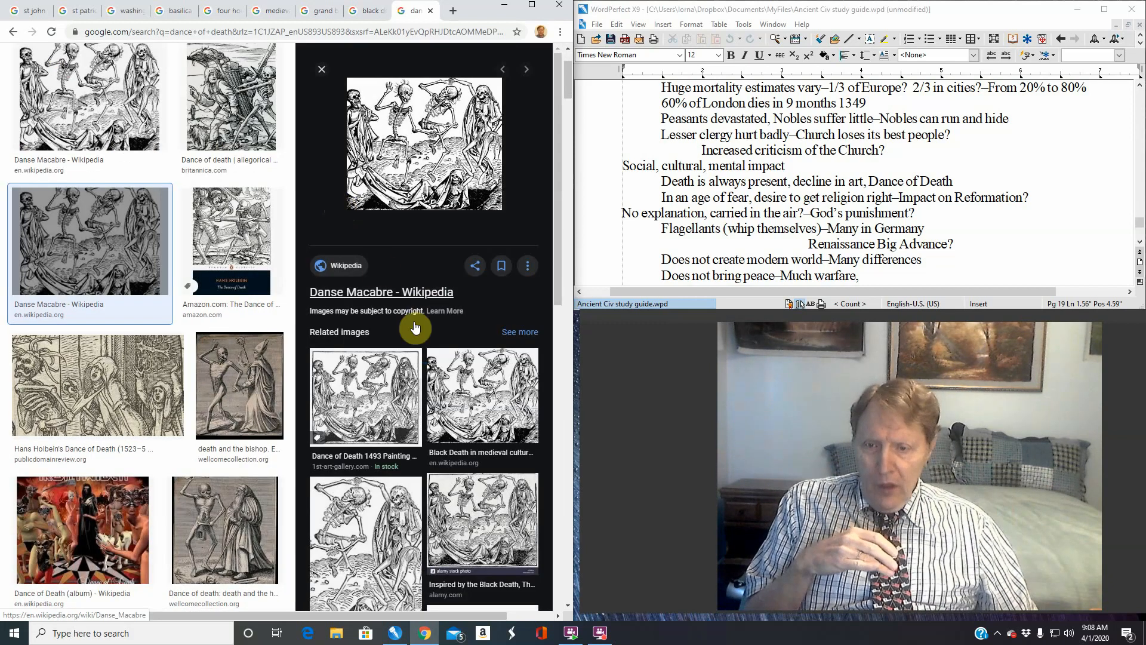
click(364, 396)
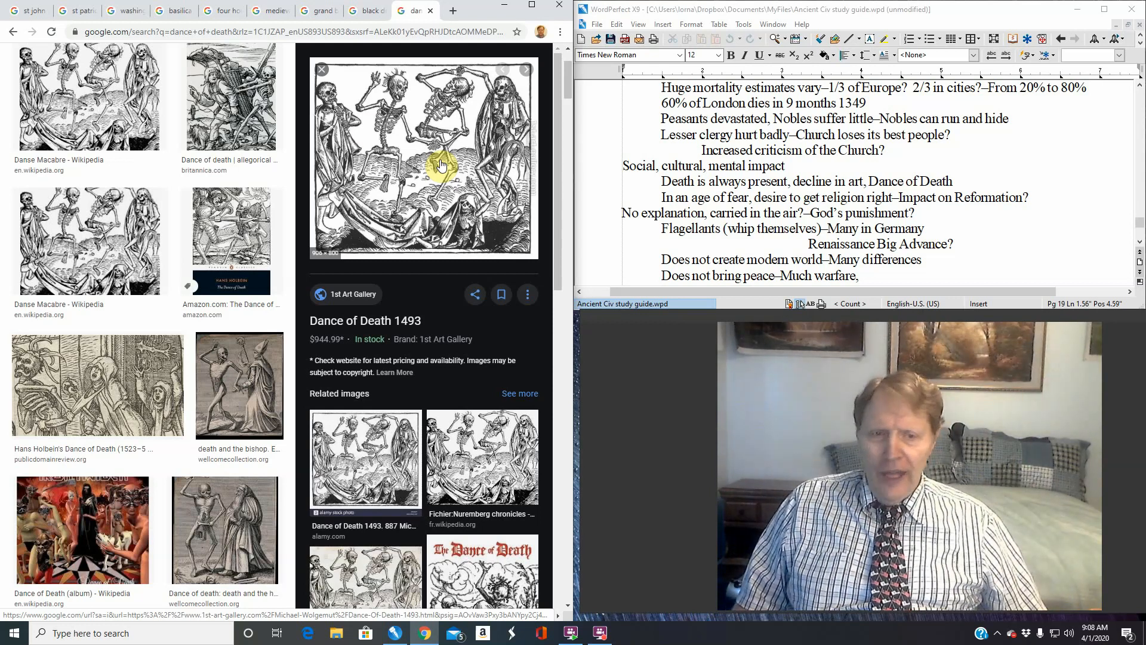
click(230, 95)
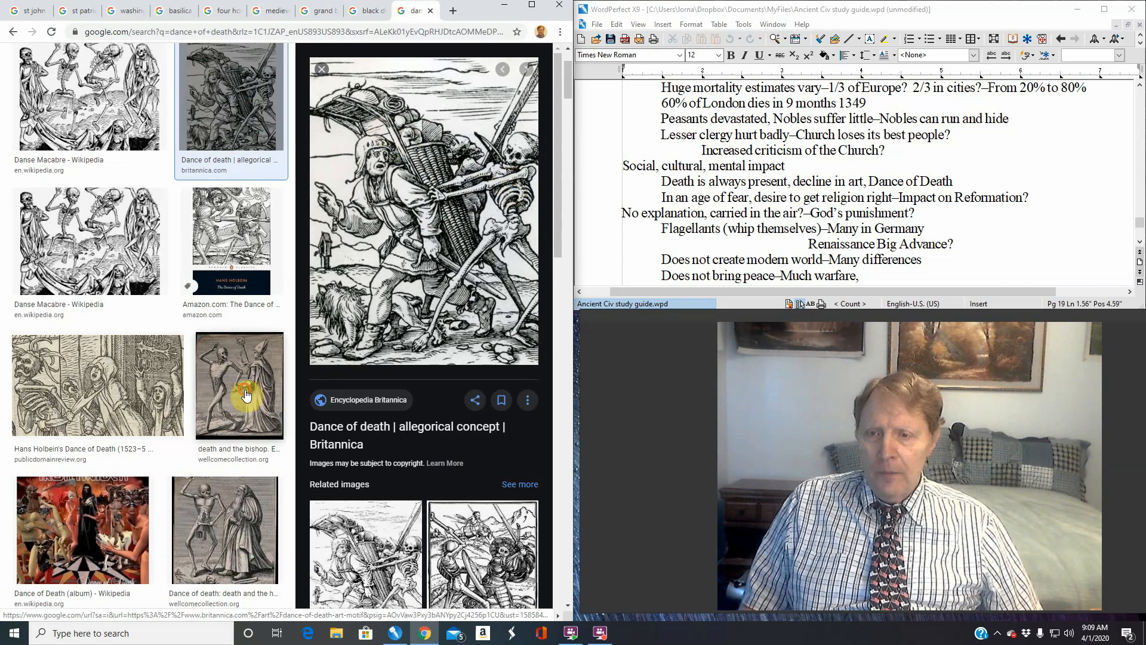
click(240, 383)
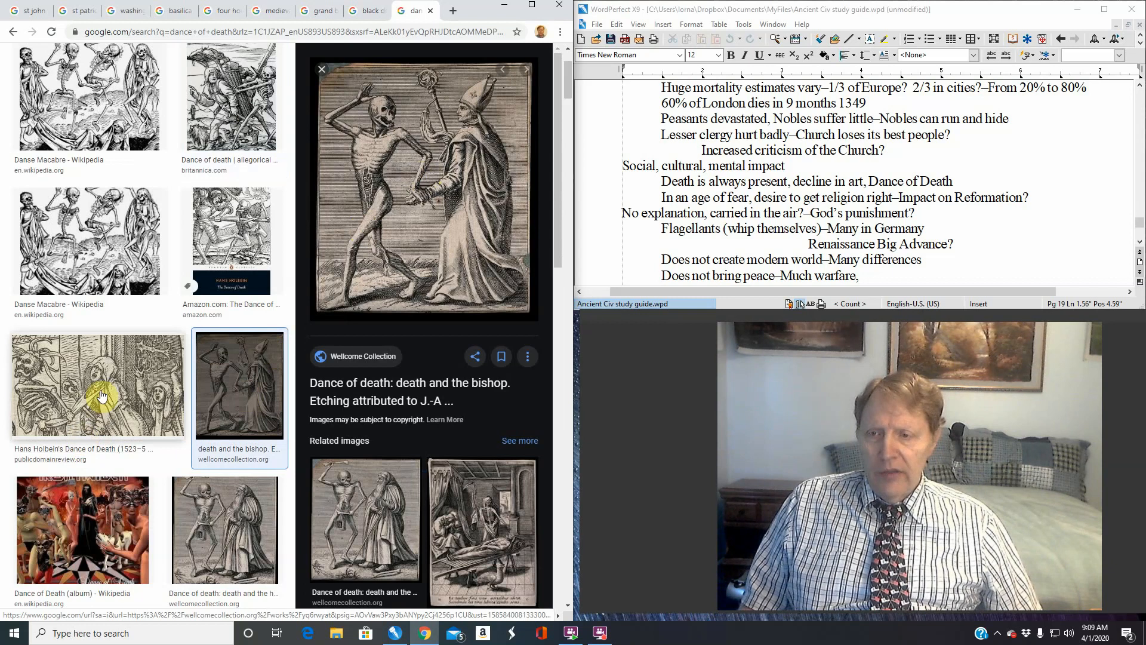
Preview Hans Holbein's Dance of Death image, ending on the Penguin Classics Holbein book cover
click(97, 383)
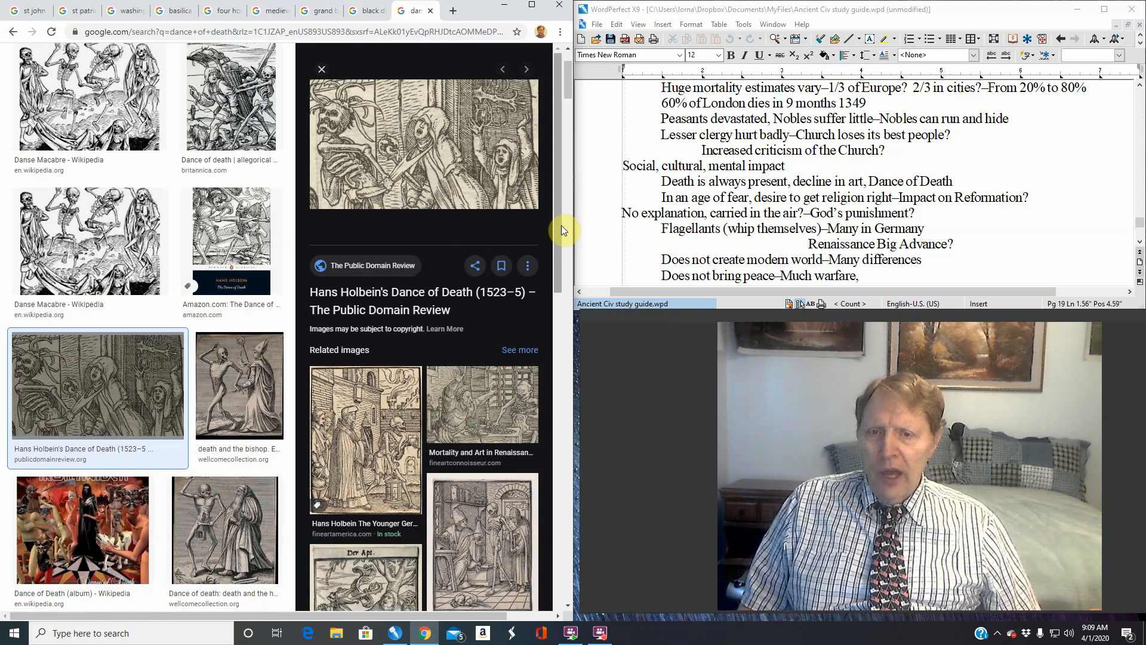
scroll(down, 3)
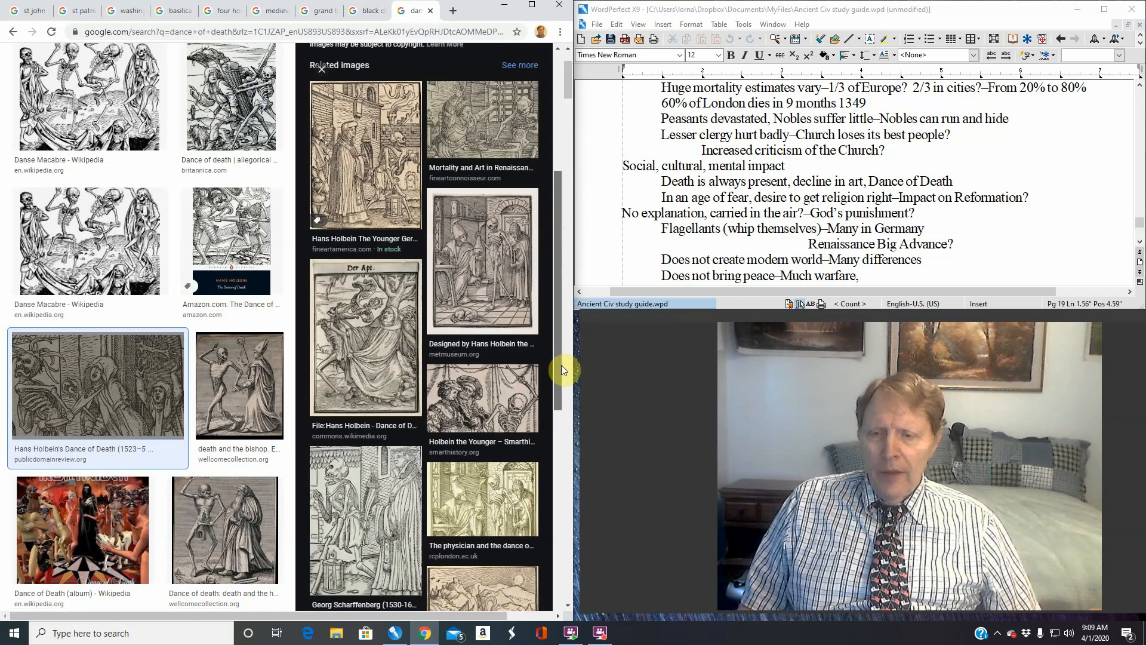
scroll(down, 3)
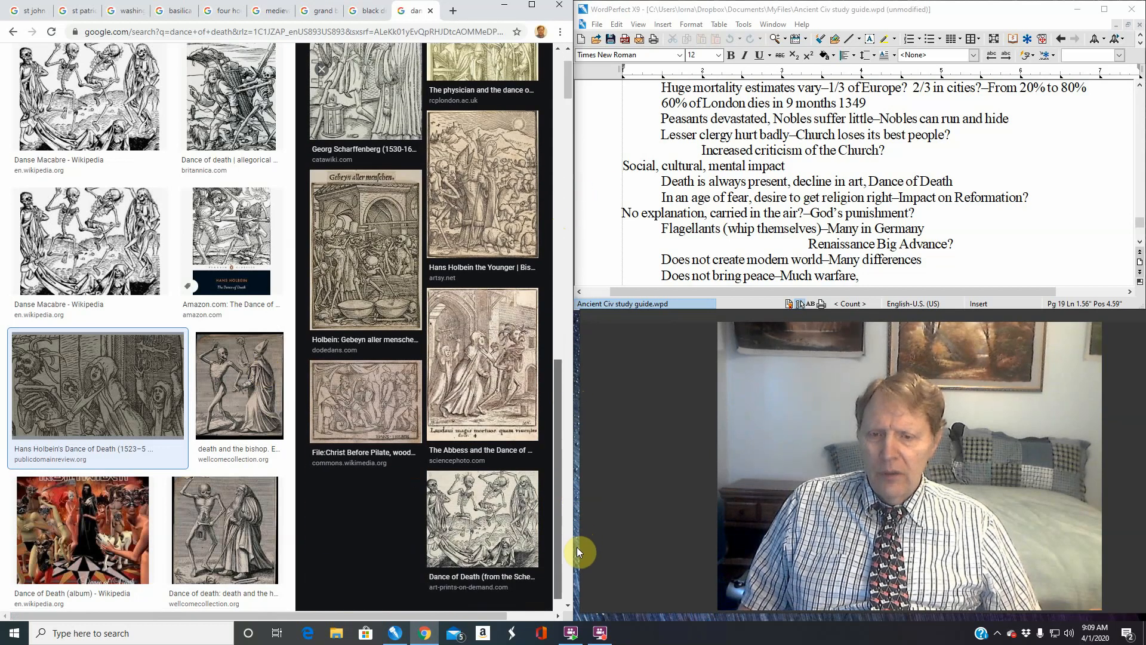
click(96, 383)
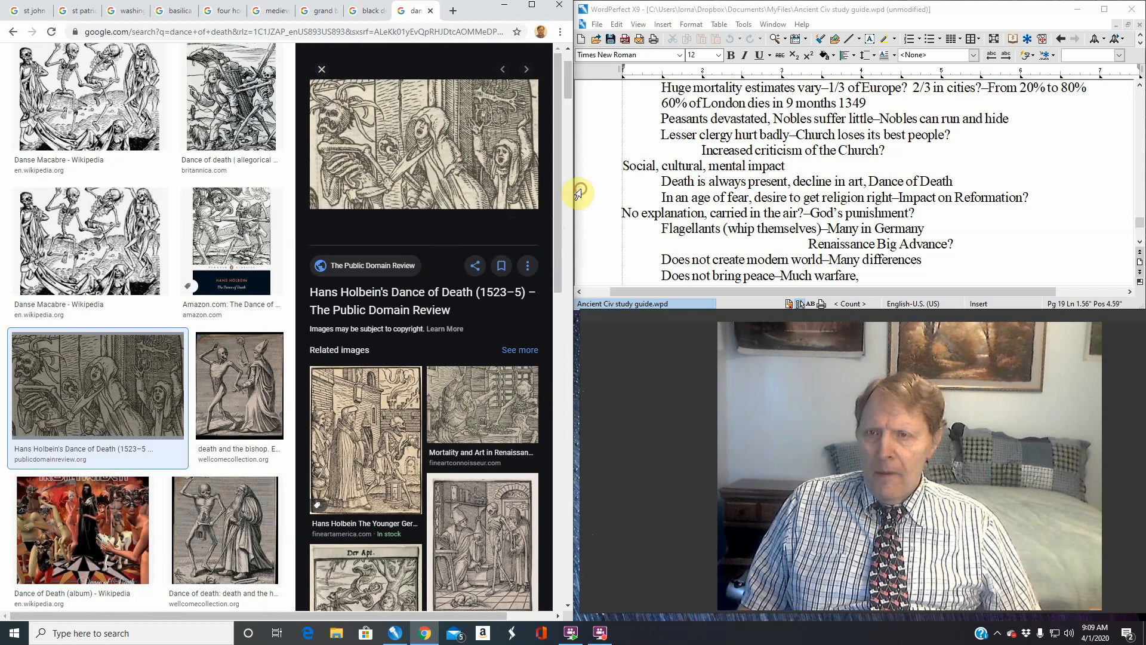
click(231, 234)
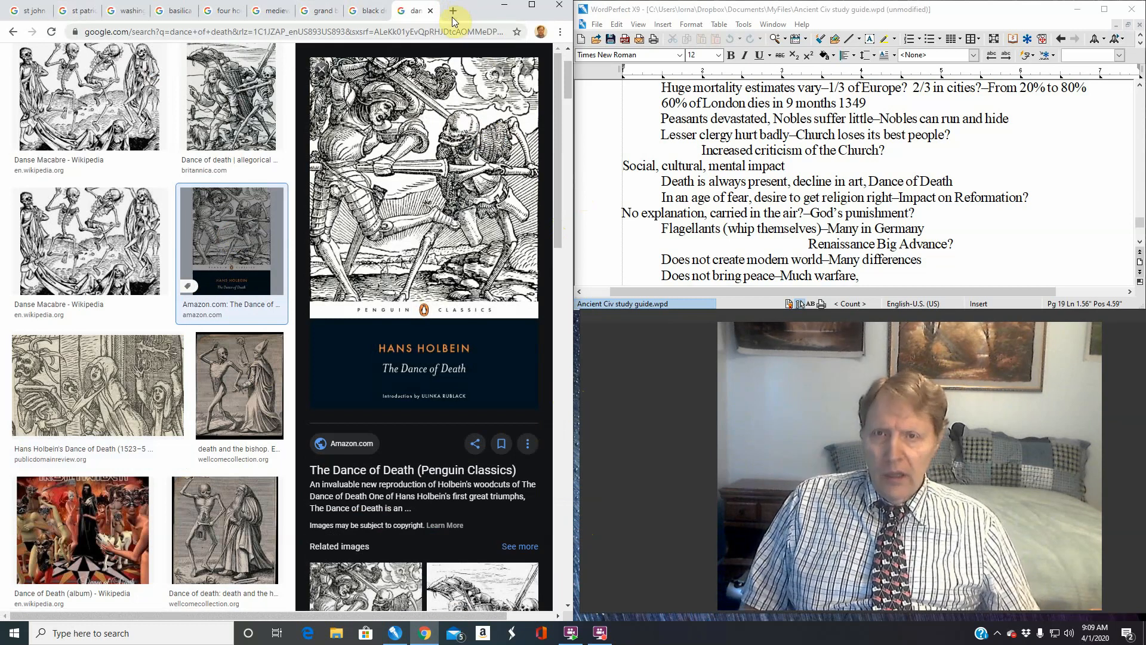
Search 'black death art' in a new tab and show only its image results
click(454, 11)
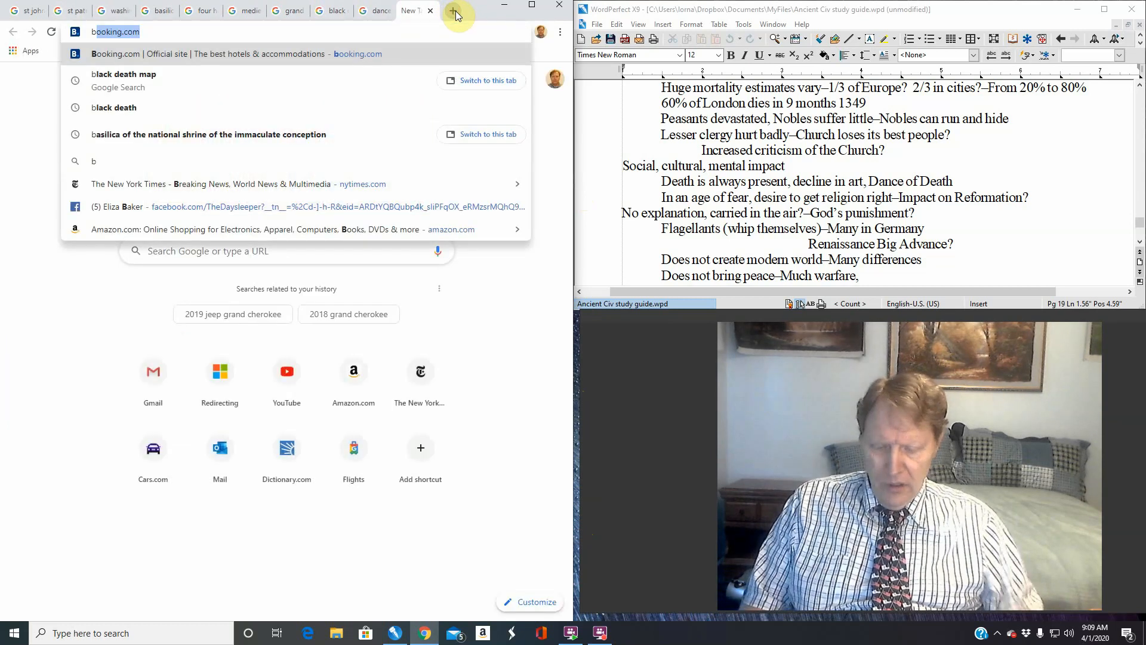
text(bla)
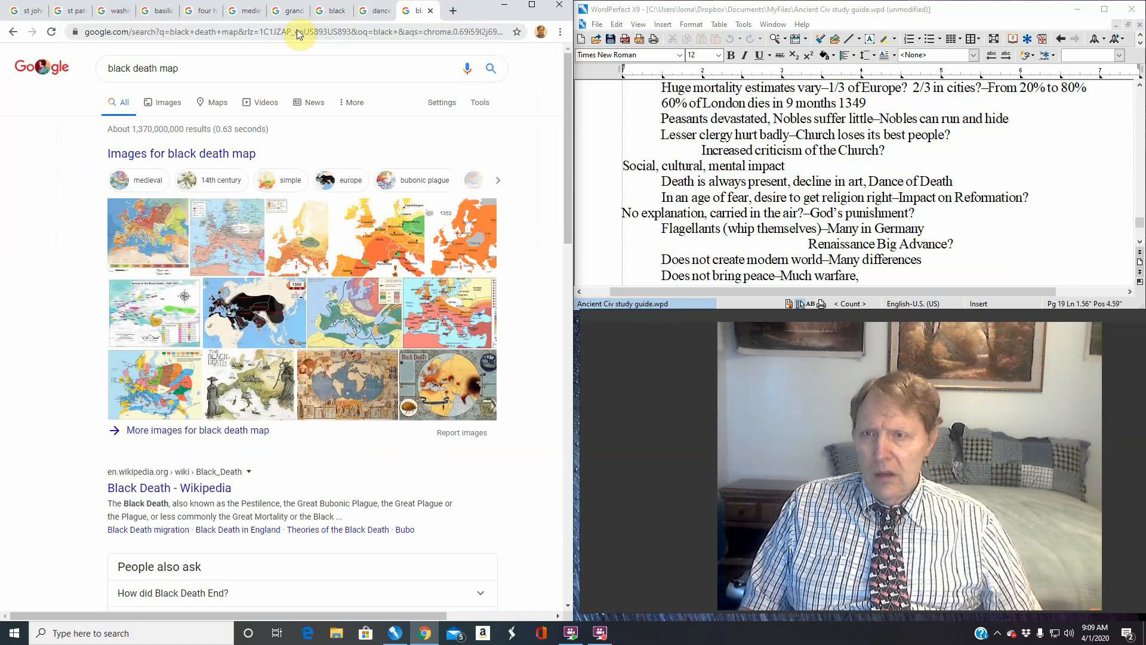
click(190, 68)
text(rt)
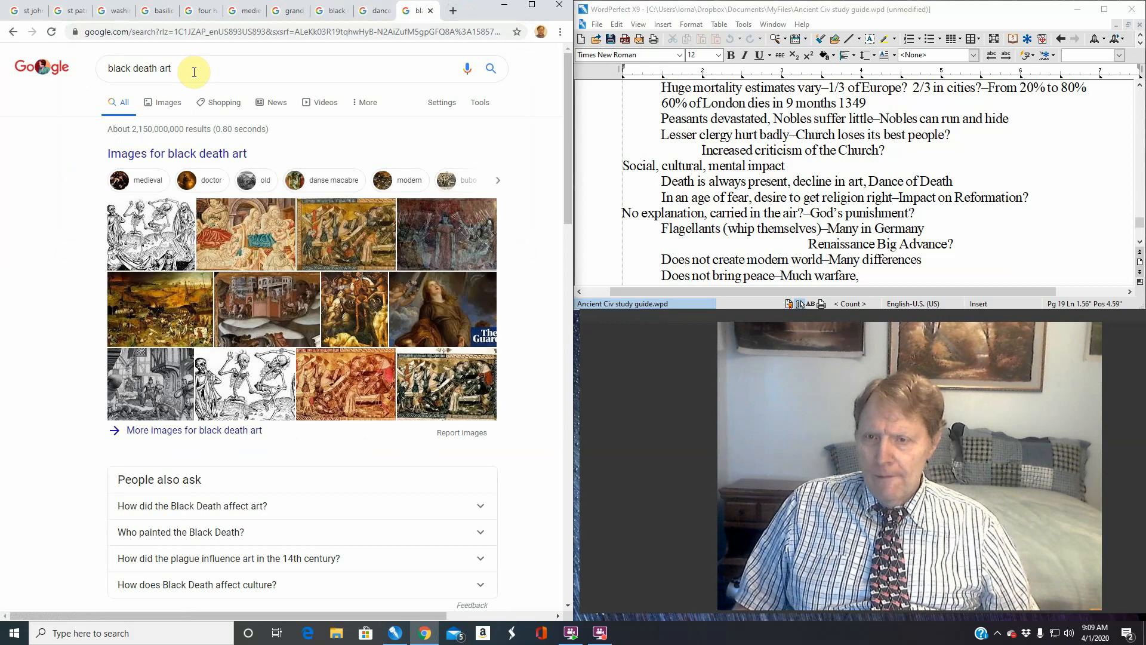
mouse_move(195, 143)
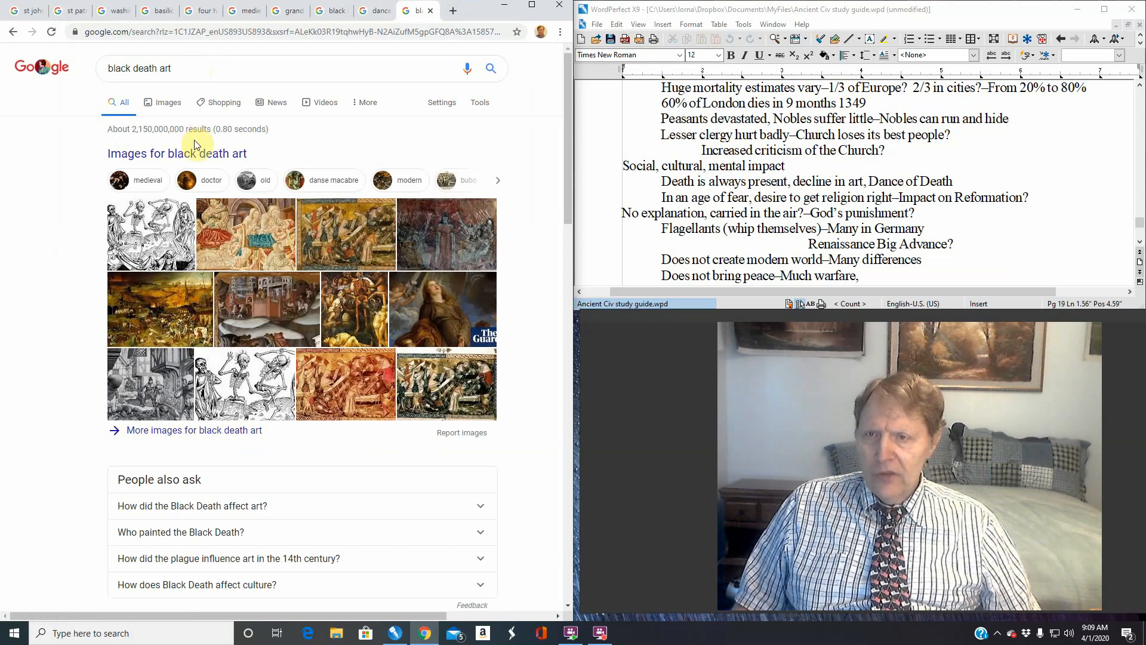
click(168, 103)
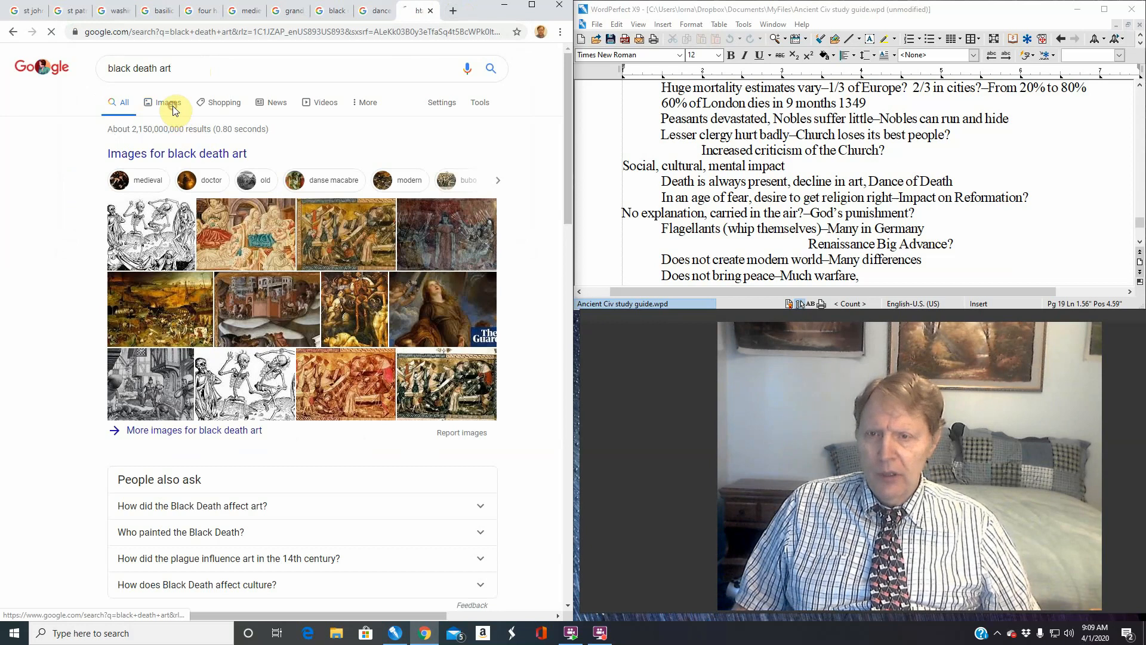
Enlarge the Medium 'Danse Macabre — Black Death and Art' painting and browse further plague art results
click(162, 101)
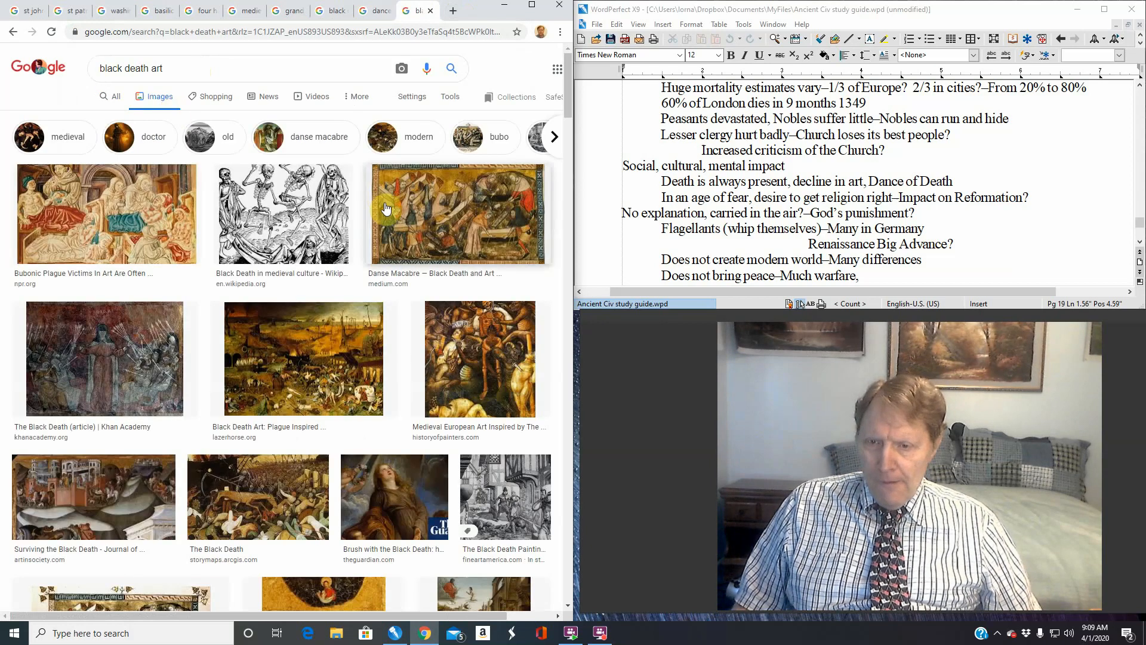
mouse_move(504, 257)
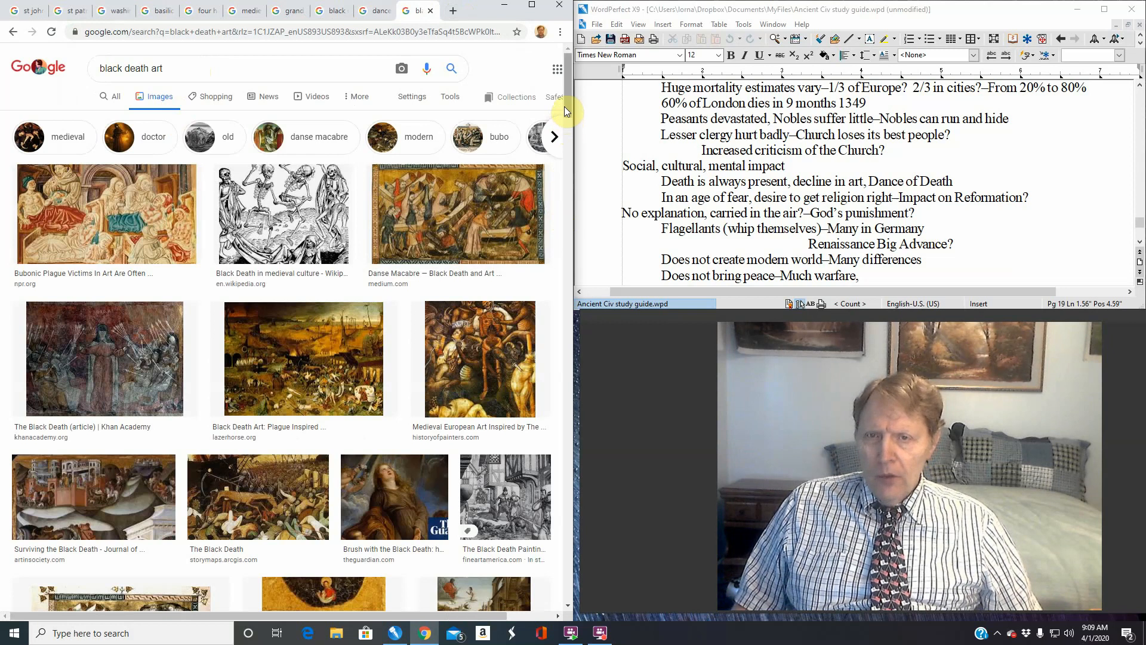
click(456, 214)
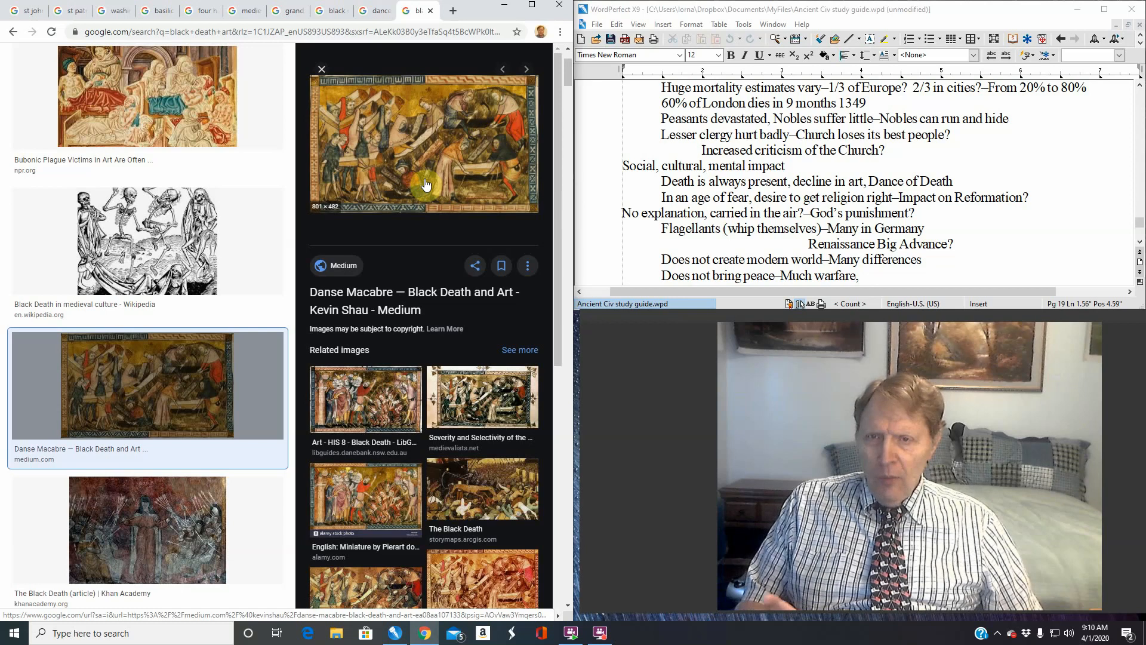
mouse_move(494, 179)
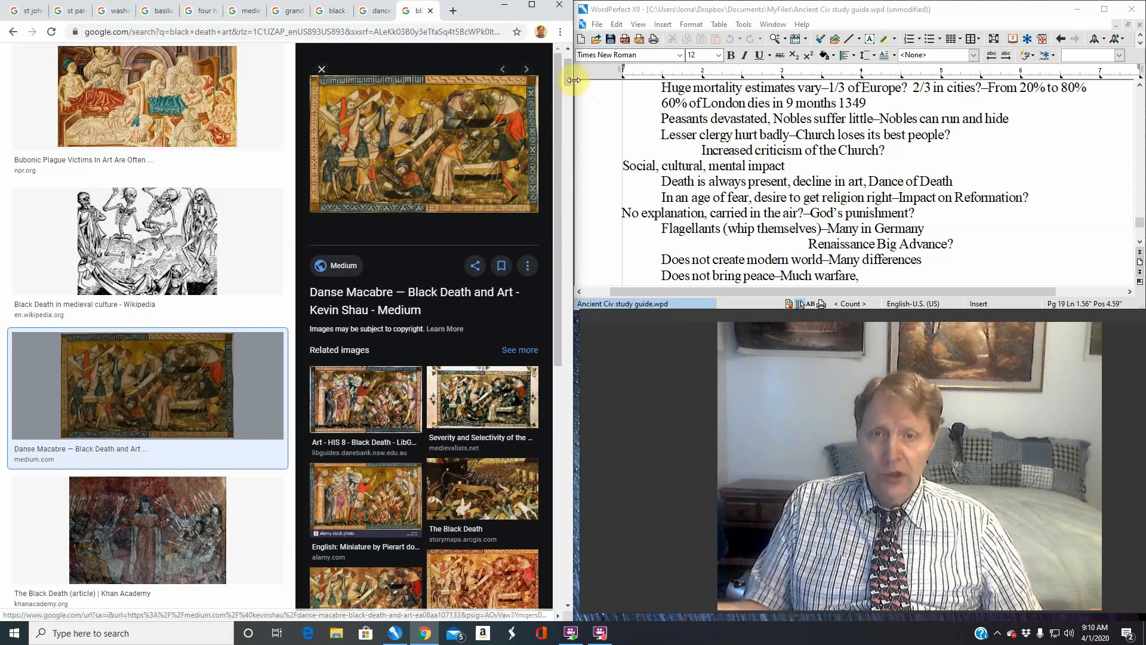
scroll(down, 3)
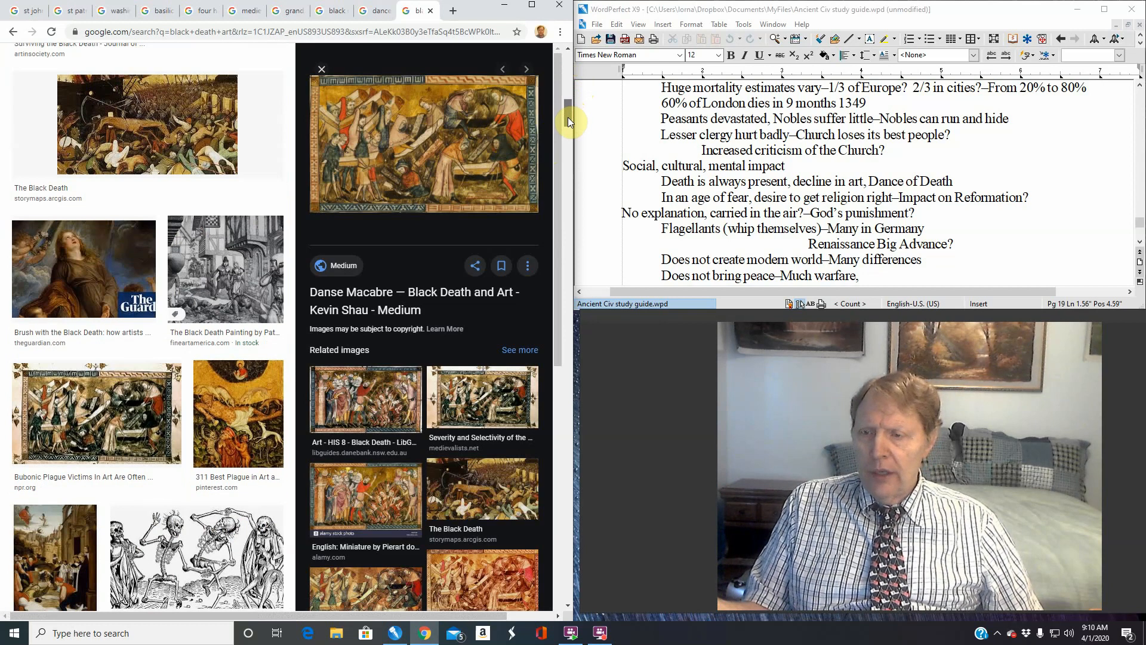
scroll(down, 3)
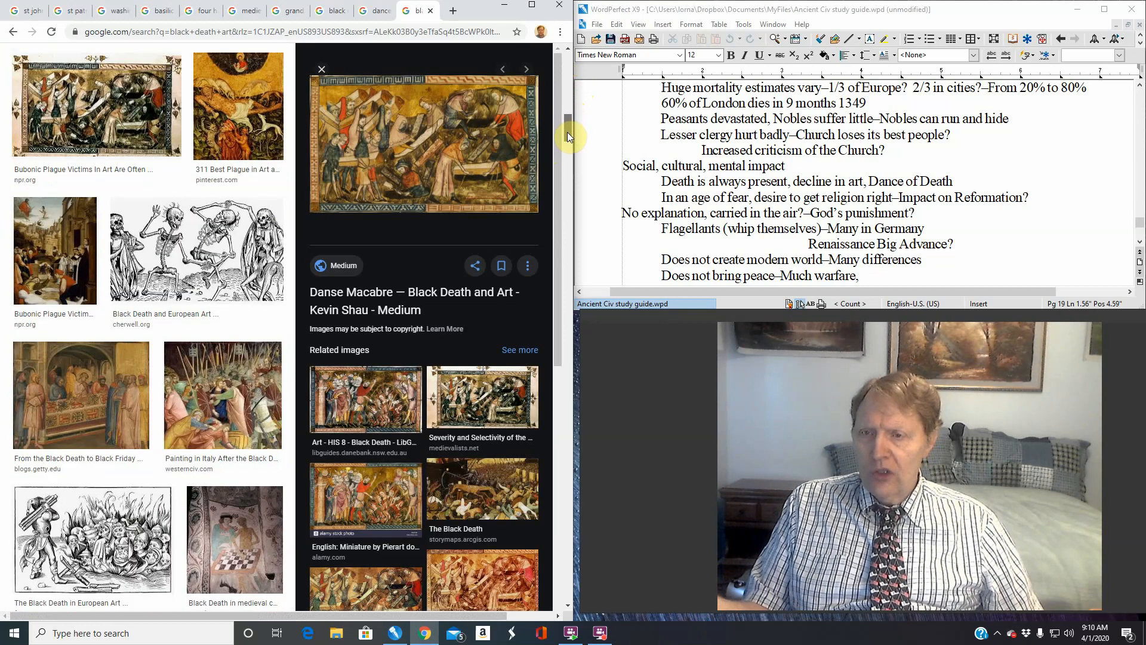
scroll(down, 3)
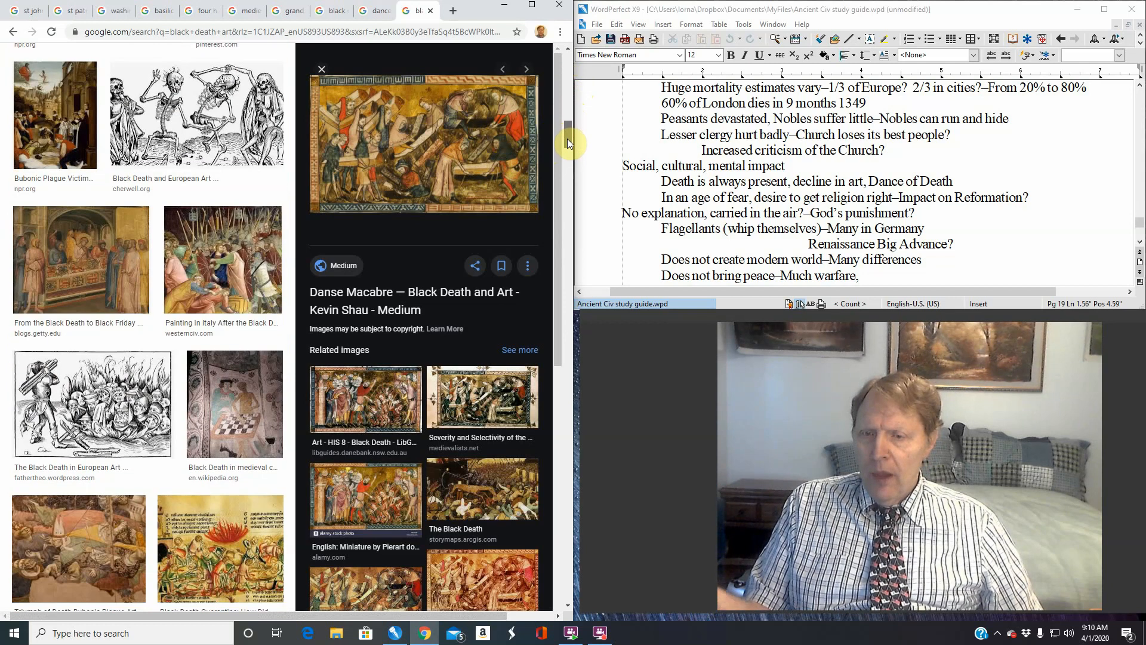
scroll(down, 3)
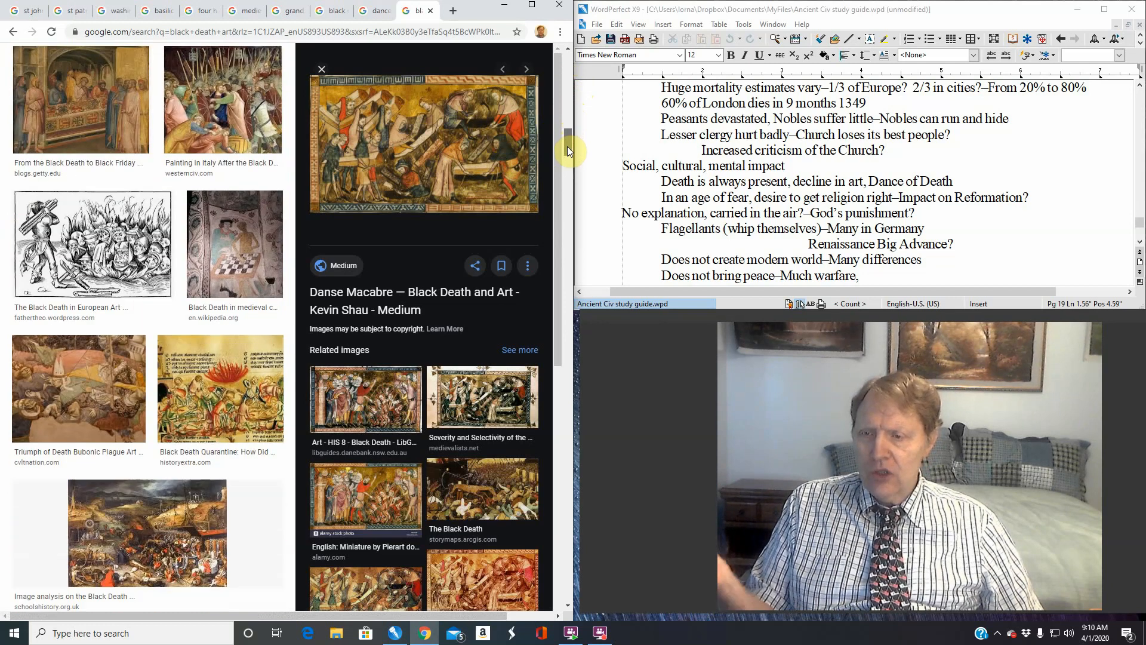
scroll(down, 3)
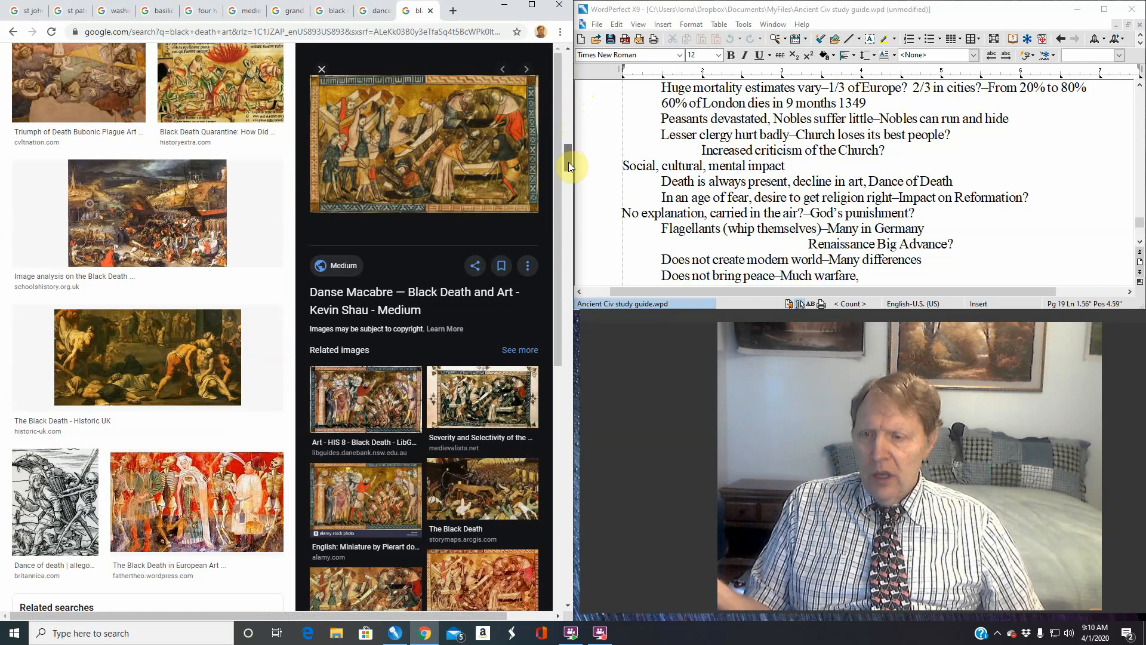
scroll(down, 3)
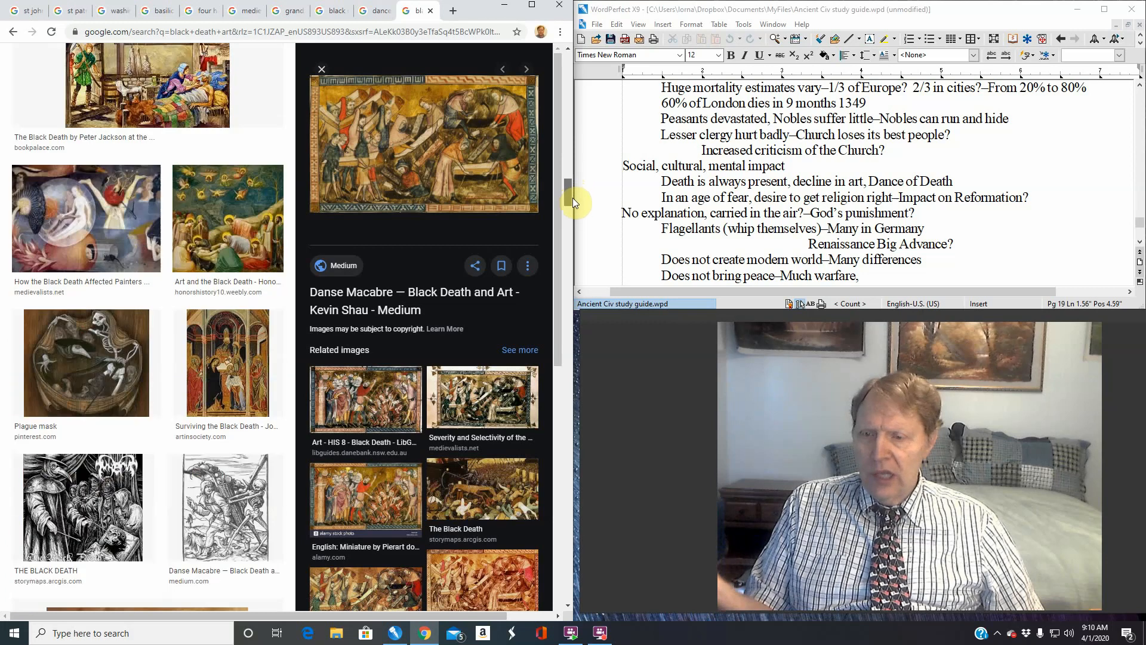
scroll(down, 3)
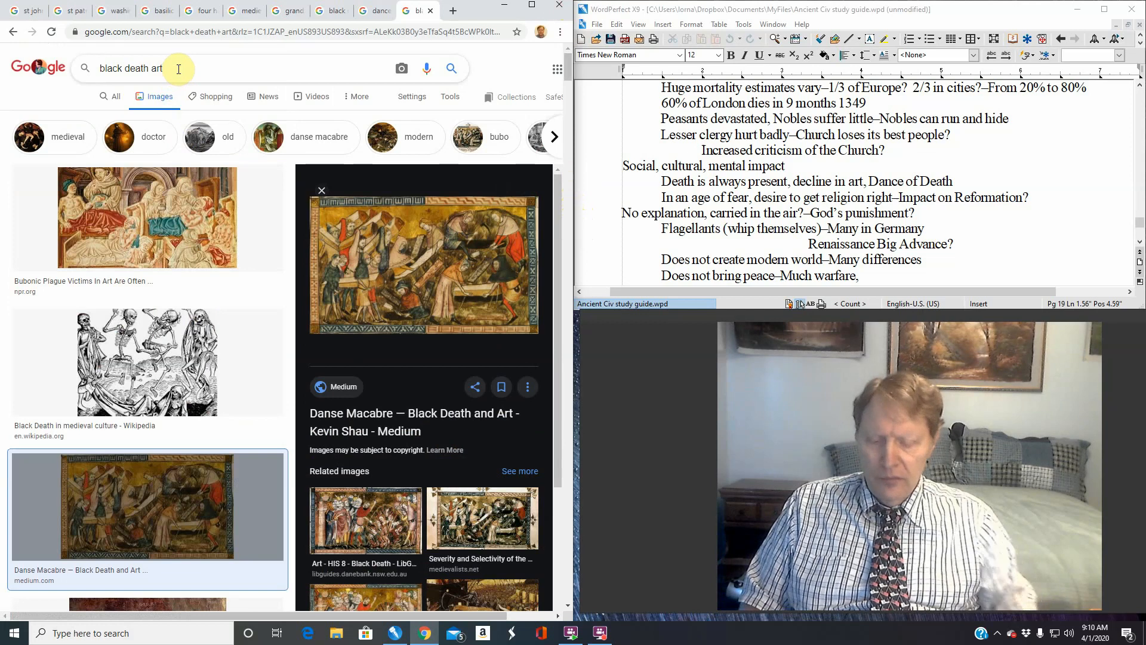
Extend the query to 'black death art carrying caskets' and run the new image search
text(carry)
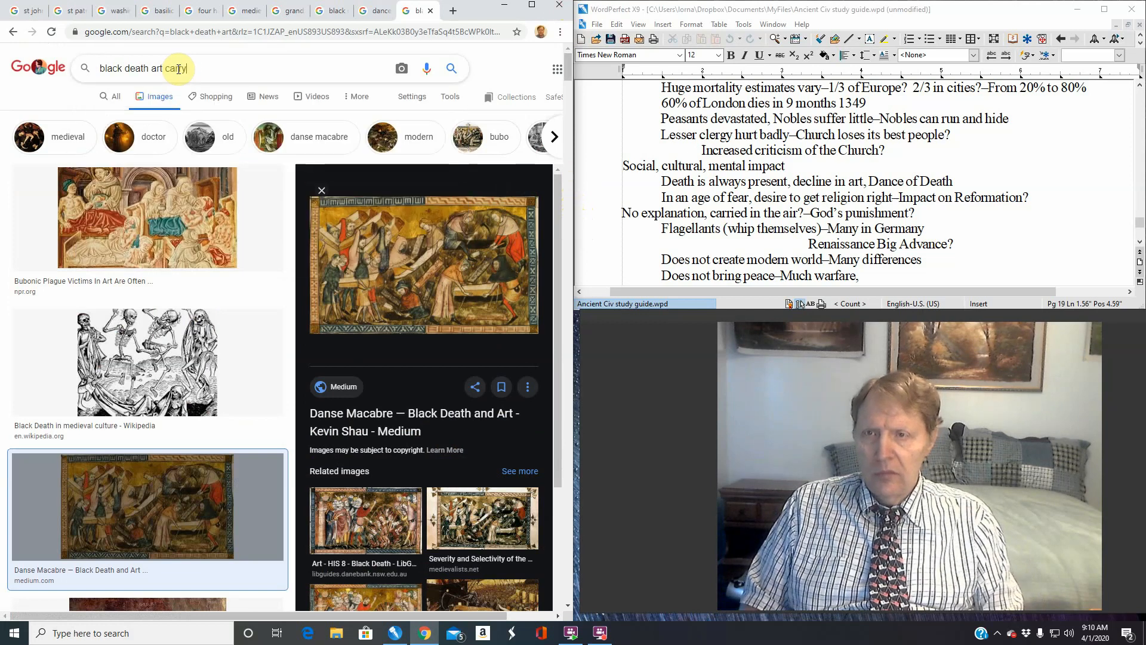
text(vin)
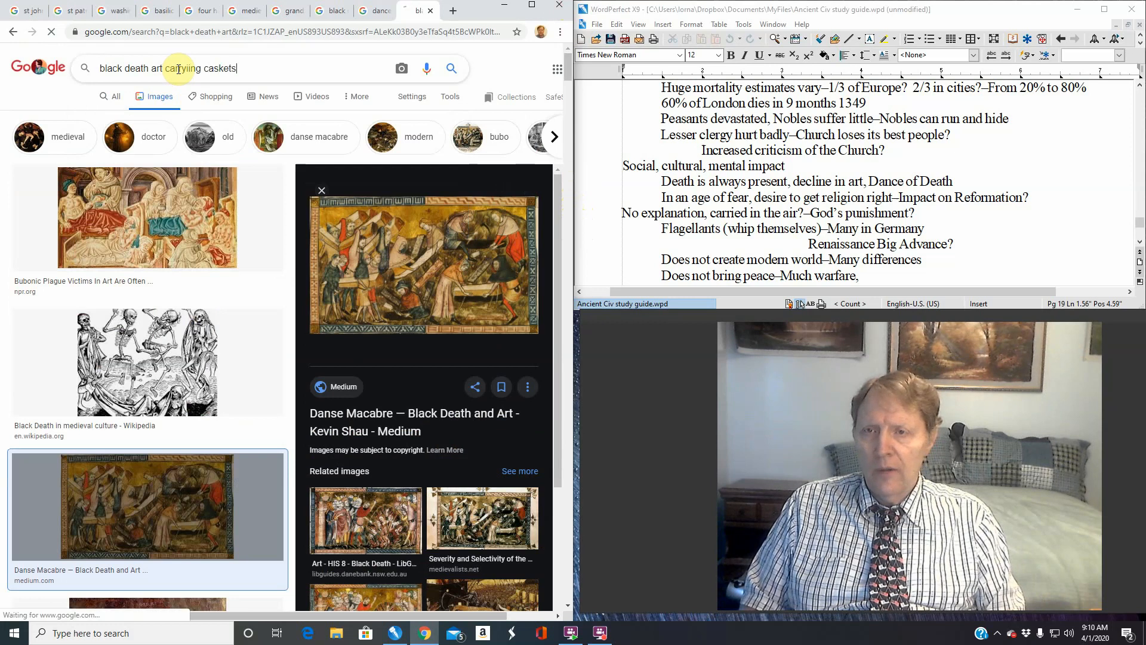
key(enter)
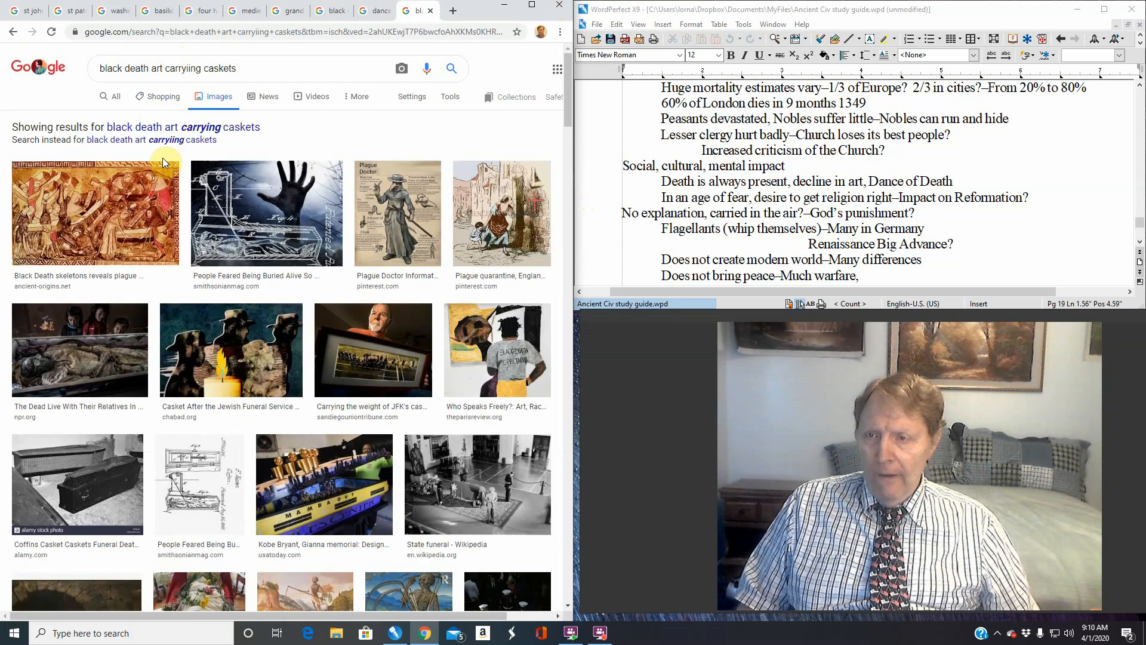
mouse_move(437, 151)
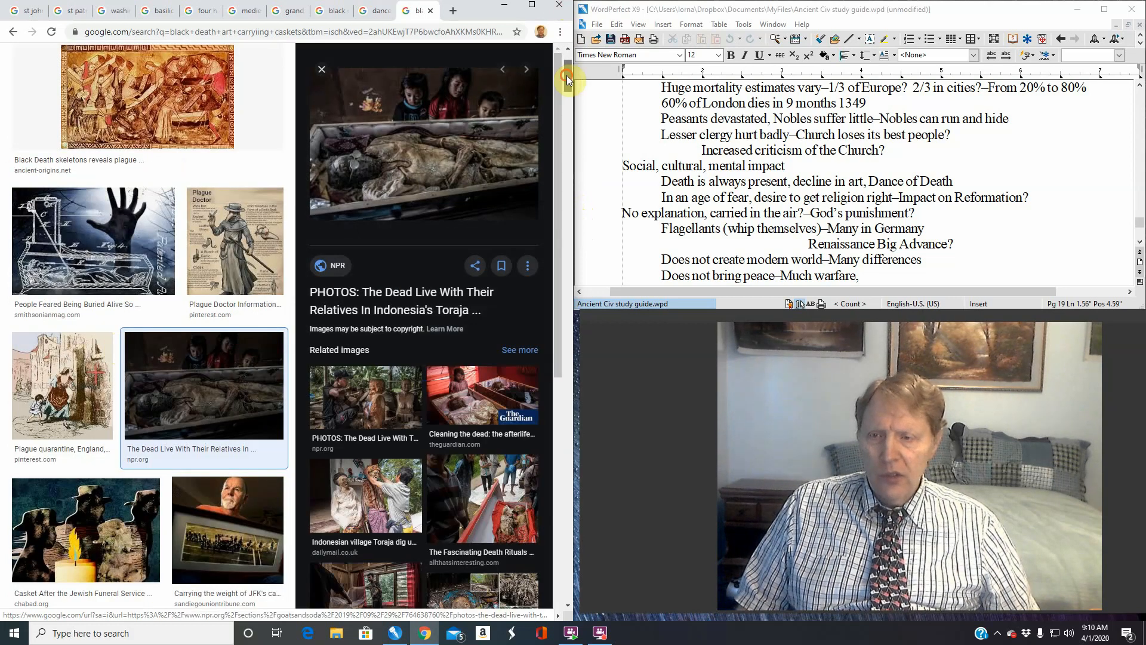
Browse down the casket-carrying results to the NPR Toraja 'Dead Live With Their Relatives' photo
scroll(down, 3)
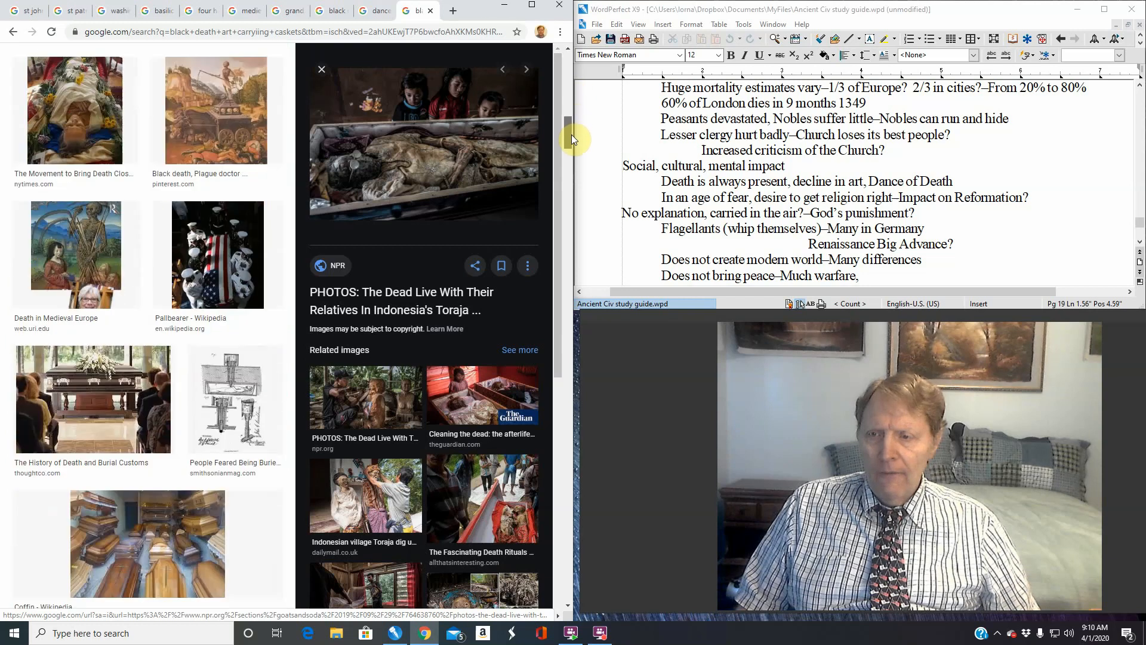
scroll(down, 3)
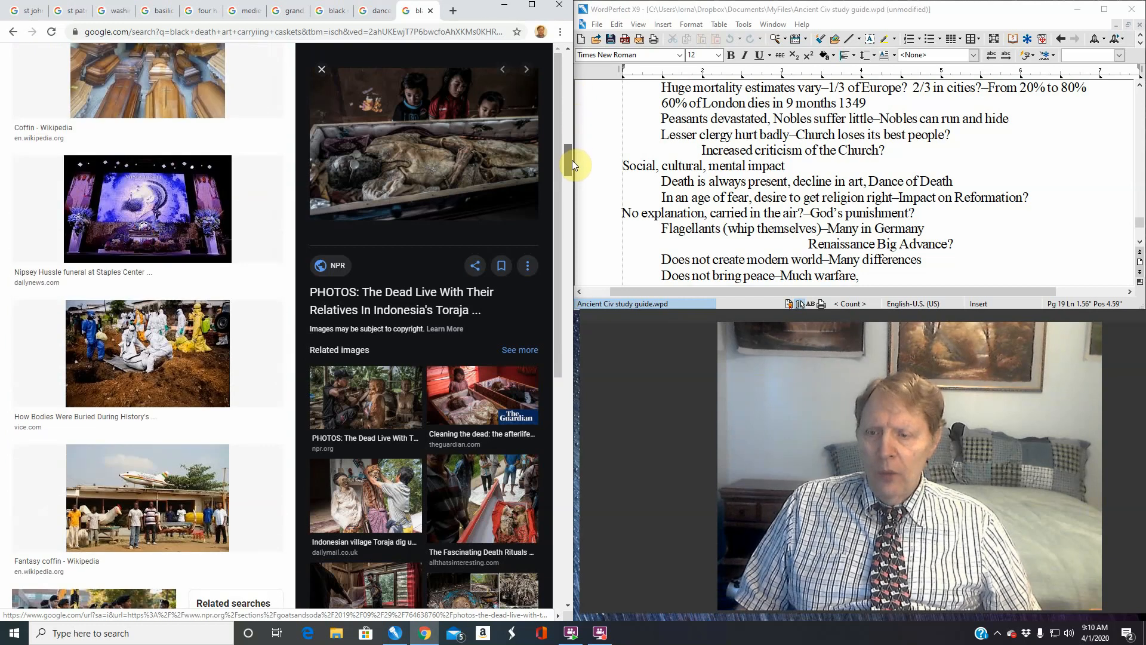
scroll(down, 3)
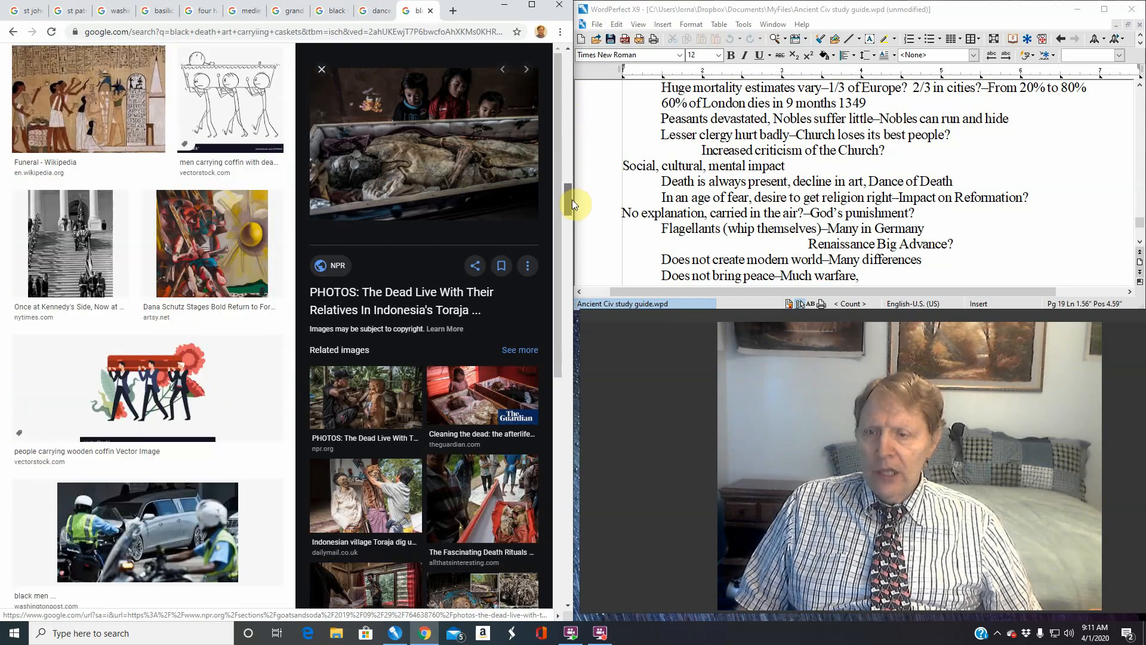
scroll(down, 3)
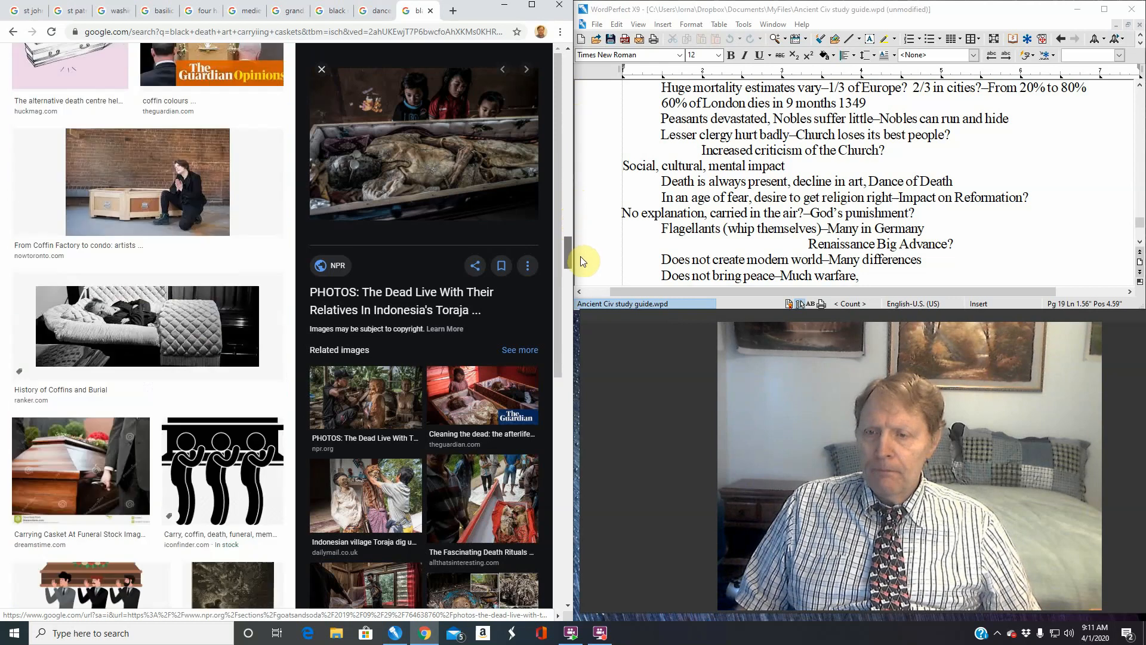
scroll(down, 3)
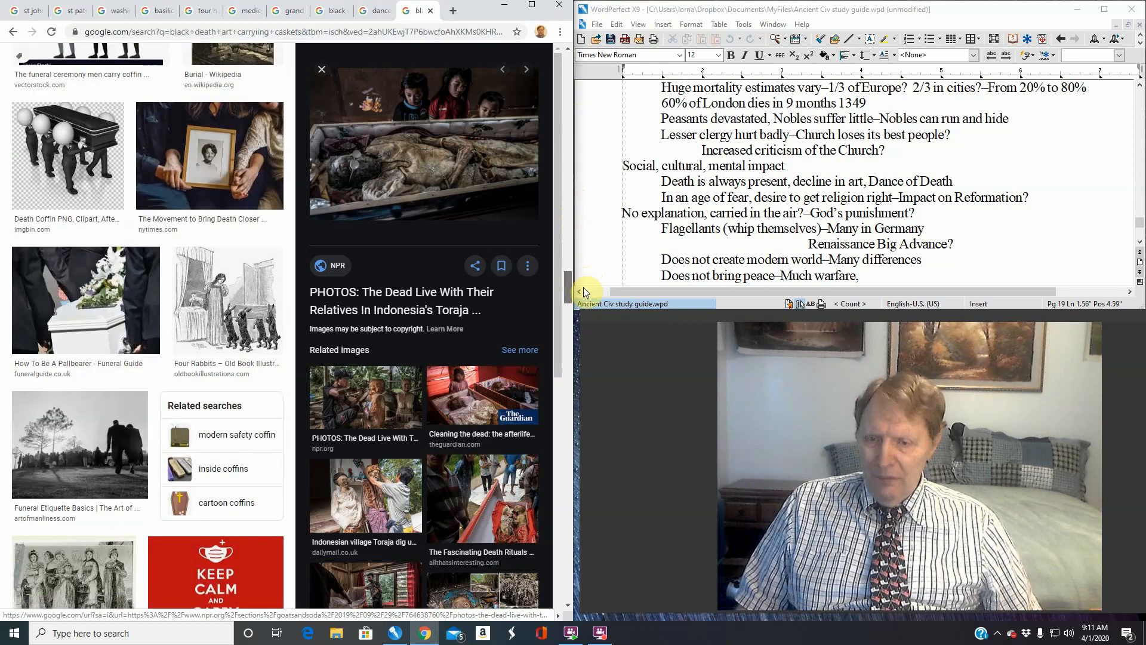
scroll(down, 3)
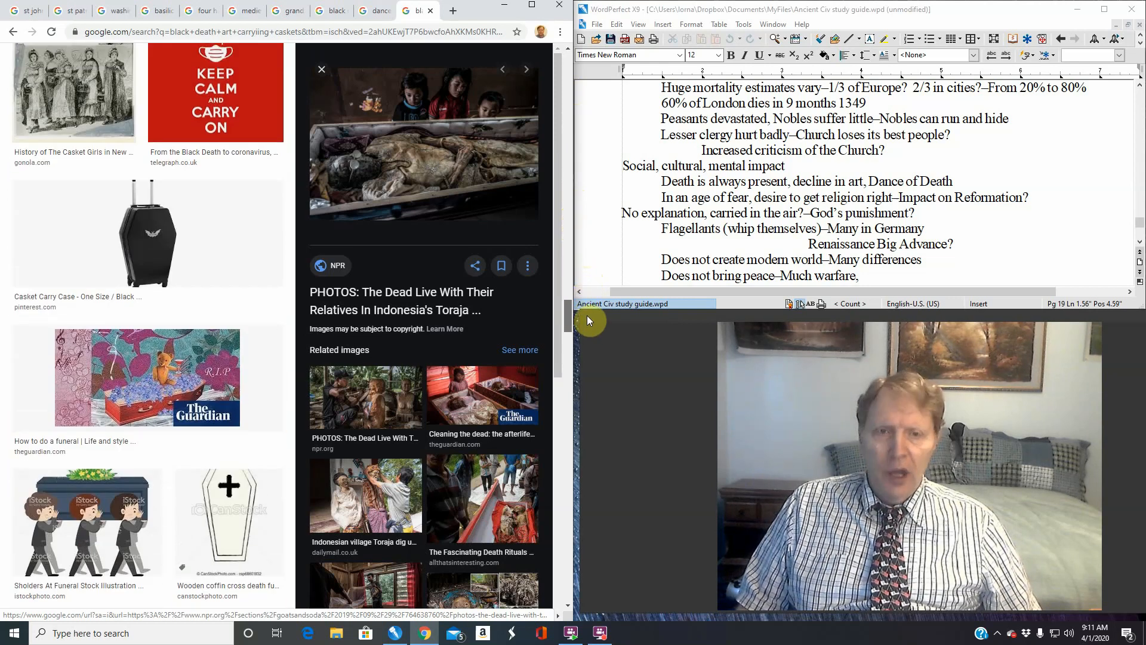